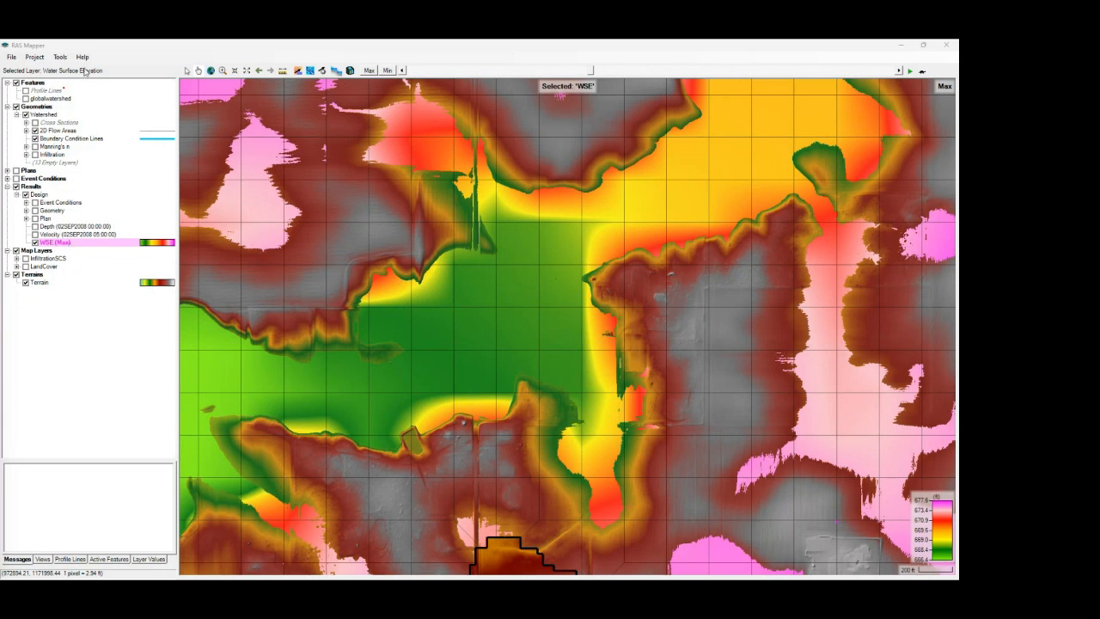
- Open the RAS Mapper Options dialog from the Tools menu
click(59, 57)
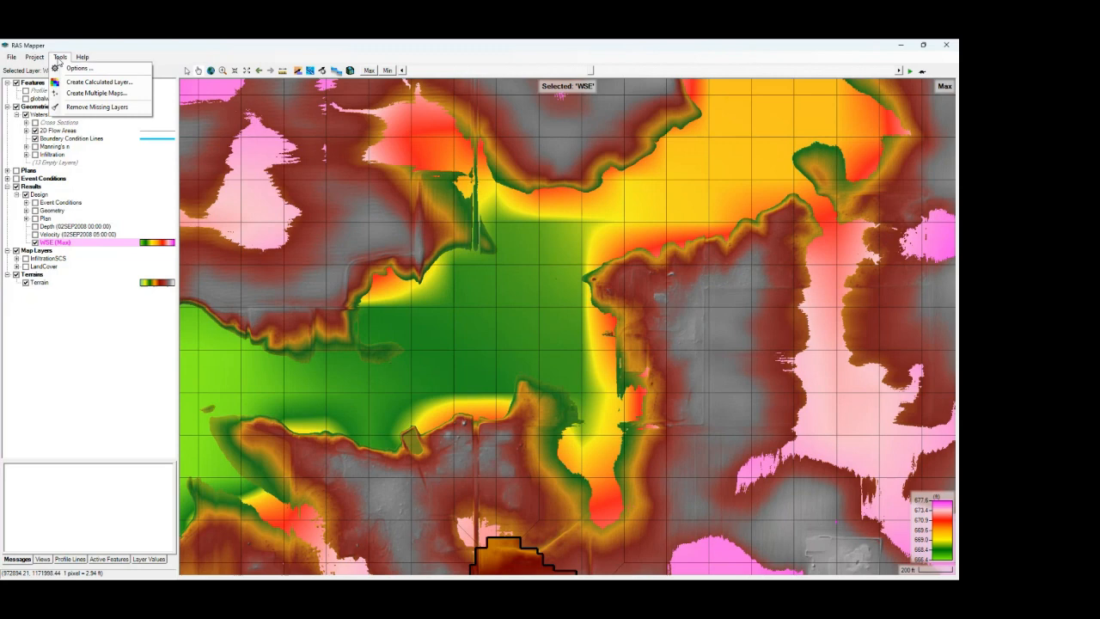
click(78, 68)
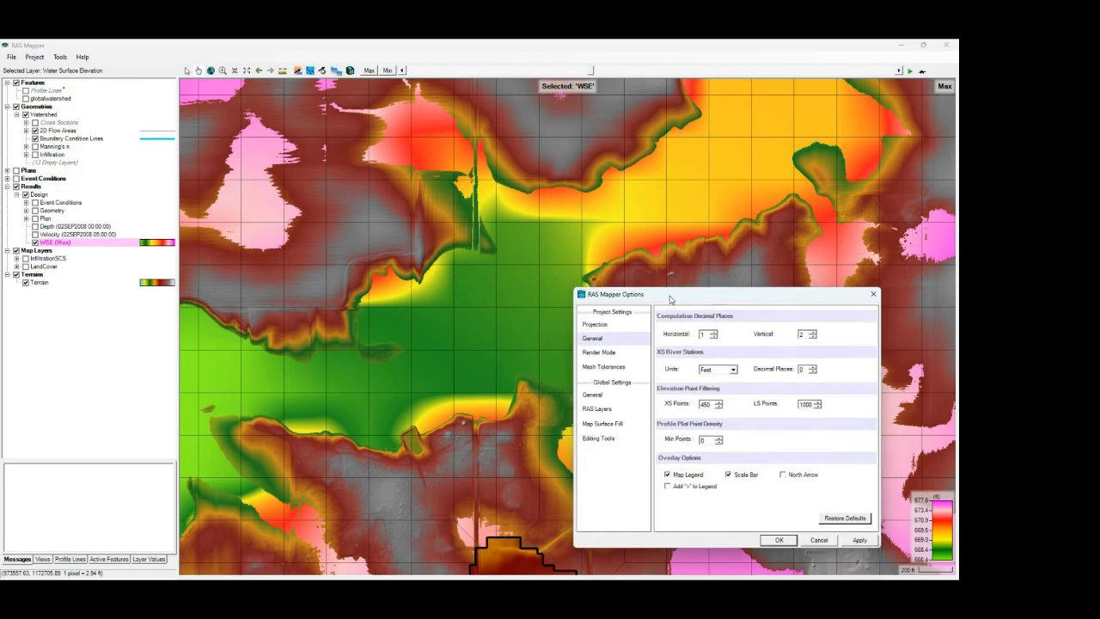
- Show the Render Mode settings, then close the WSE layer properties with 0.5 ft contours on
click(599, 352)
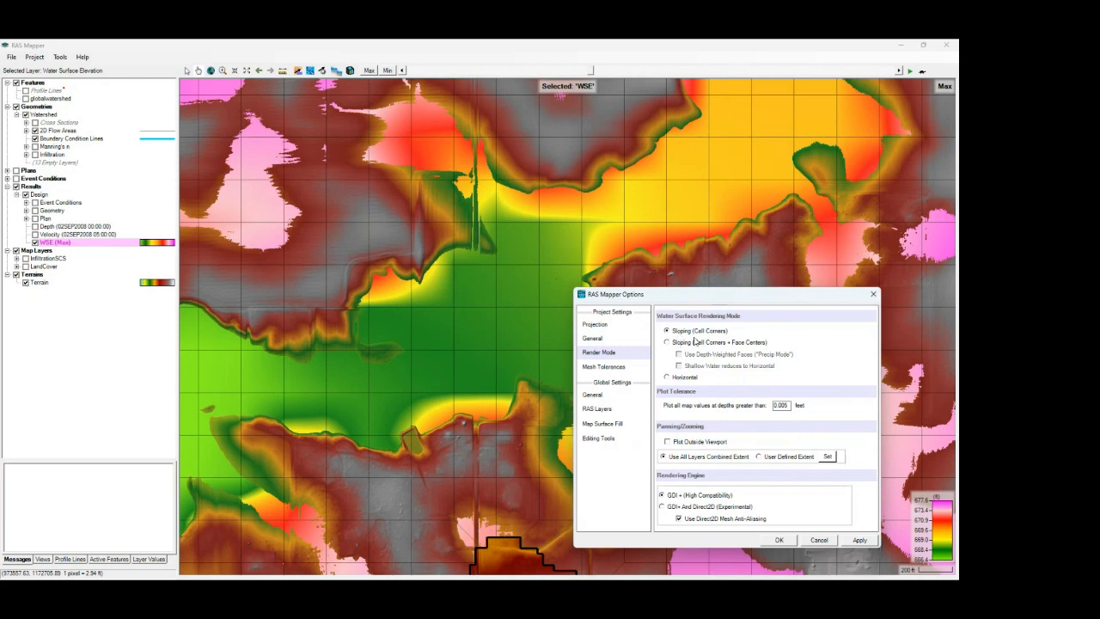
mouse_move(753, 320)
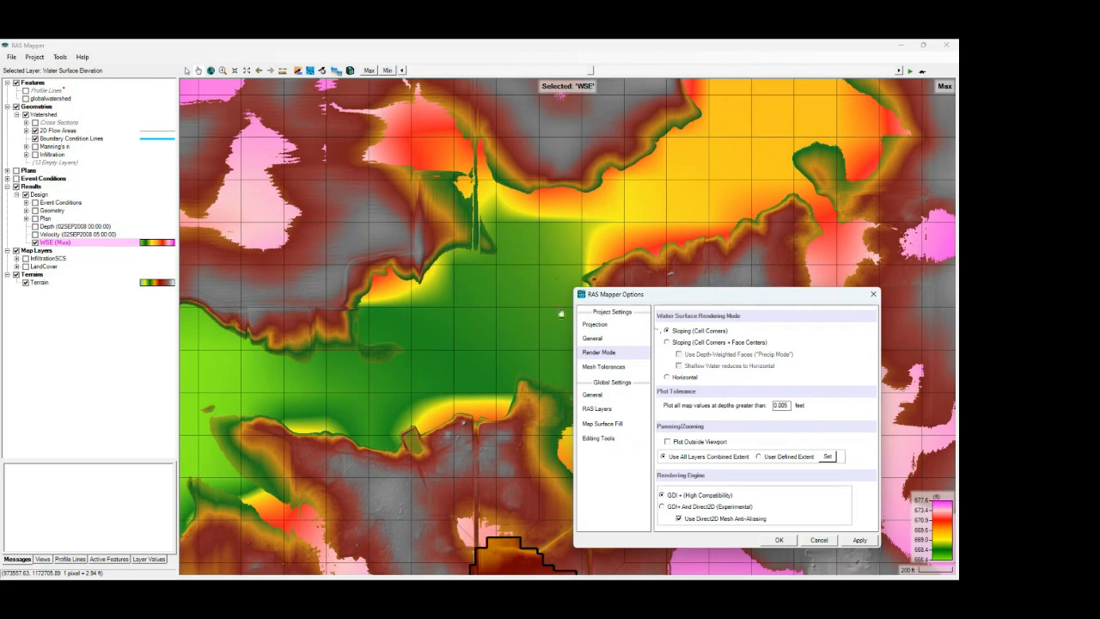
mouse_move(413, 311)
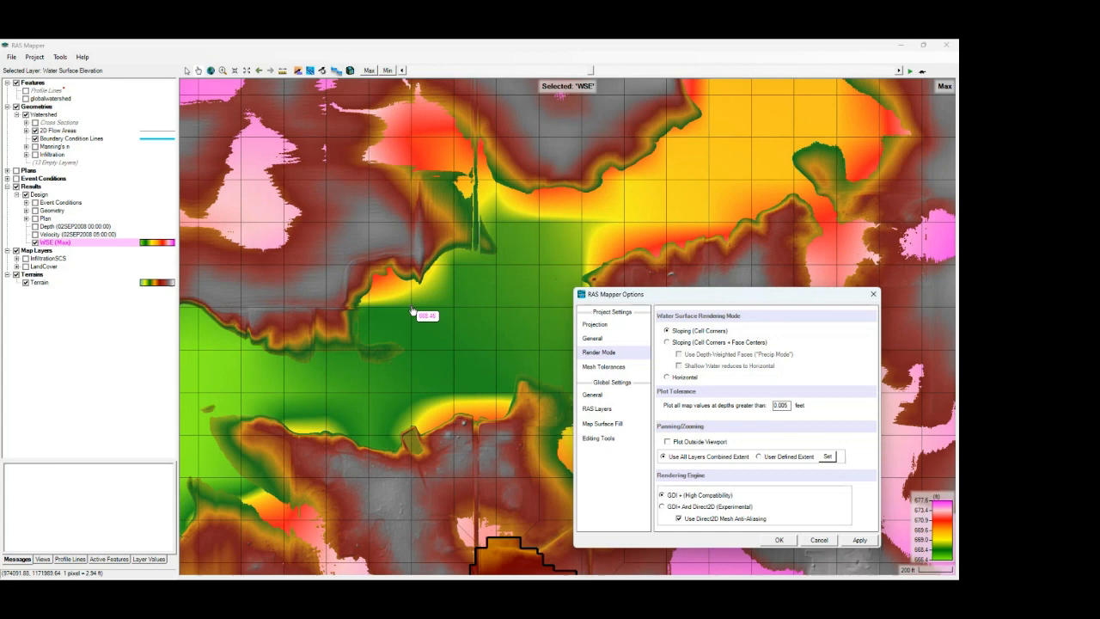
mouse_move(413, 311)
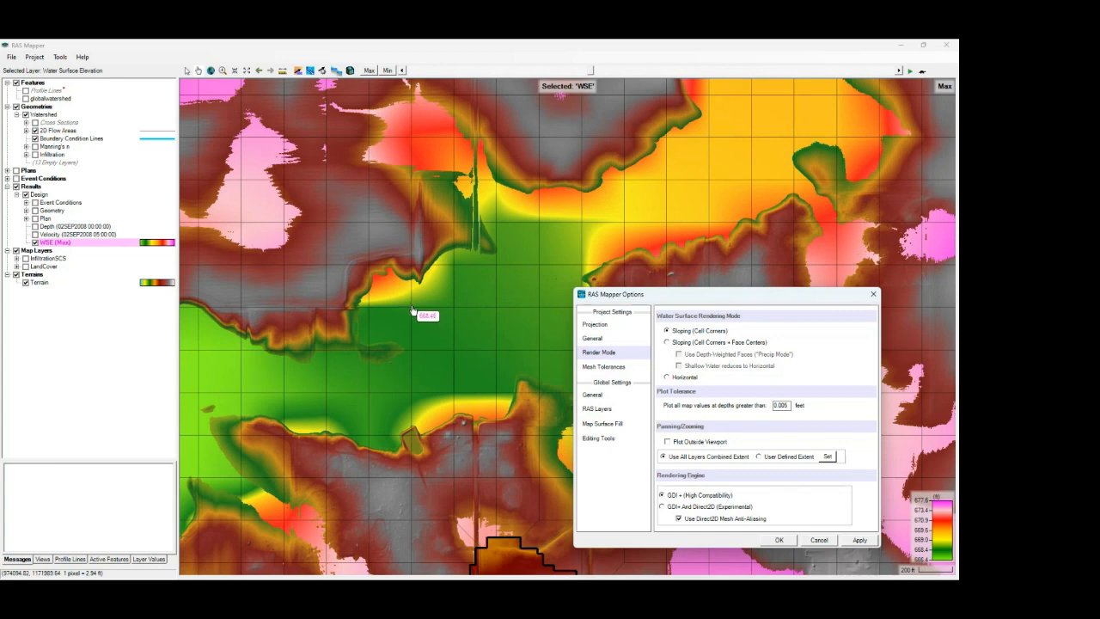
mouse_move(412, 271)
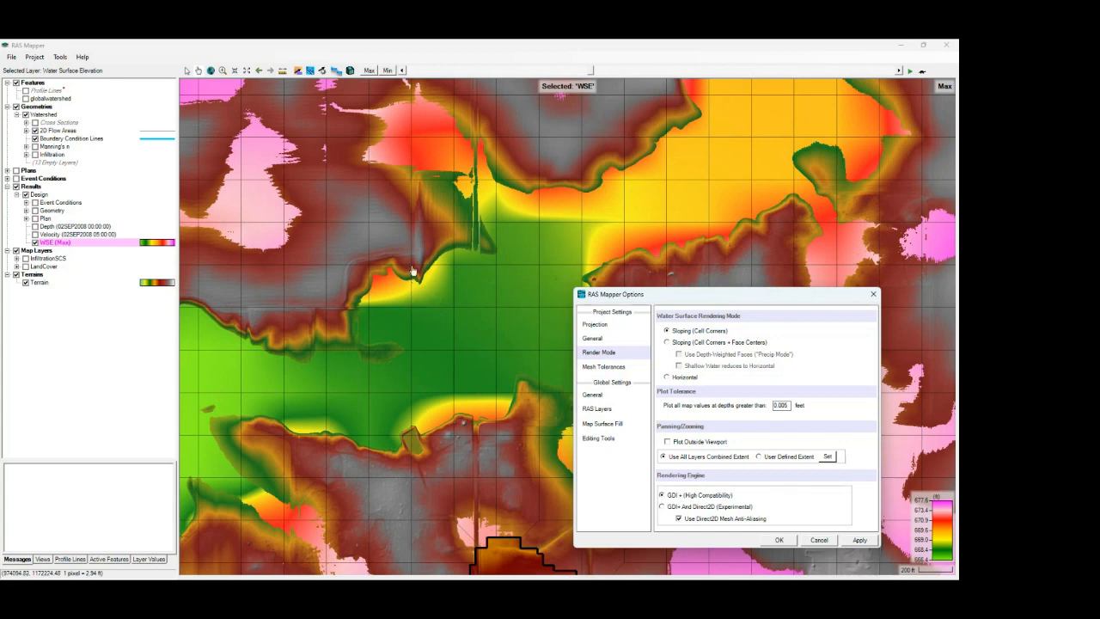
mouse_move(413, 301)
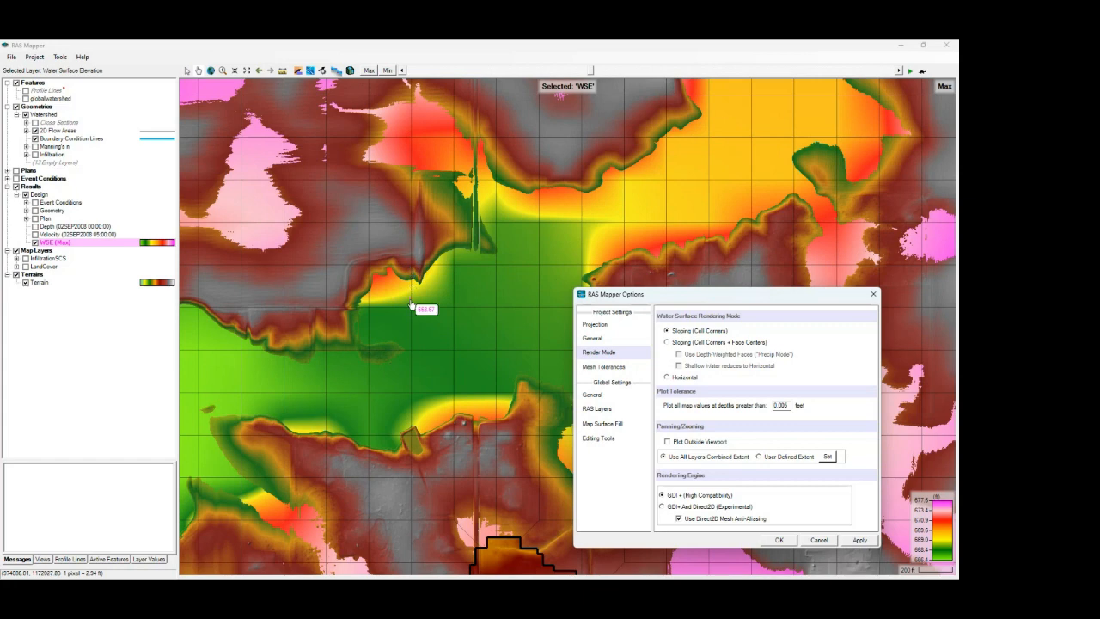
mouse_move(421, 316)
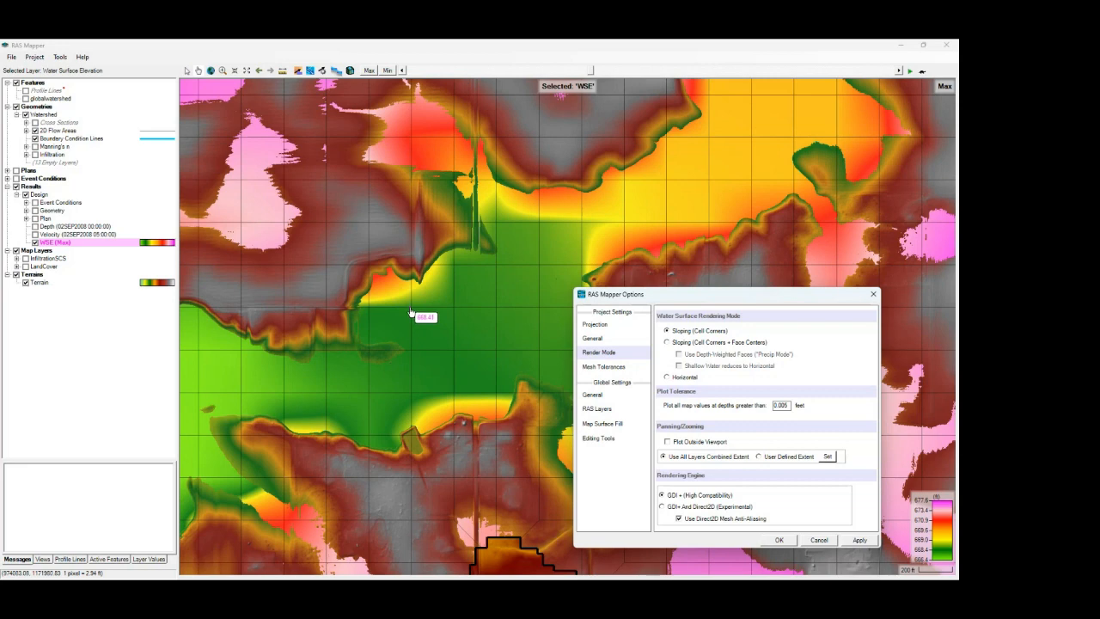
mouse_move(416, 311)
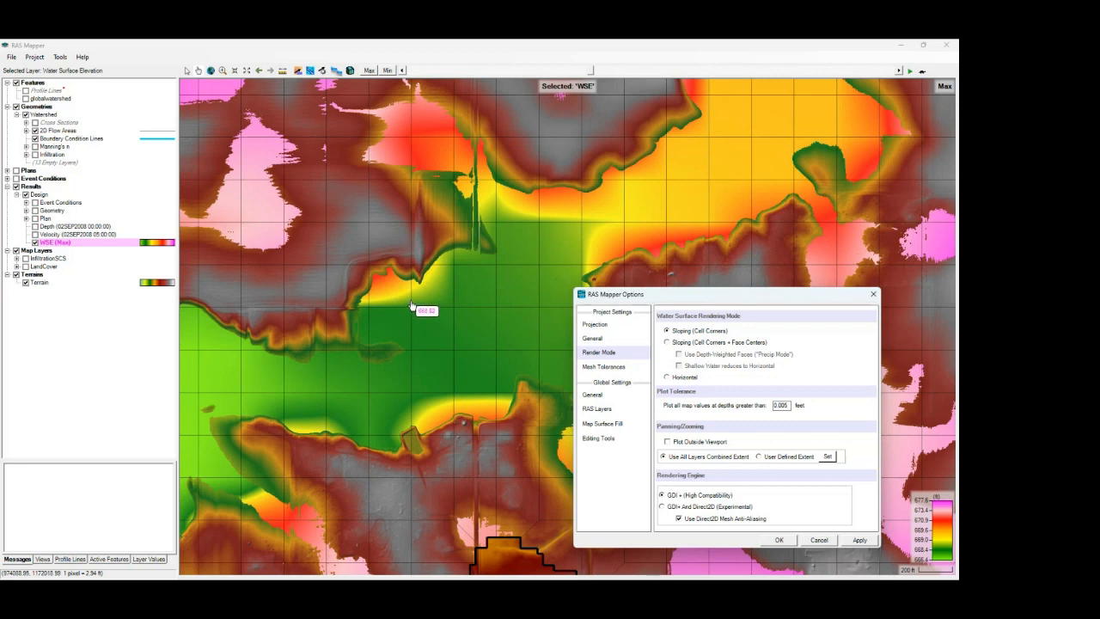
mouse_move(421, 309)
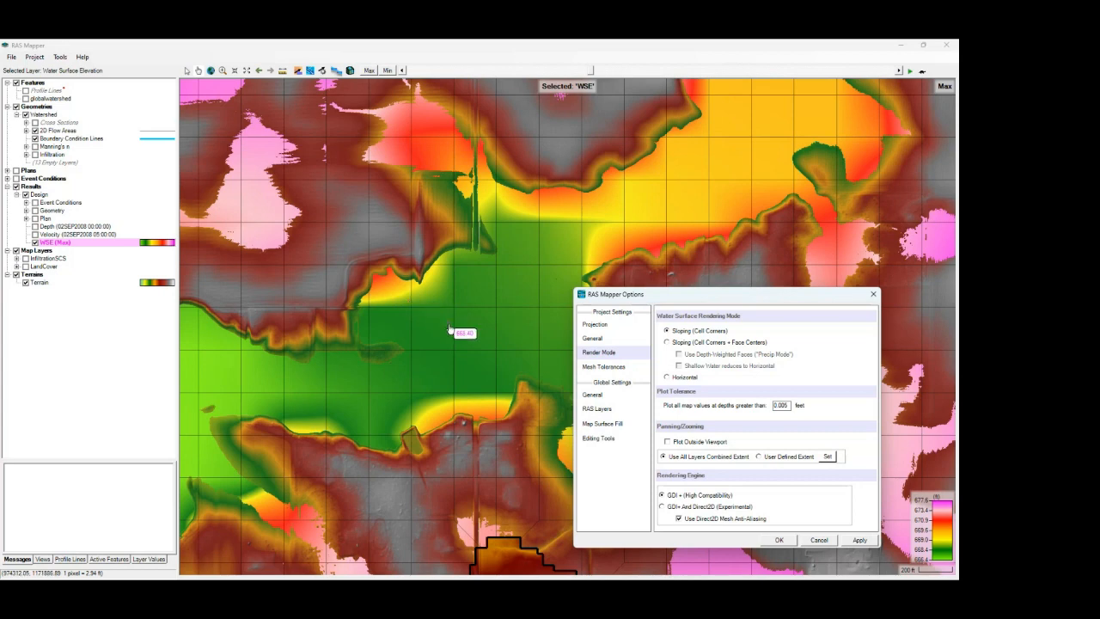
mouse_move(438, 344)
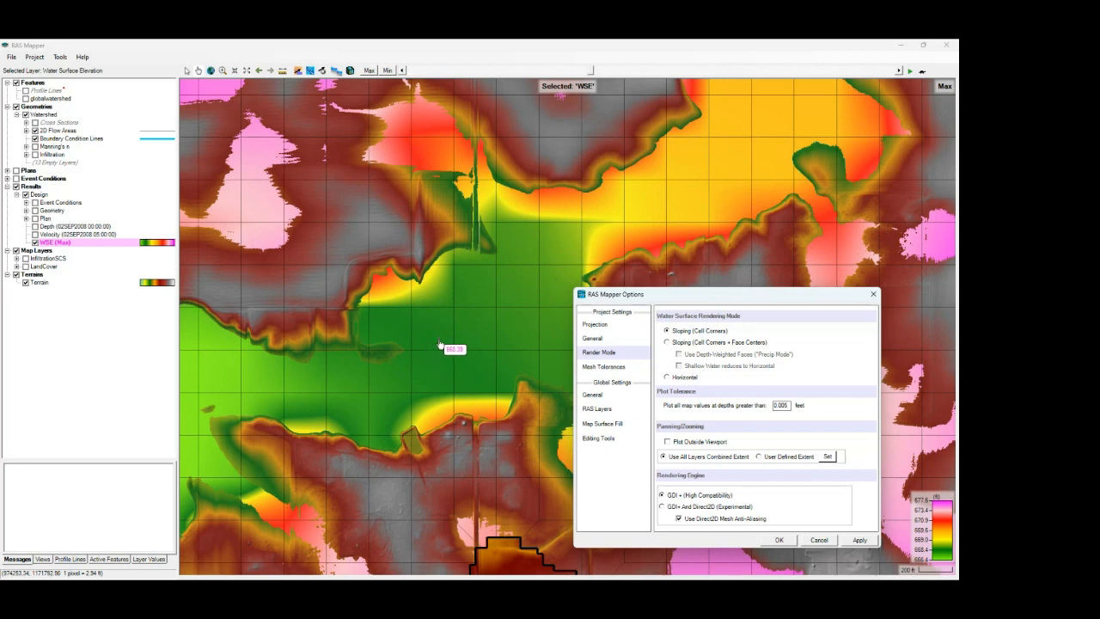
mouse_move(462, 351)
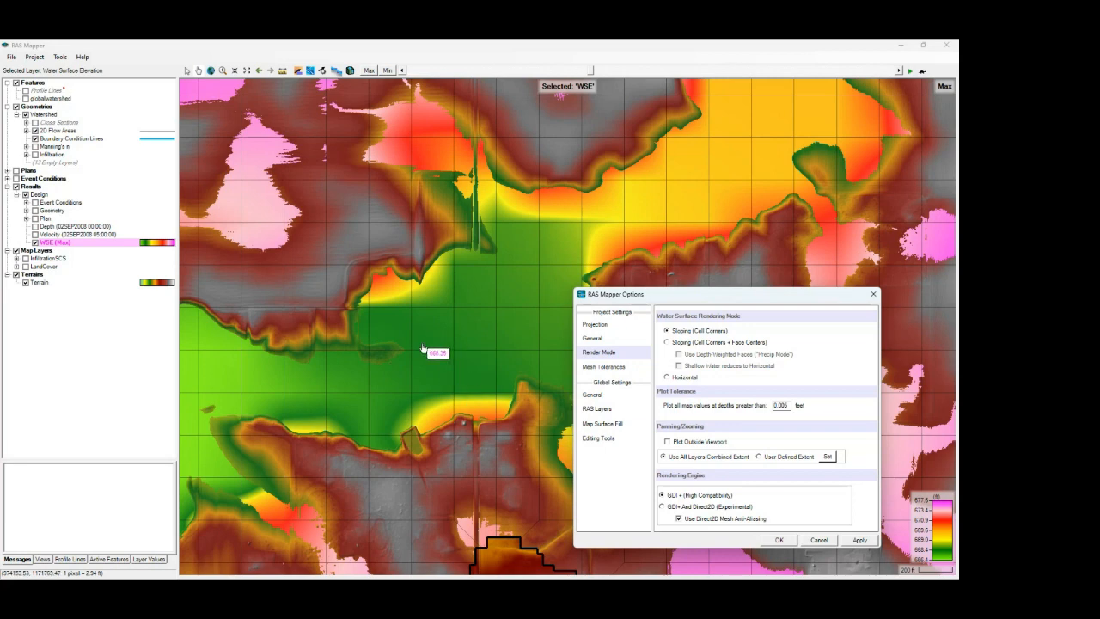
mouse_move(445, 329)
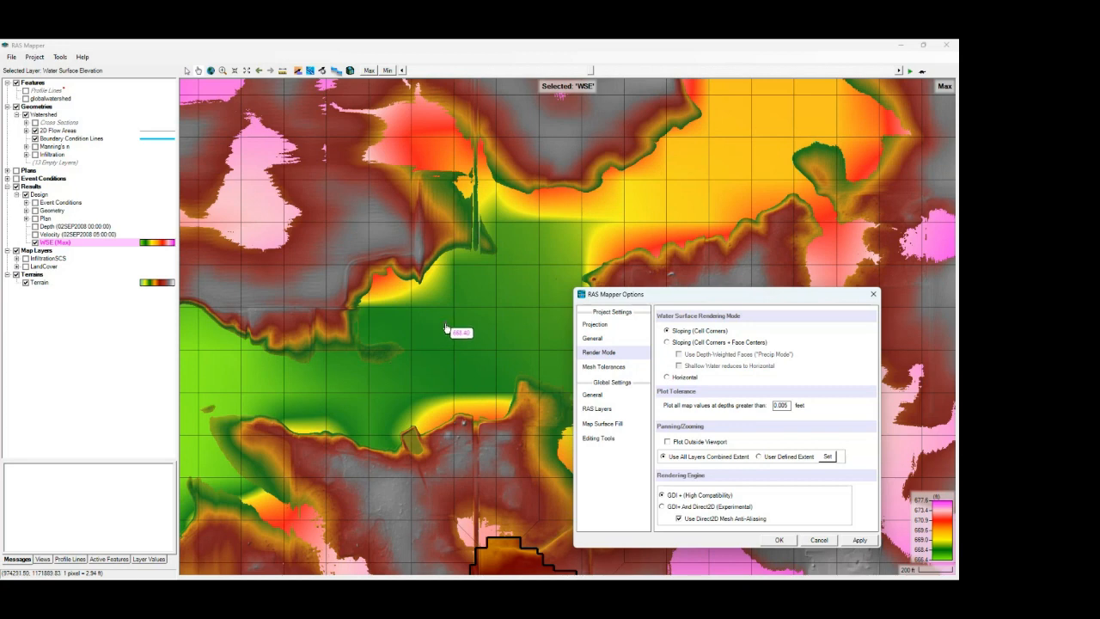
mouse_move(486, 337)
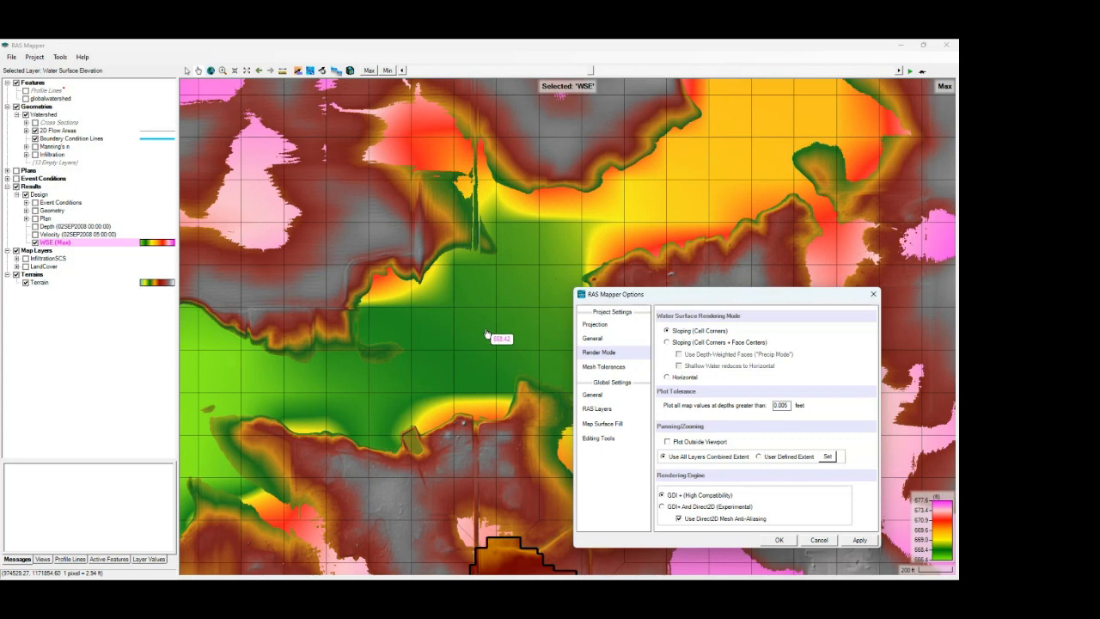
mouse_move(499, 335)
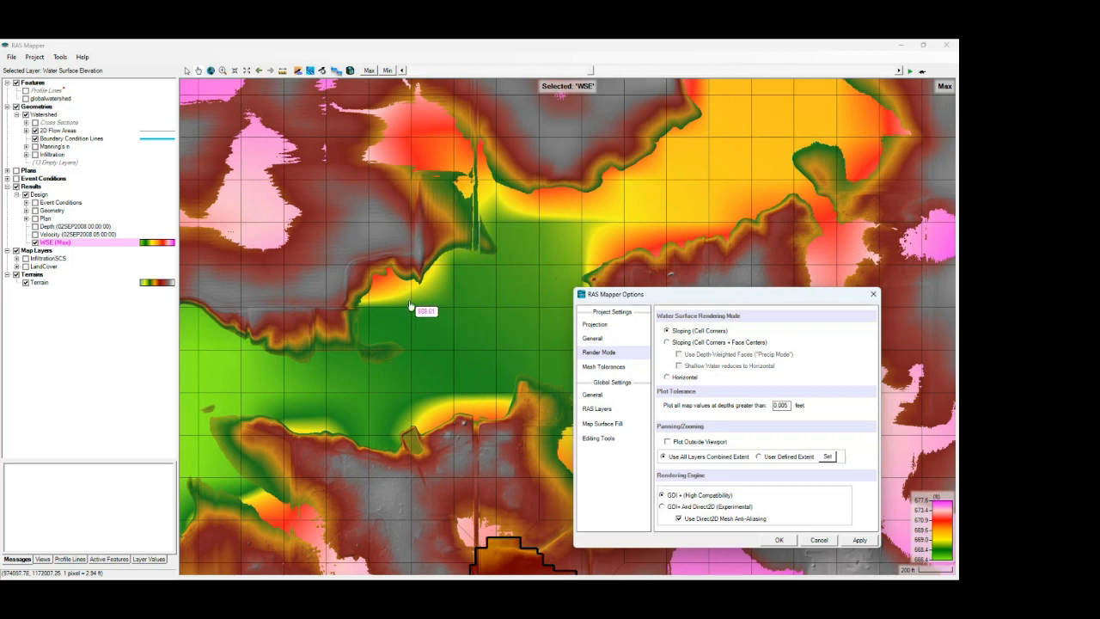
mouse_move(408, 298)
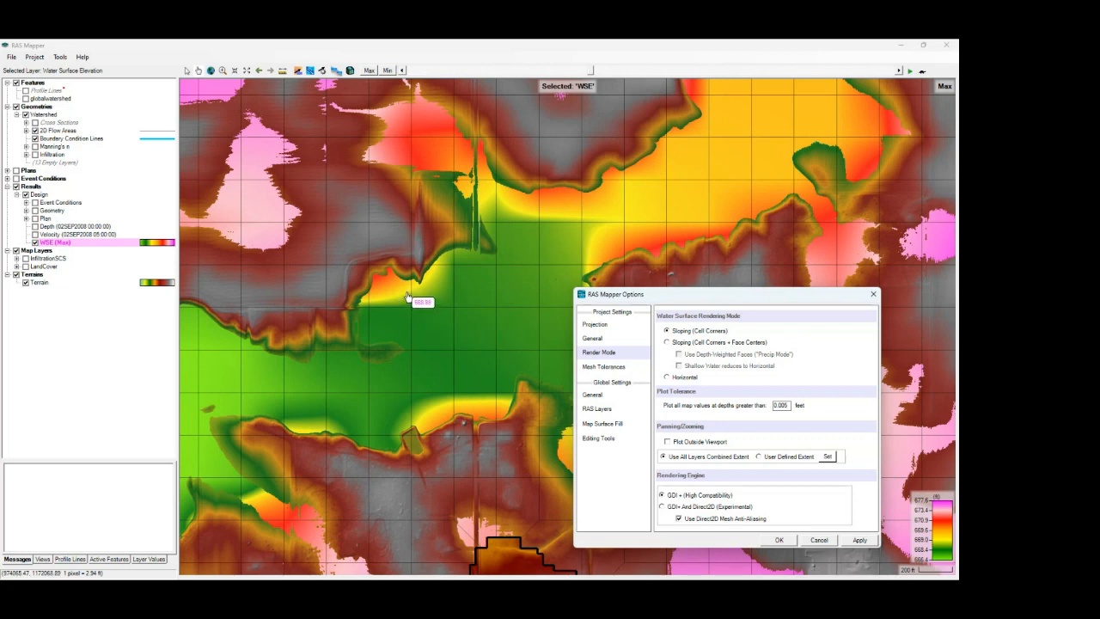
mouse_move(410, 300)
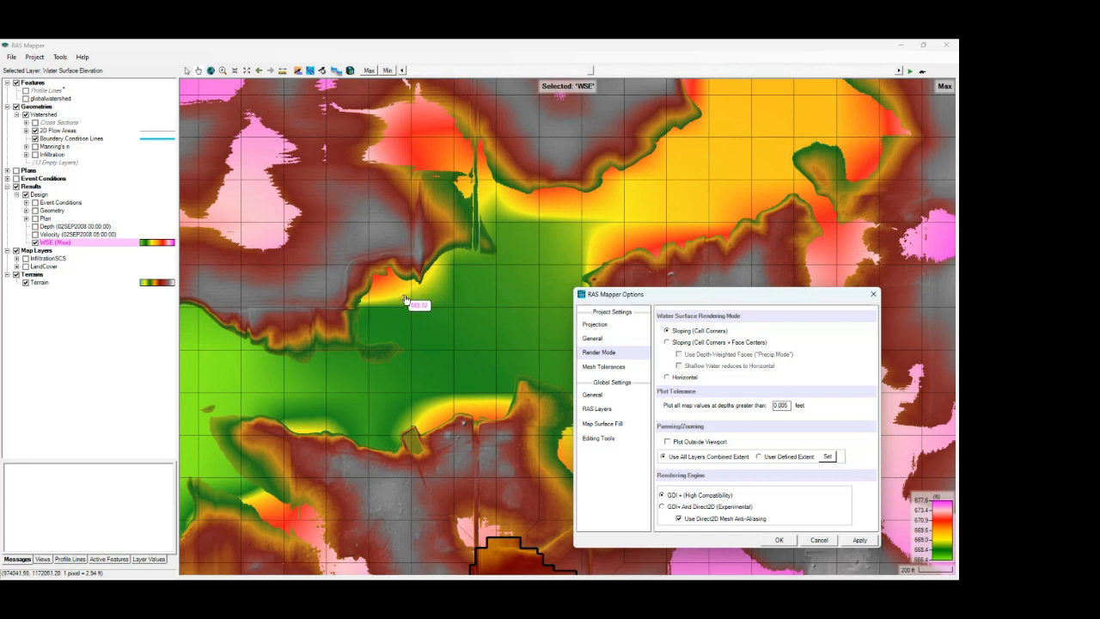
mouse_move(385, 275)
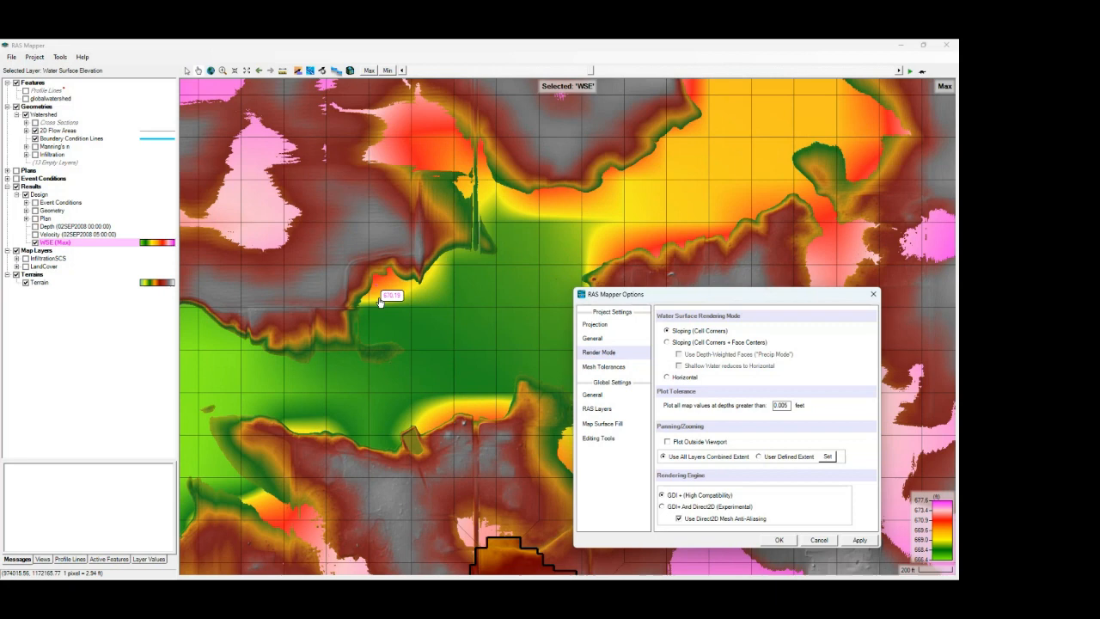
mouse_move(716, 206)
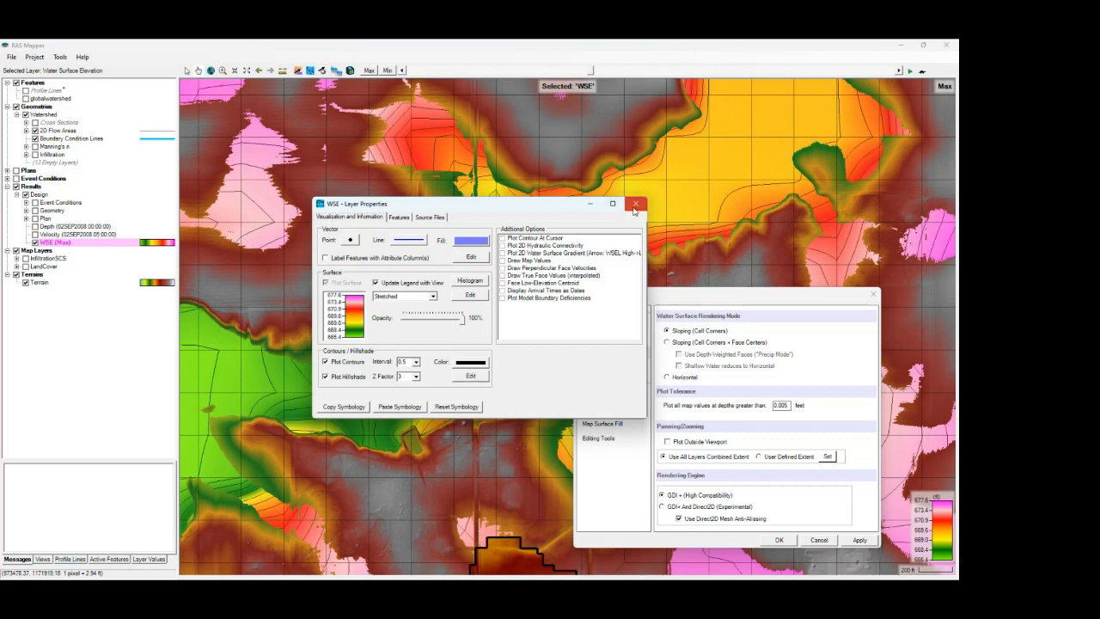
click(635, 204)
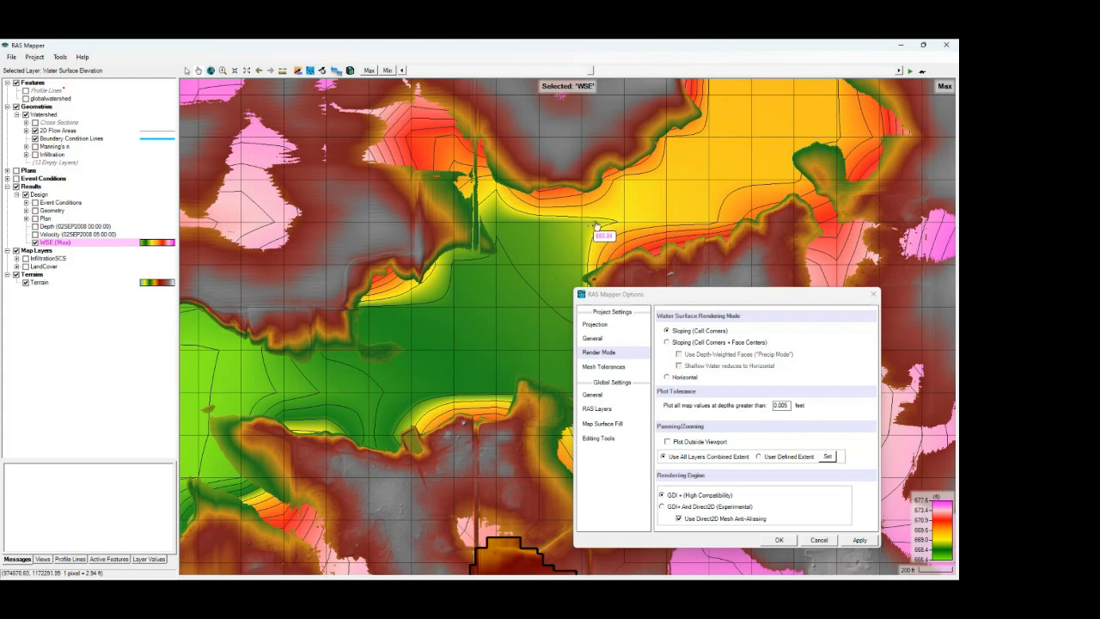
mouse_move(501, 333)
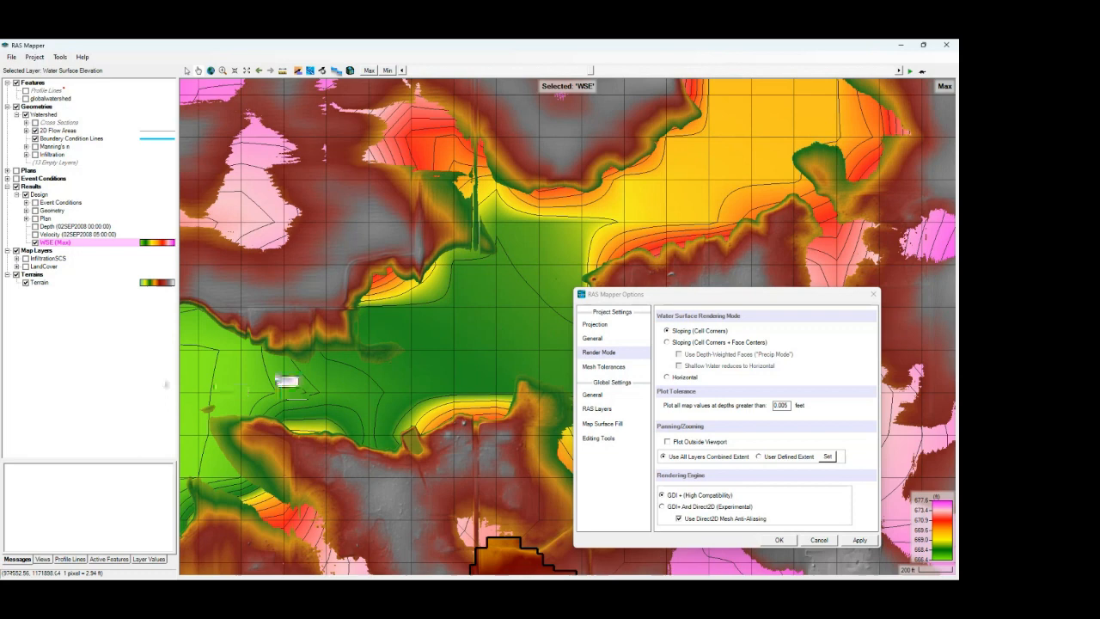
mouse_move(501, 403)
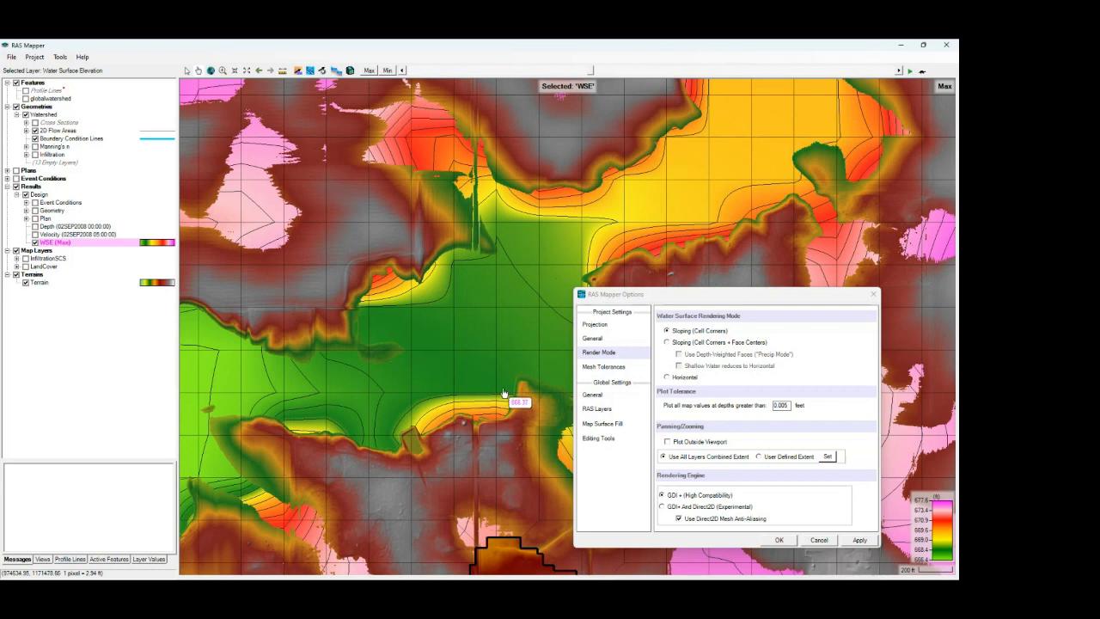
mouse_move(402, 309)
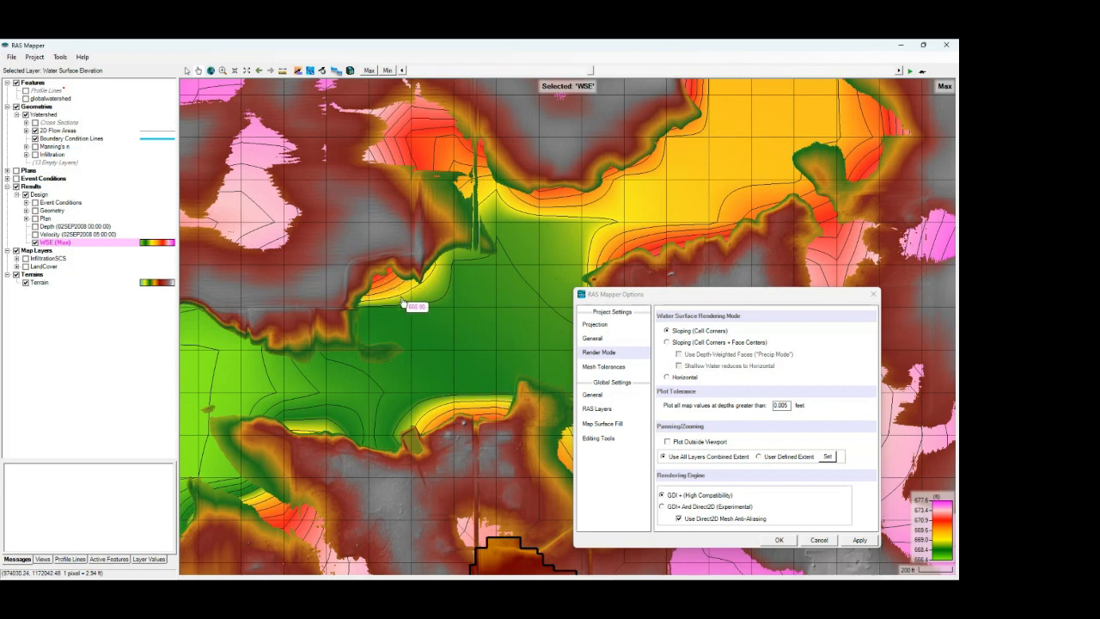
mouse_move(361, 404)
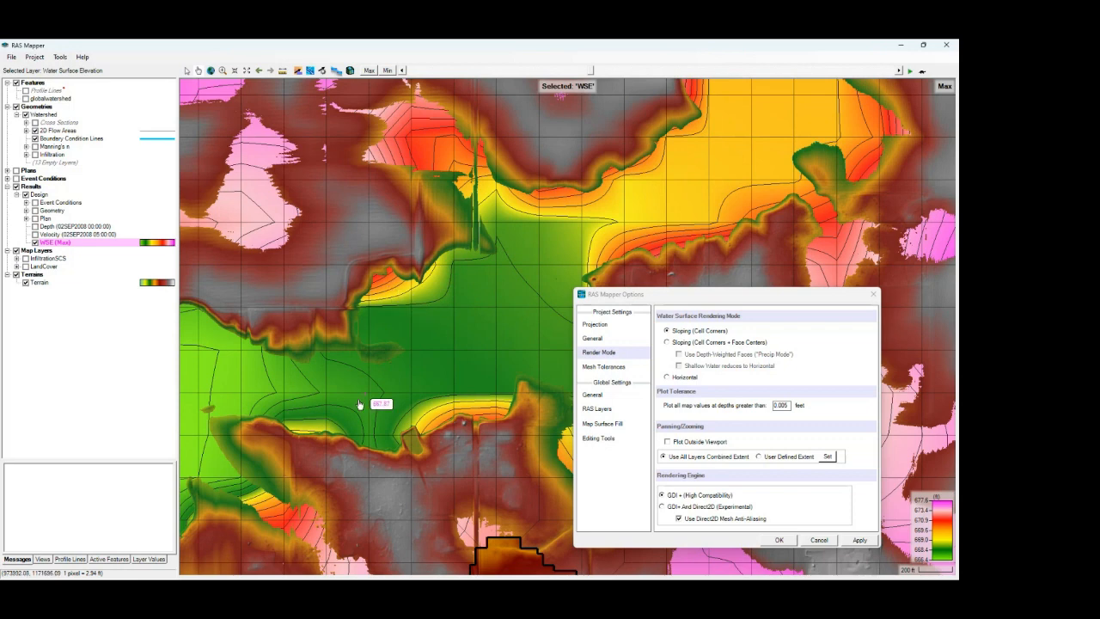
mouse_move(462, 417)
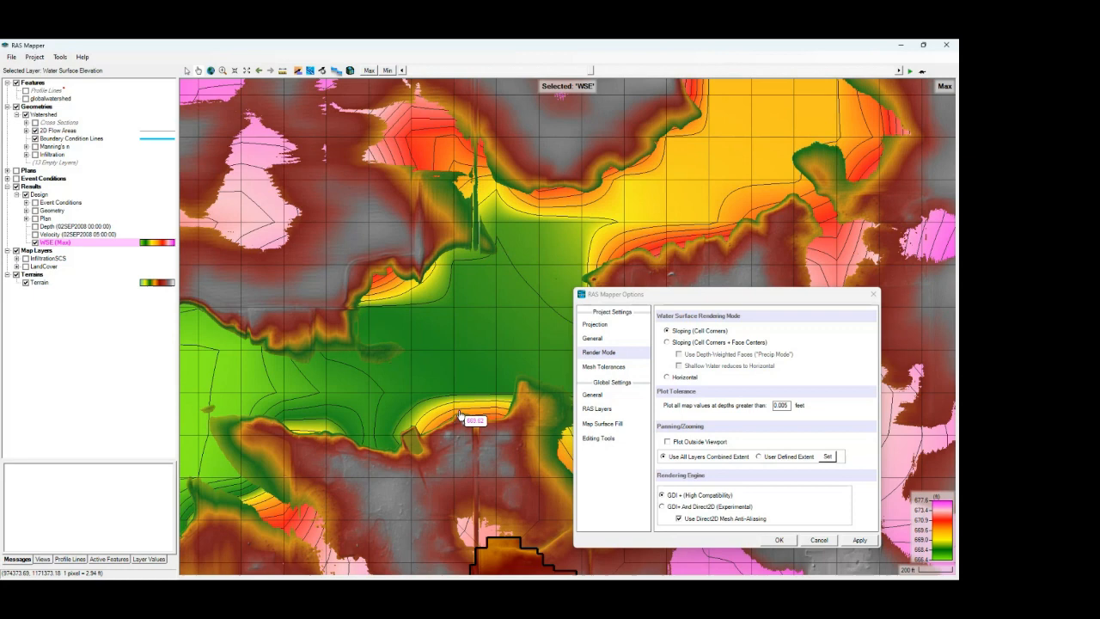
mouse_move(391, 266)
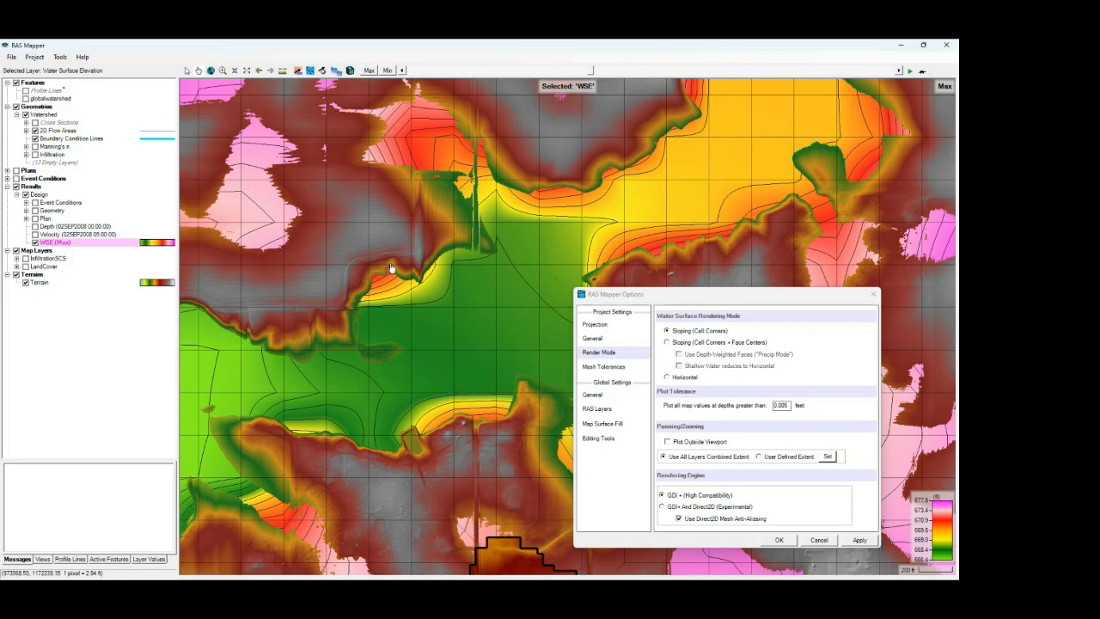
mouse_move(388, 273)
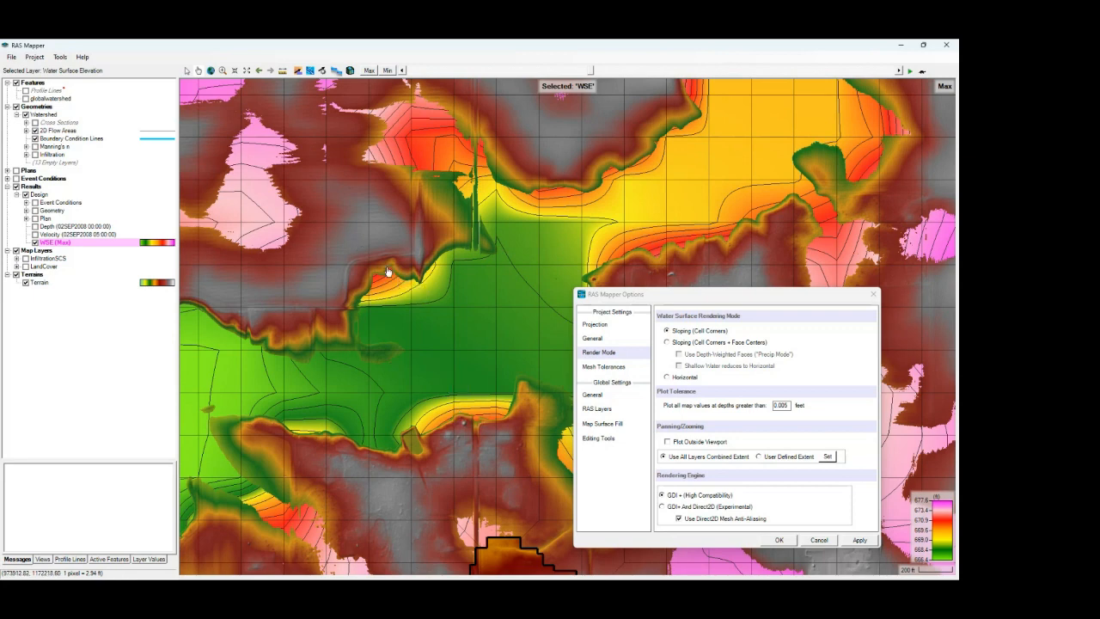
mouse_move(393, 309)
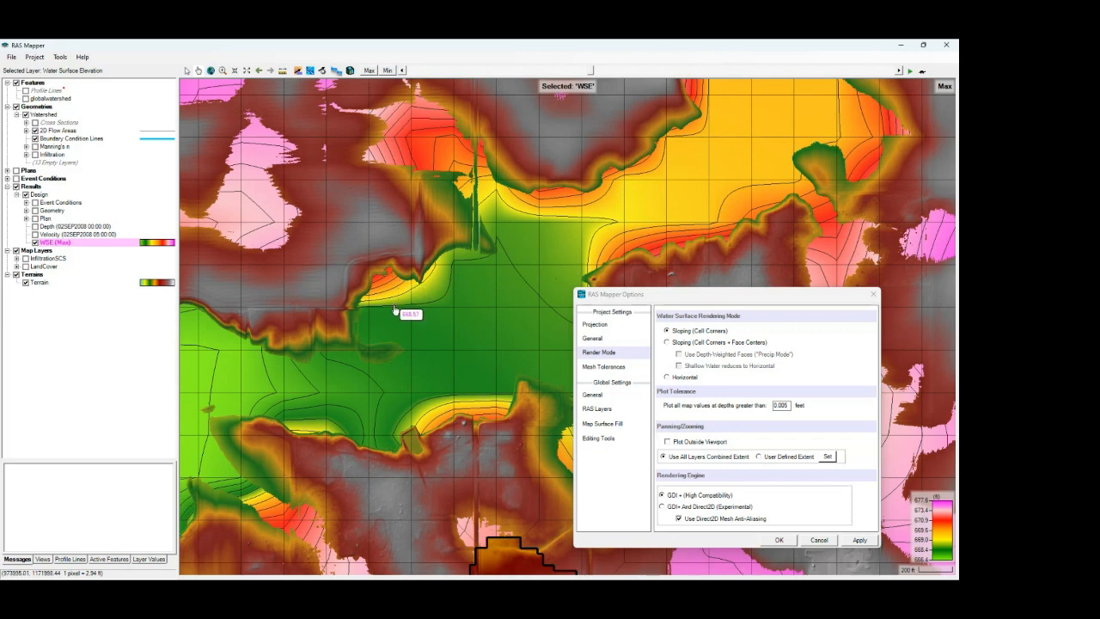
mouse_move(397, 311)
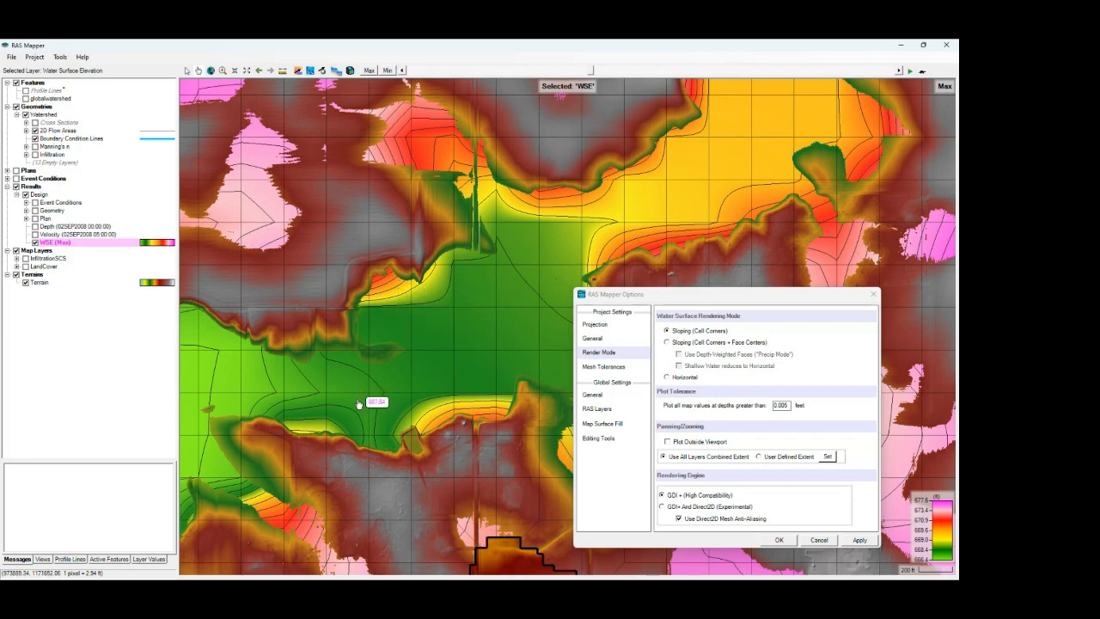
mouse_move(445, 436)
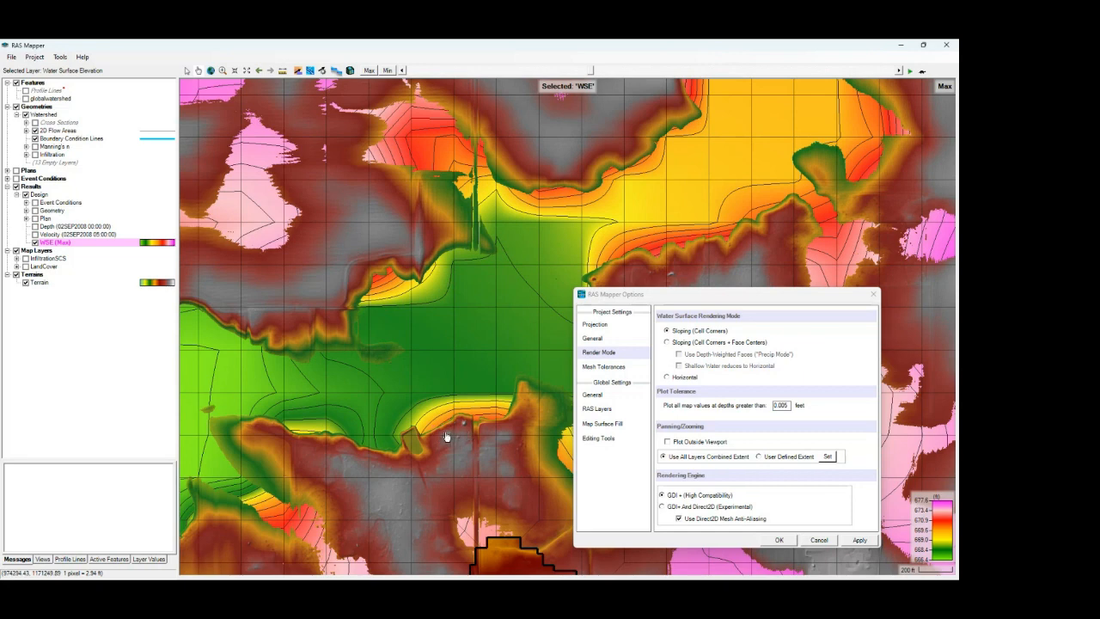
mouse_move(447, 437)
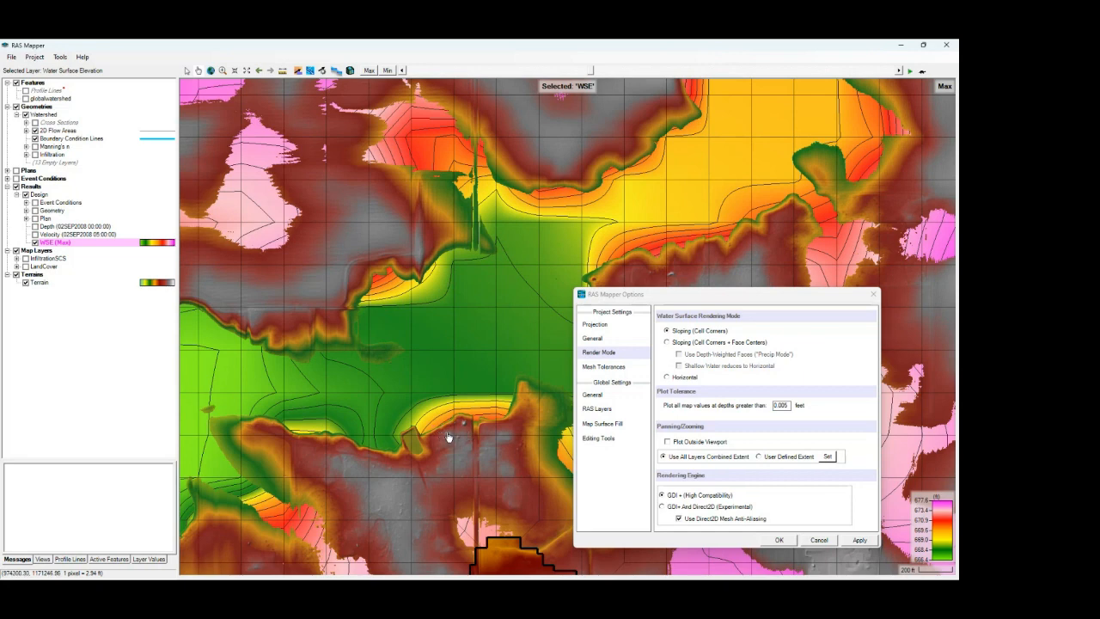
mouse_move(447, 404)
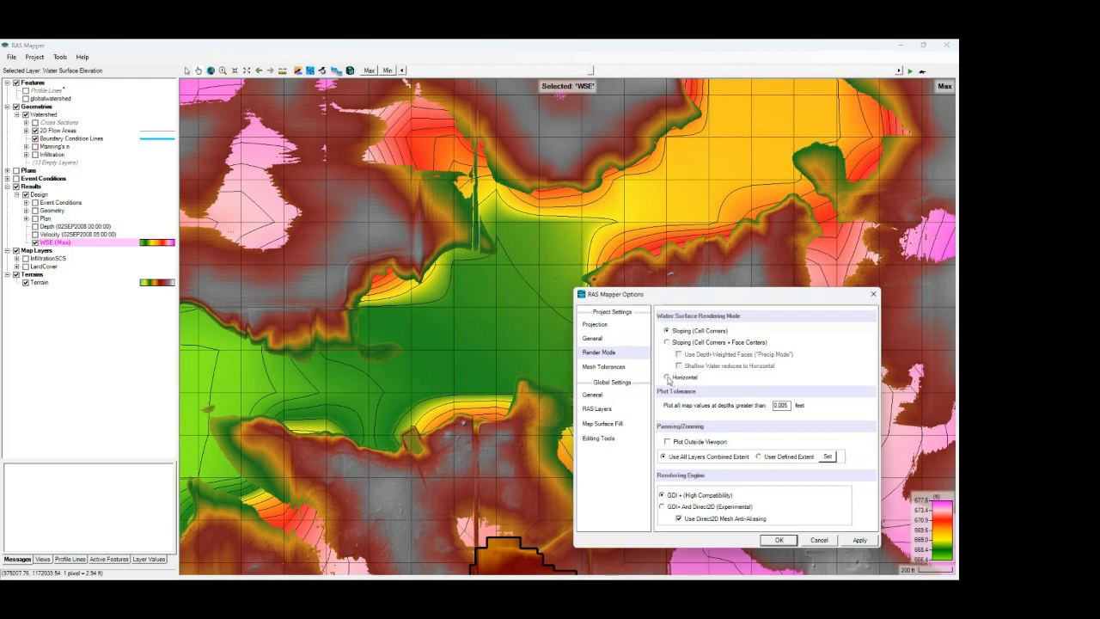
- Select Horizontal render mode and apply it to the max WSE map
click(669, 377)
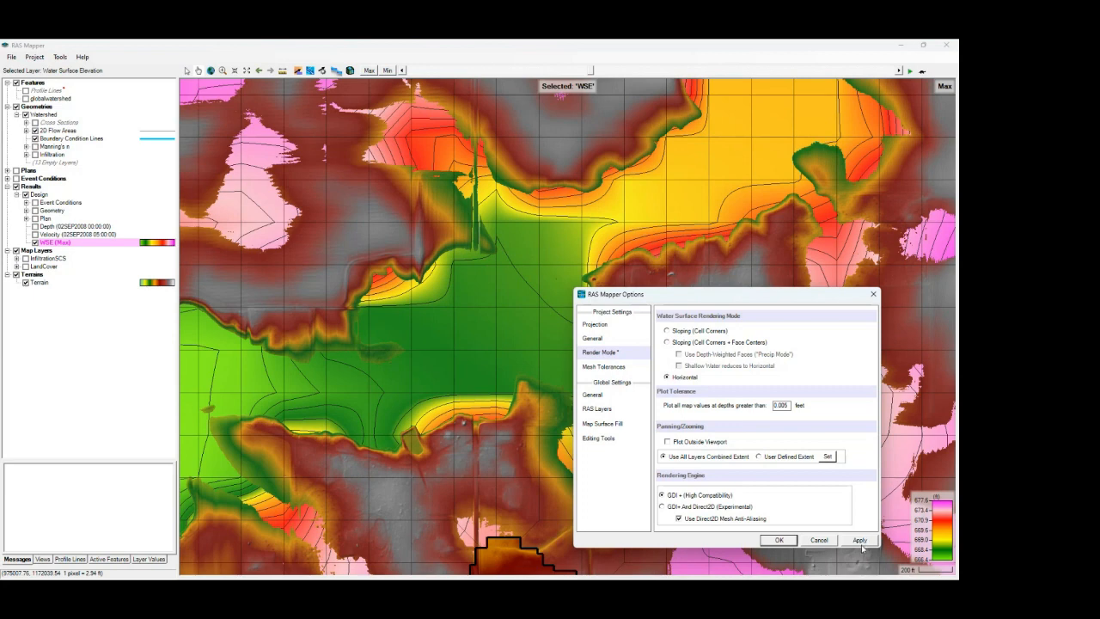
click(859, 540)
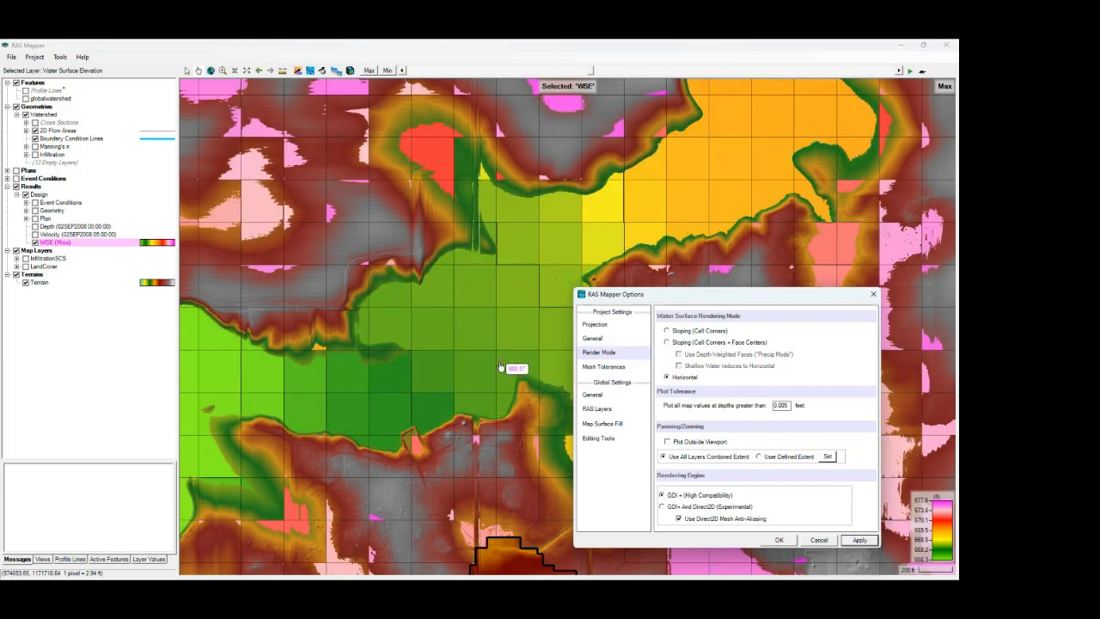
mouse_move(400, 301)
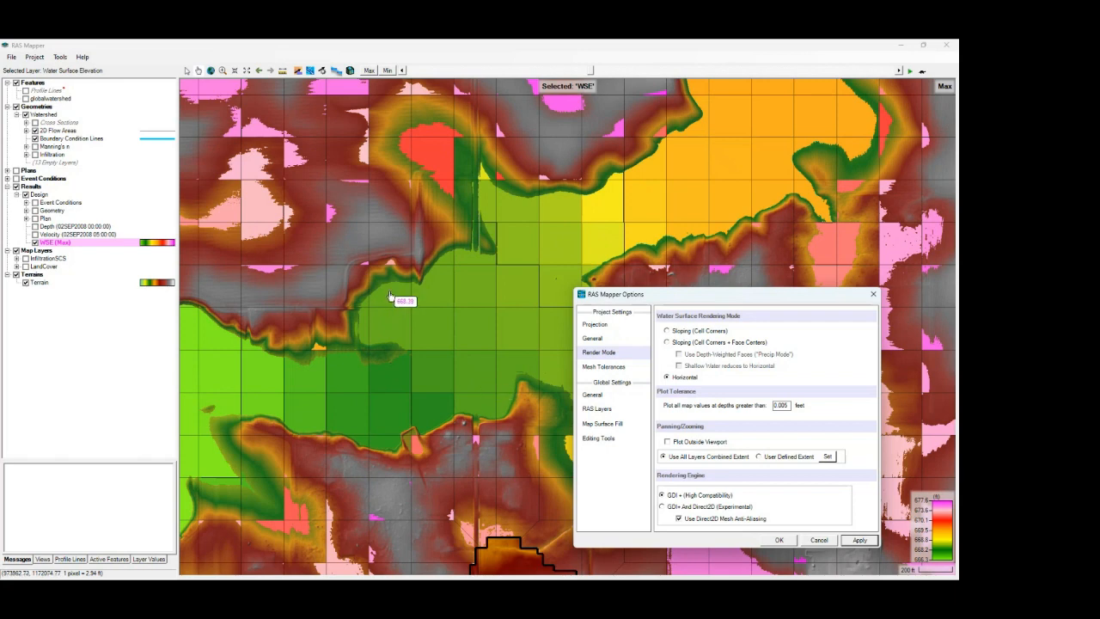
mouse_move(421, 322)
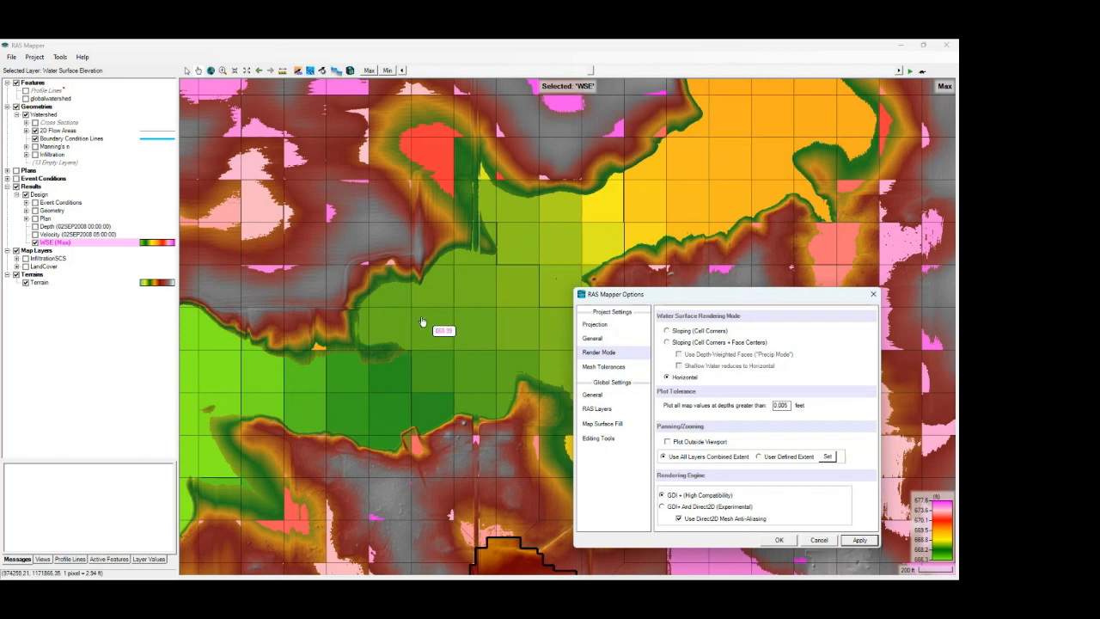
mouse_move(417, 312)
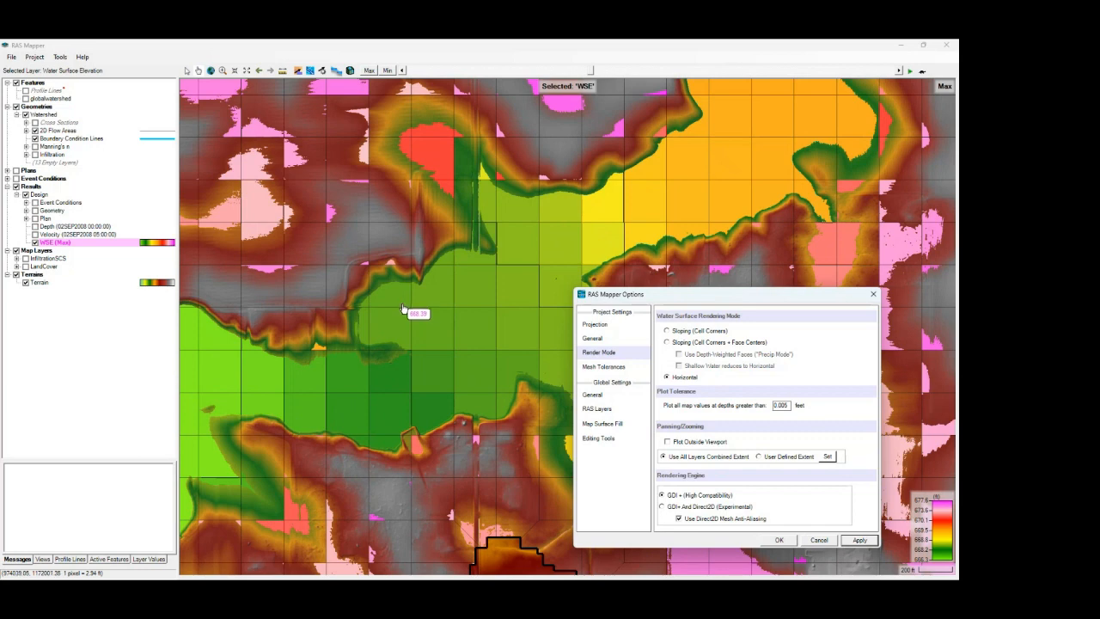
mouse_move(393, 290)
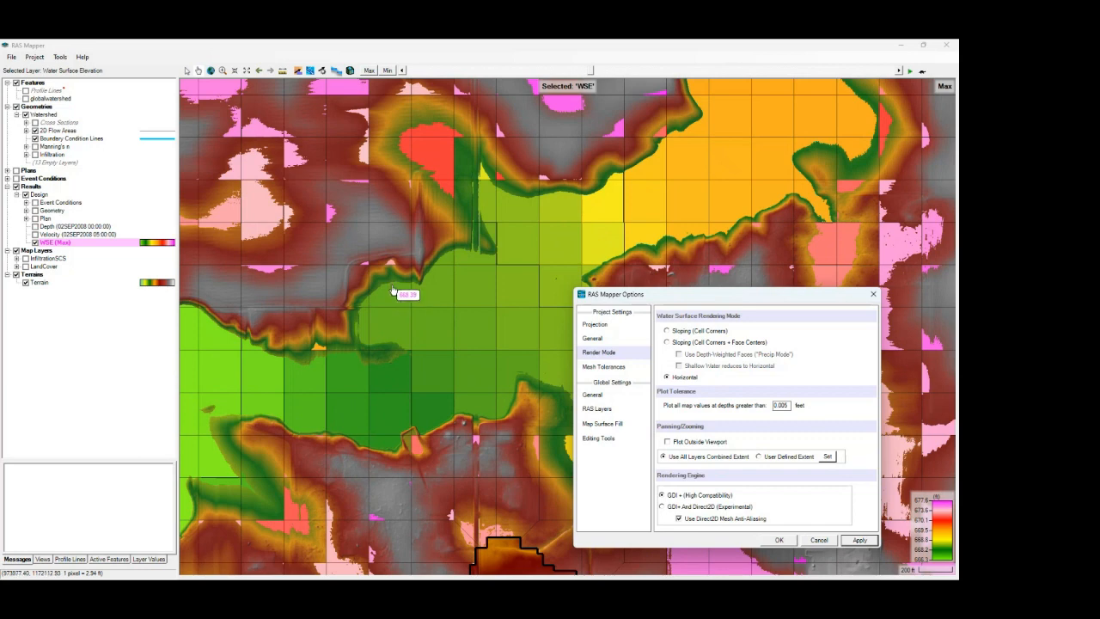
mouse_move(482, 417)
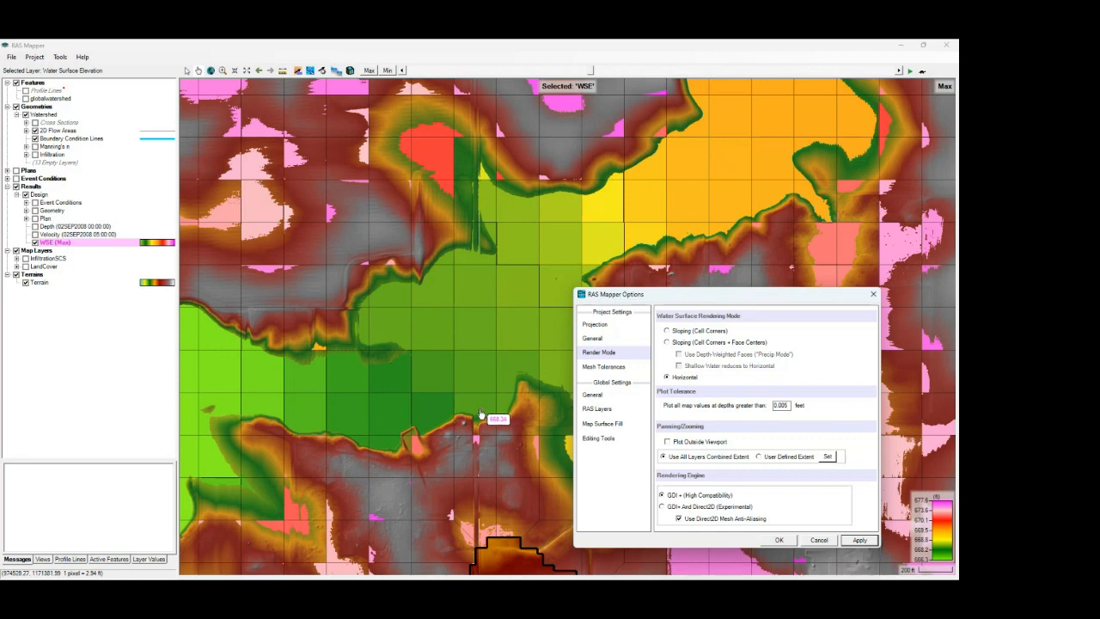
mouse_move(481, 410)
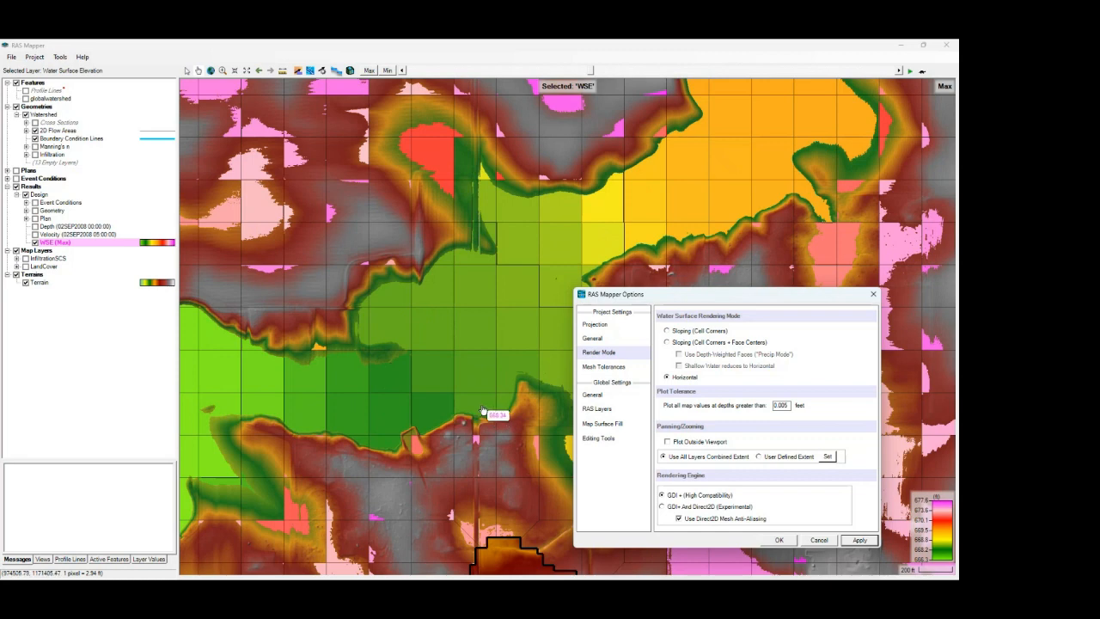
mouse_move(120, 253)
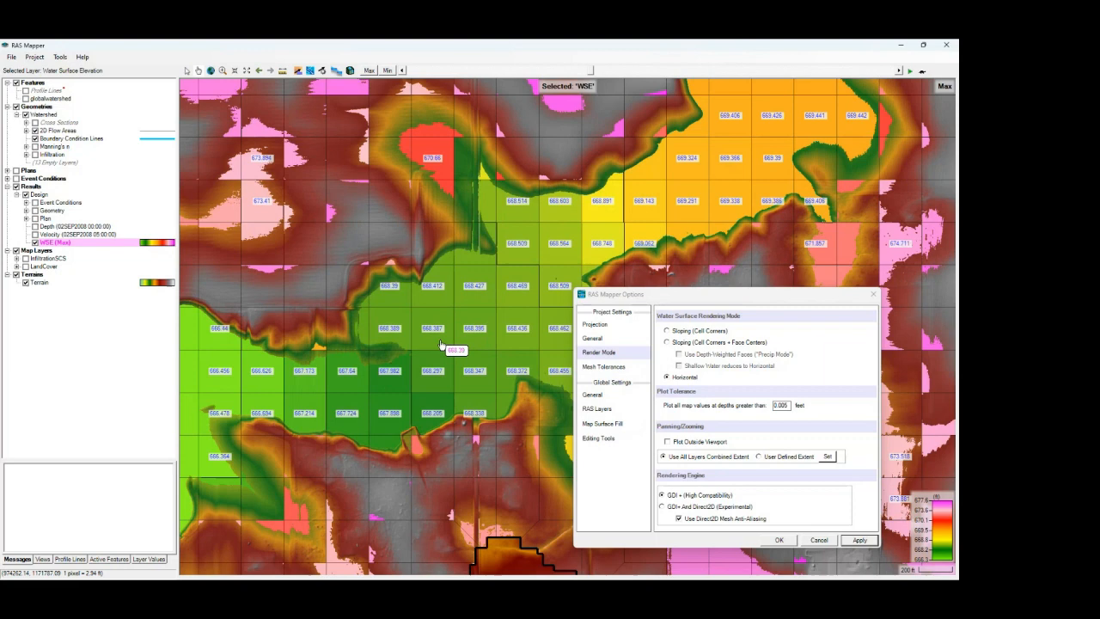
mouse_move(454, 348)
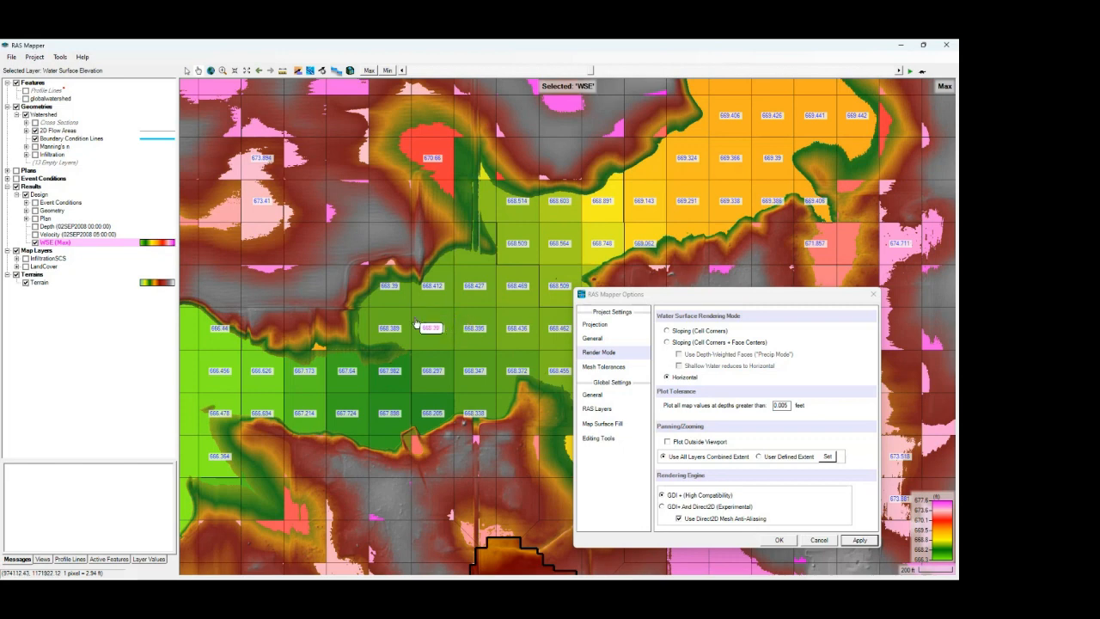
mouse_move(455, 348)
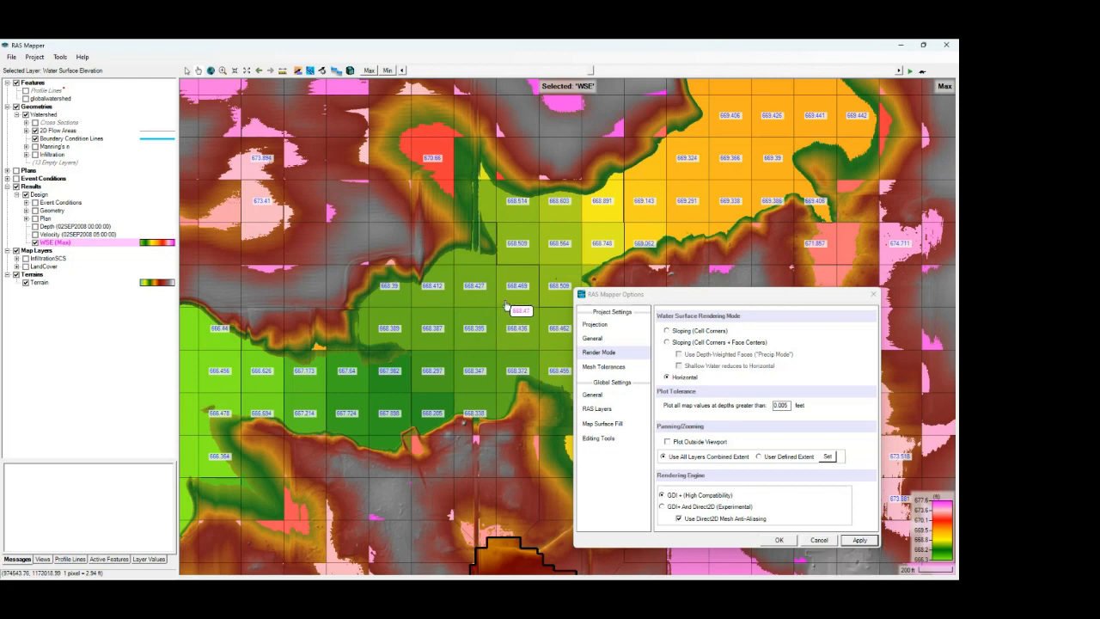
mouse_move(511, 305)
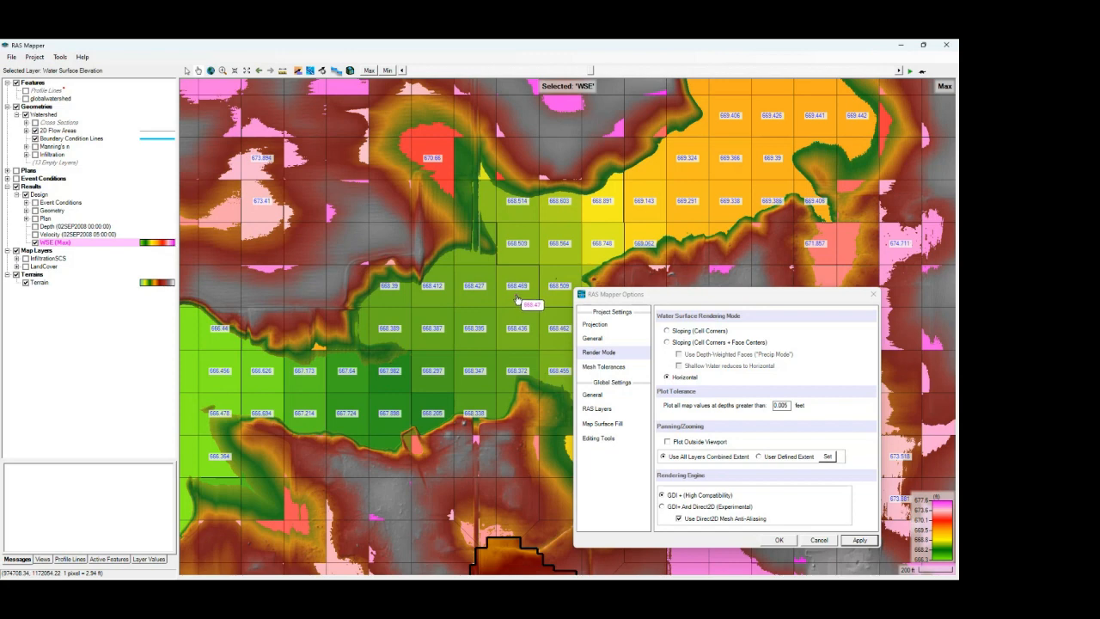
mouse_move(538, 280)
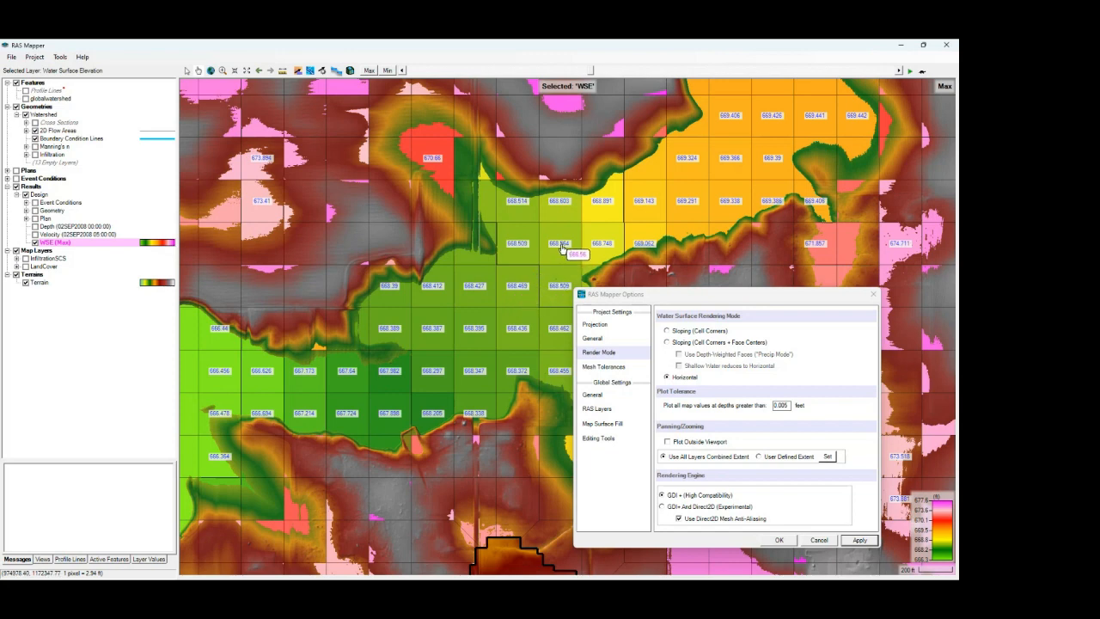
mouse_move(587, 235)
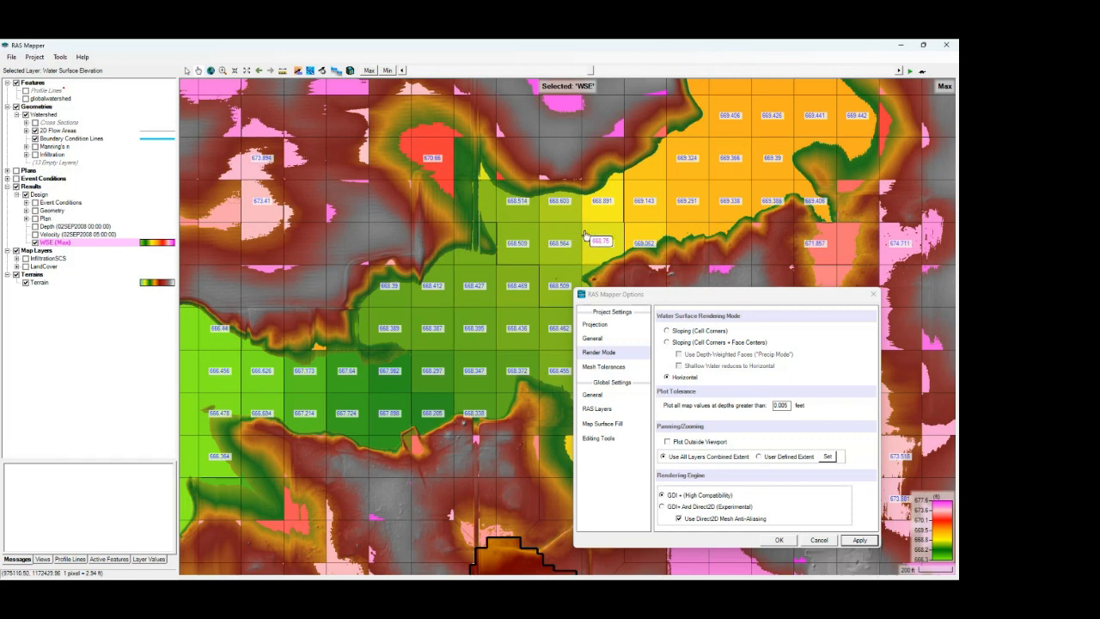
mouse_move(577, 237)
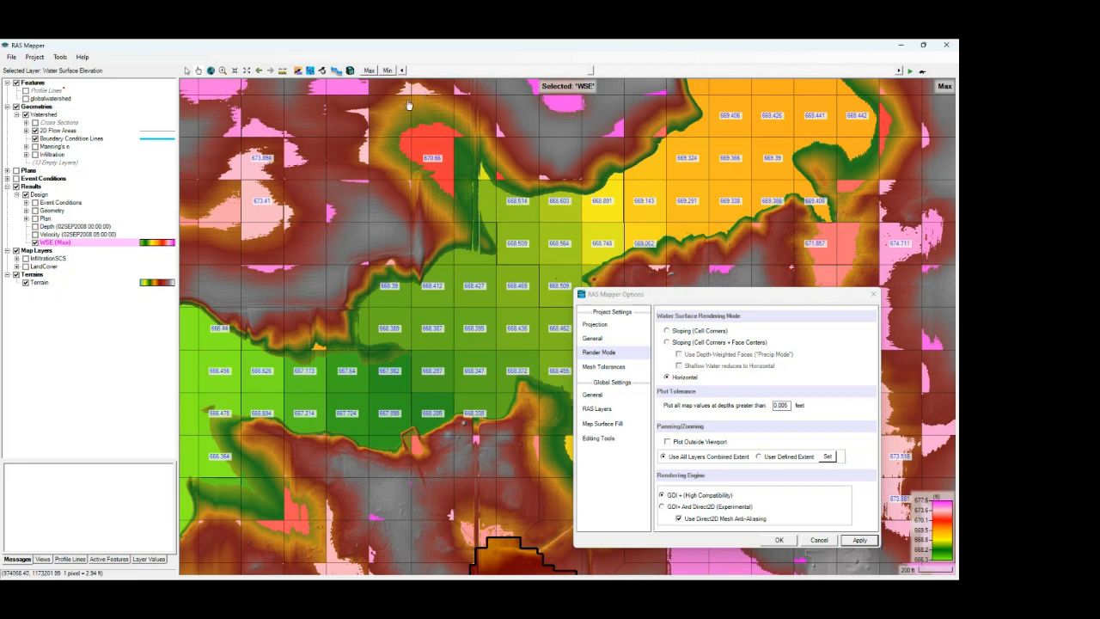
mouse_move(222, 184)
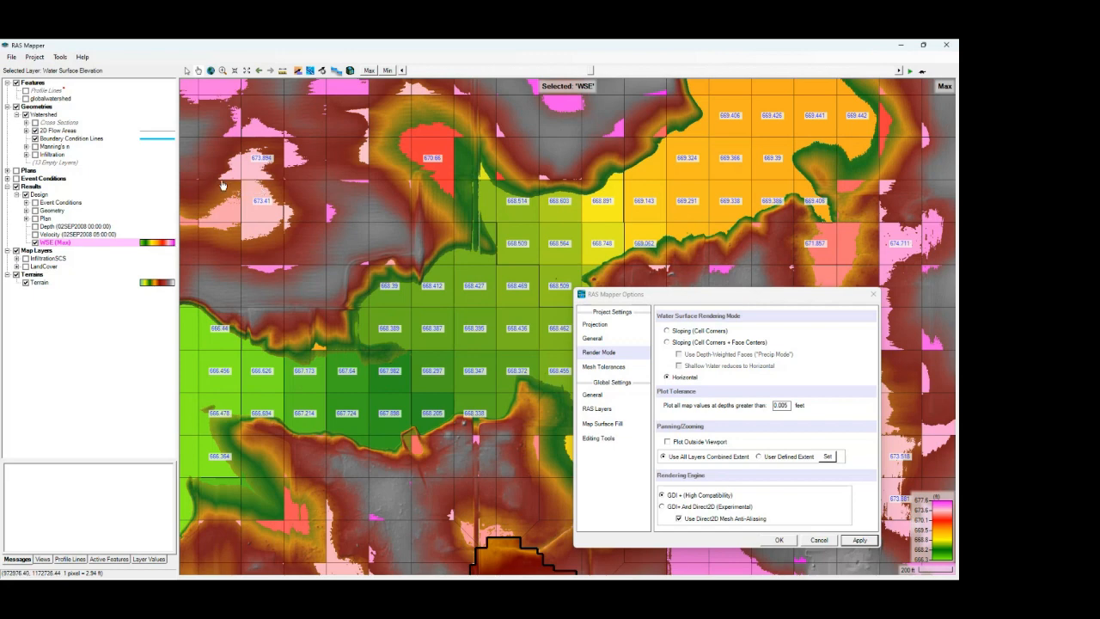
mouse_move(239, 188)
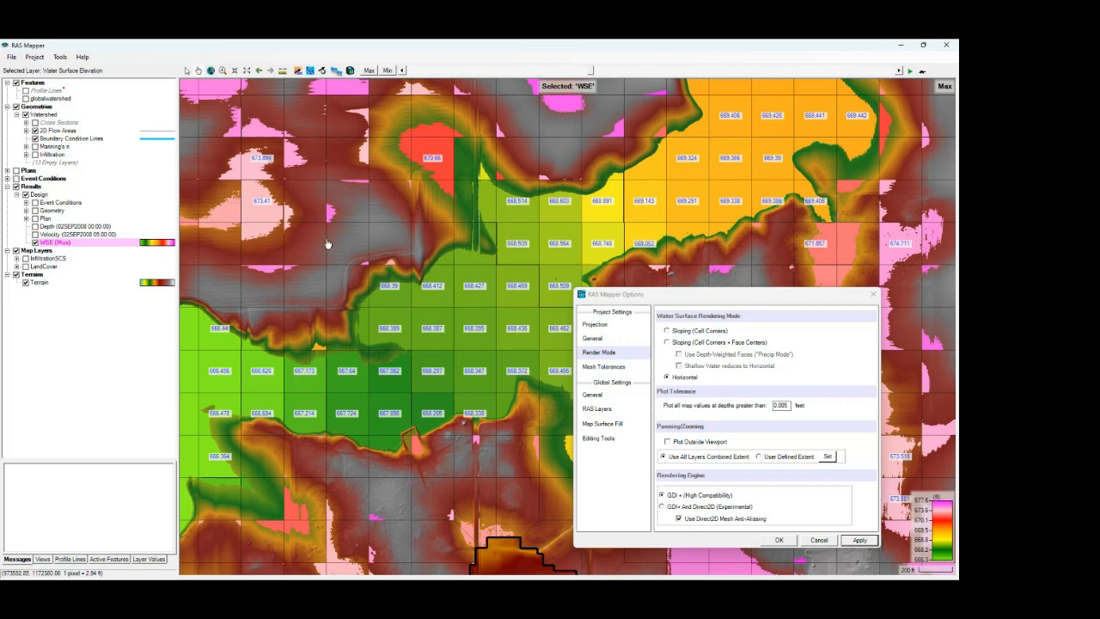
mouse_move(368, 177)
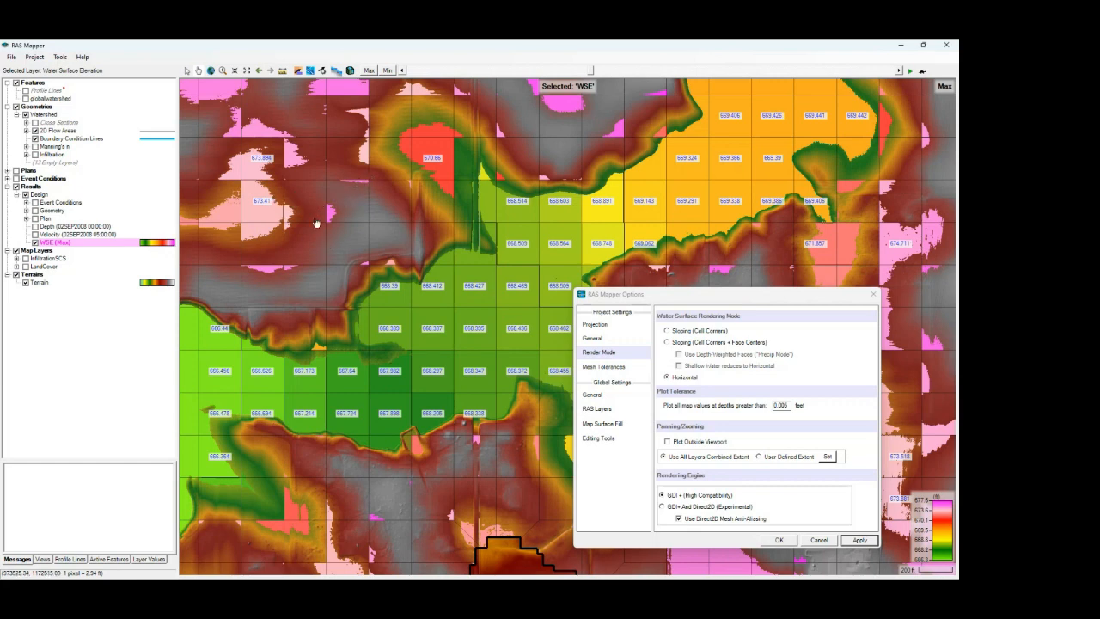
mouse_move(292, 206)
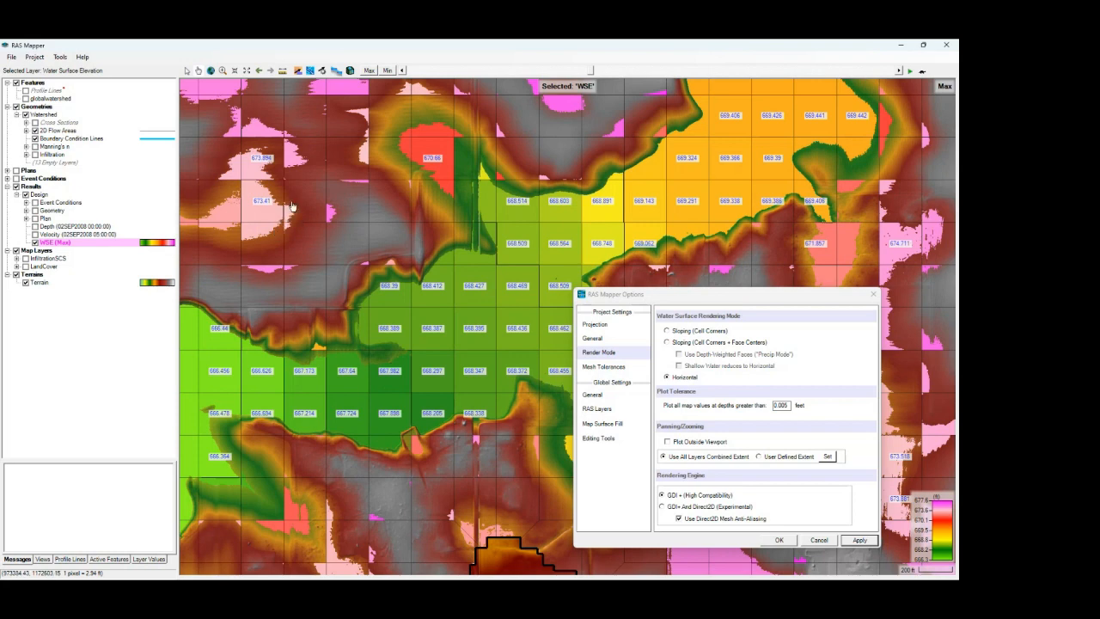
mouse_move(88, 247)
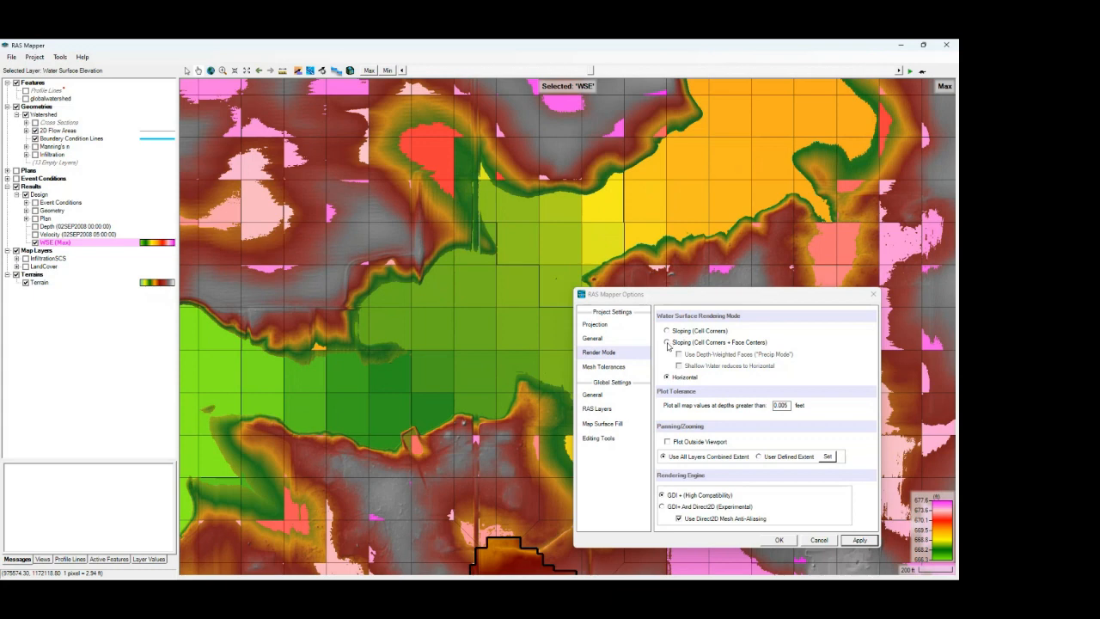
- Switch to Sloping (Cell Corners + Face Centers) and show the Render Mode settings again
click(667, 342)
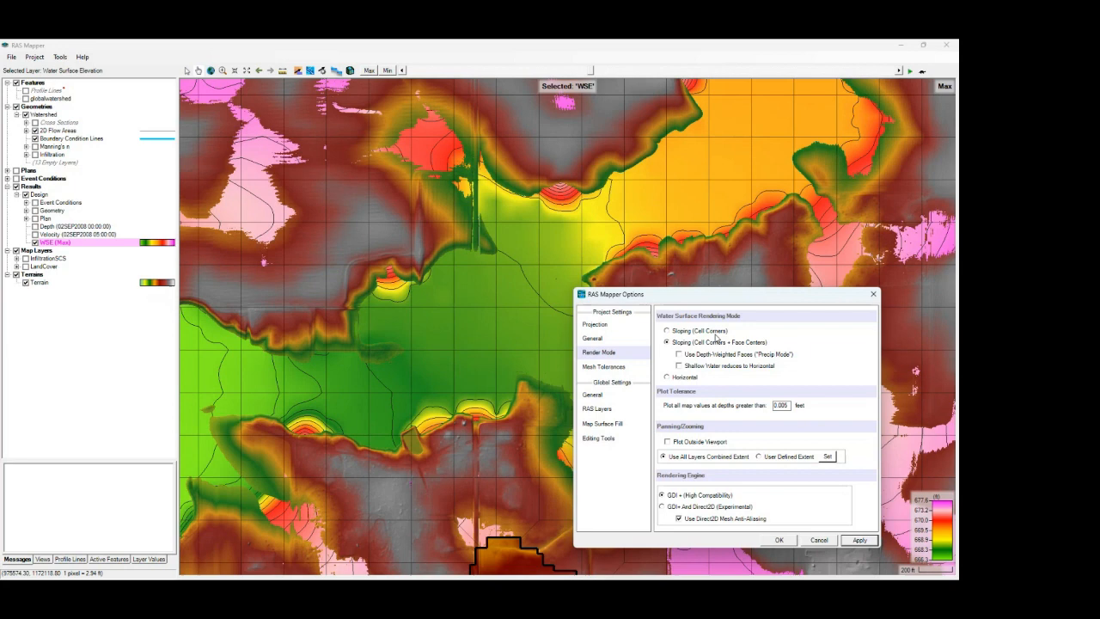
mouse_move(720, 344)
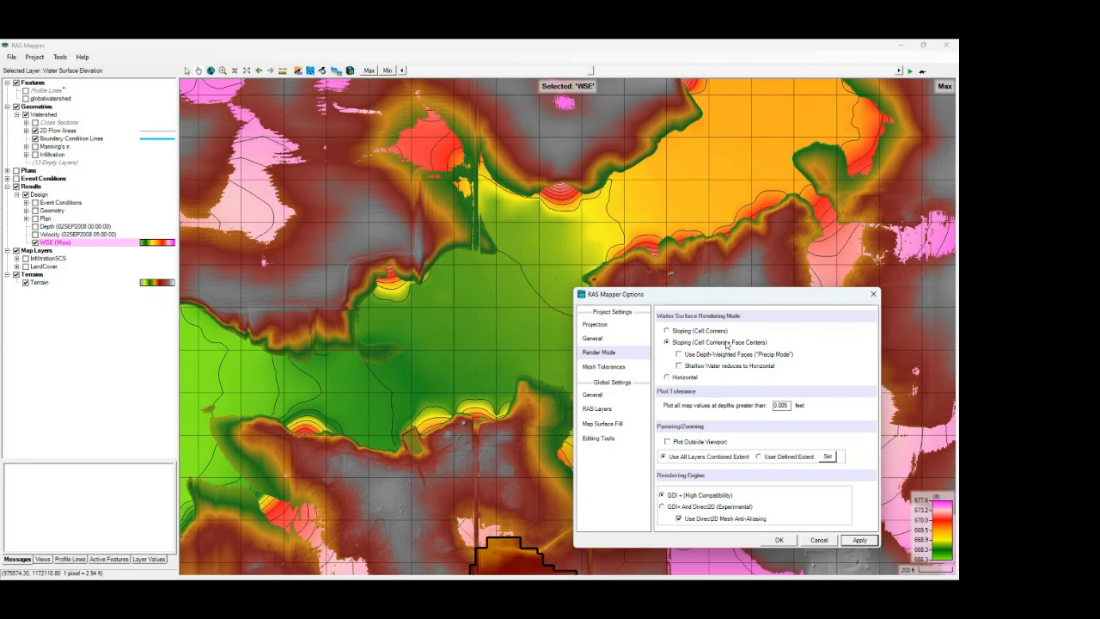
mouse_move(373, 316)
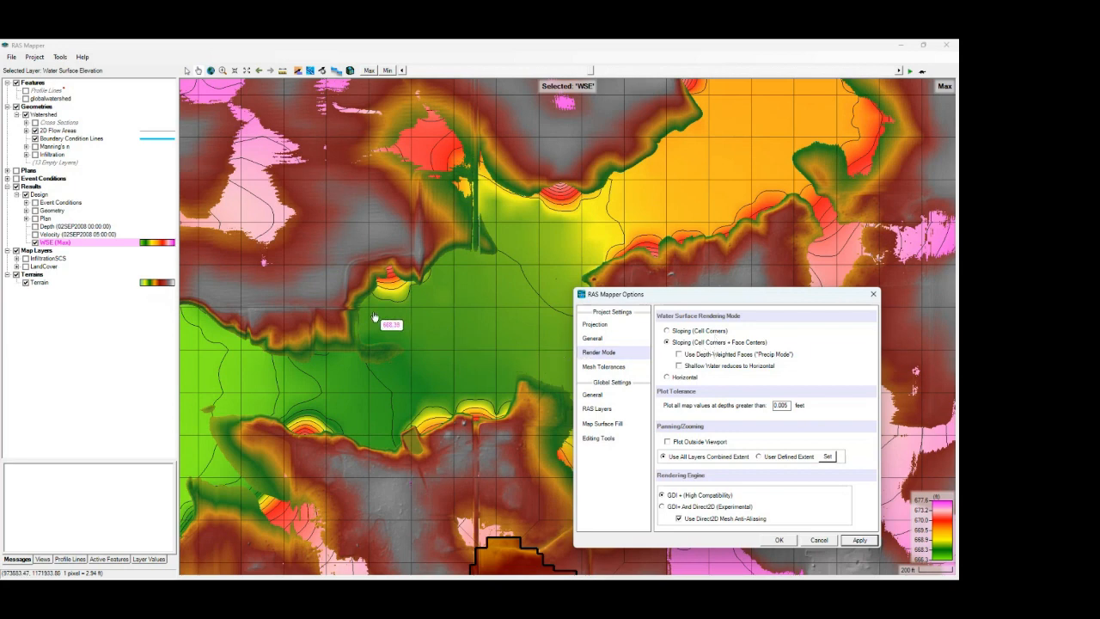
mouse_move(413, 345)
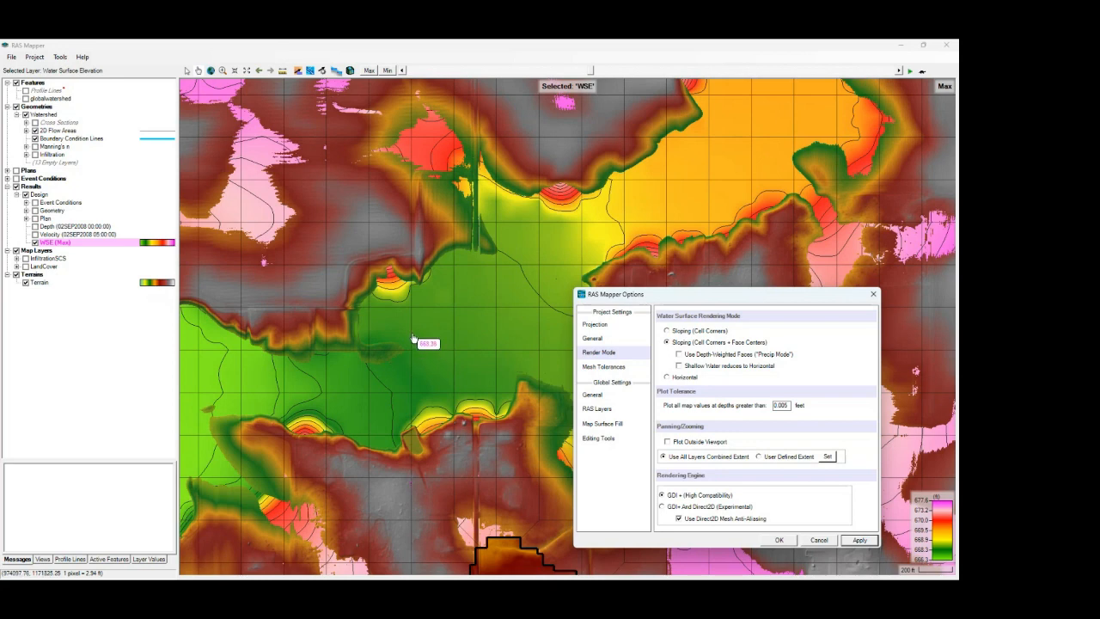
mouse_move(383, 329)
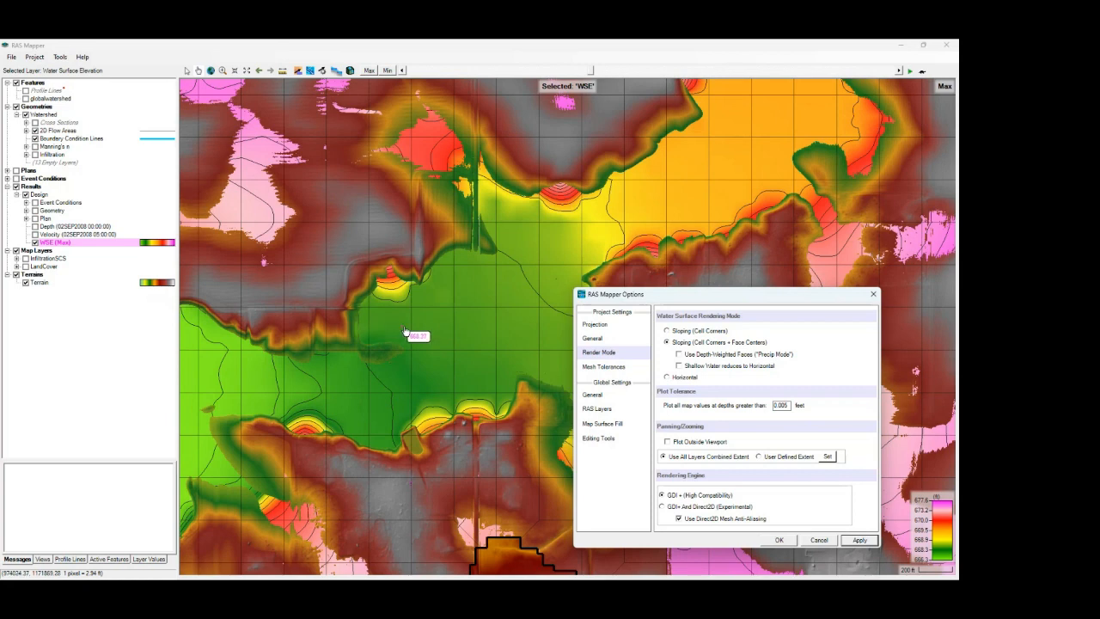
mouse_move(466, 300)
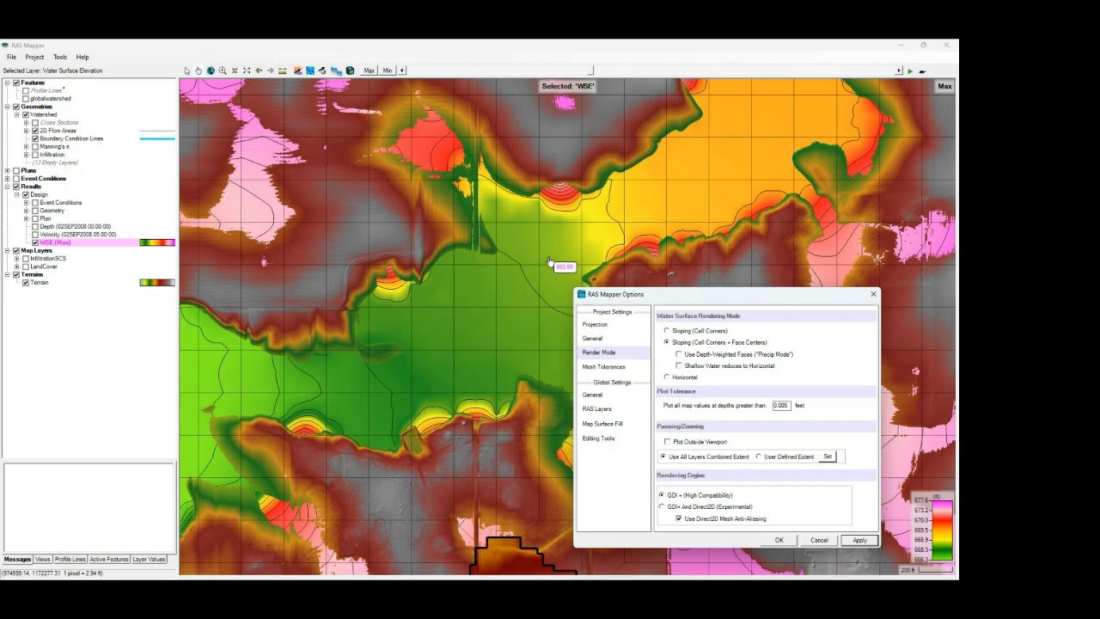
mouse_move(518, 280)
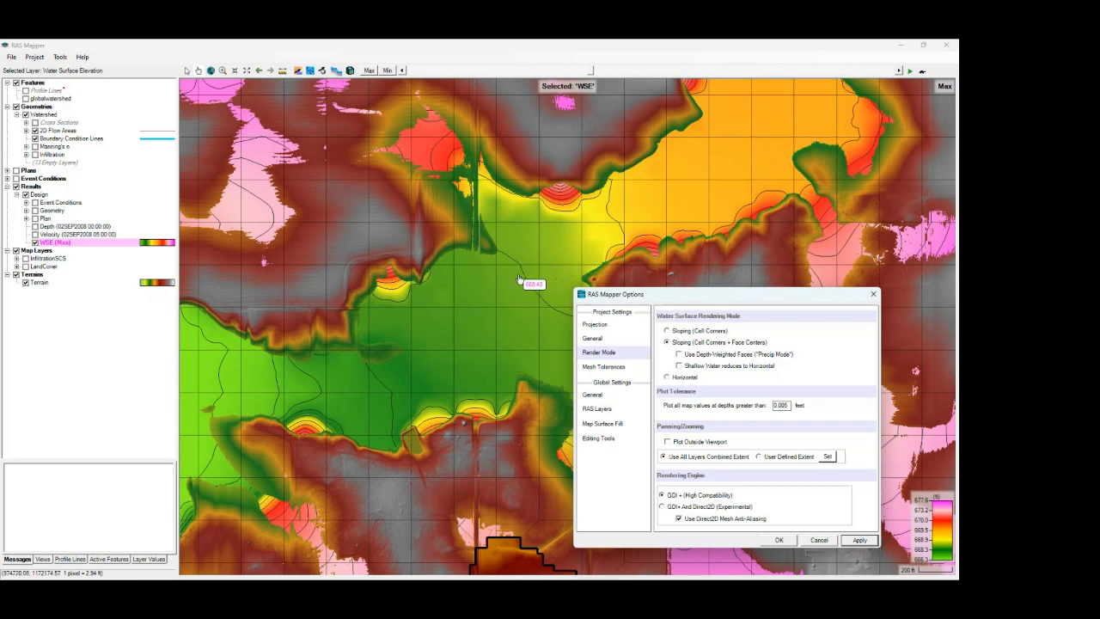
mouse_move(552, 263)
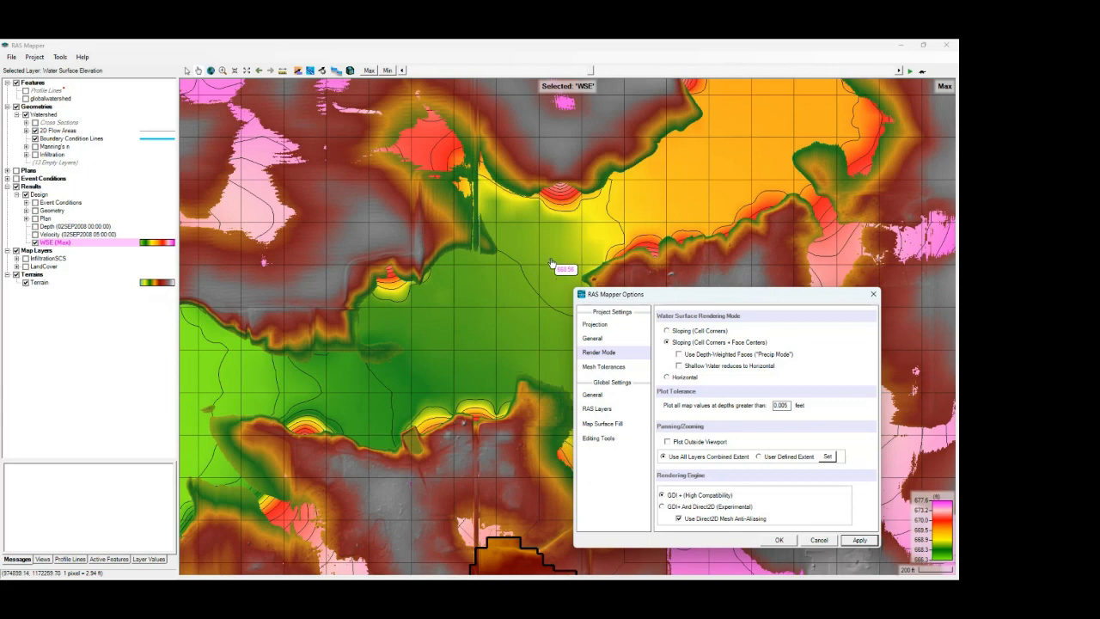
mouse_move(563, 243)
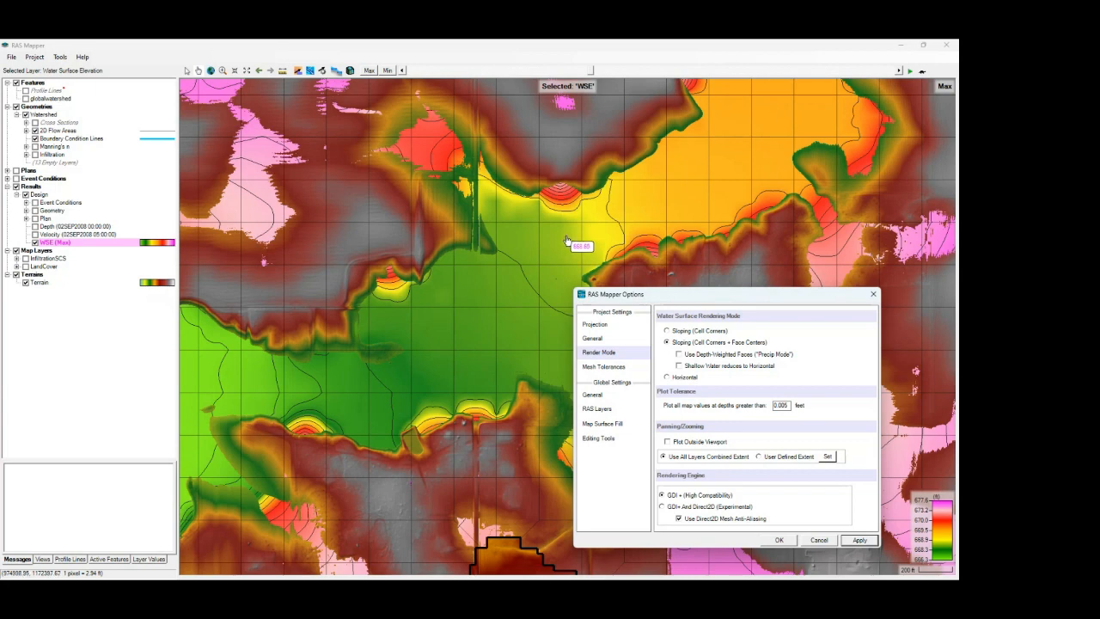
mouse_move(555, 244)
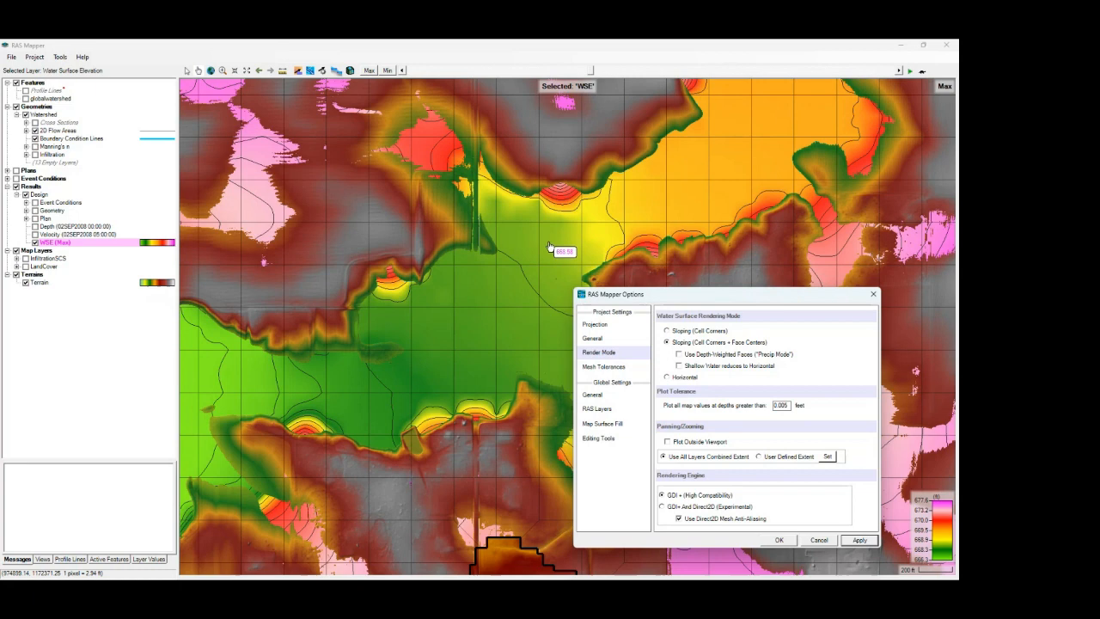
mouse_move(533, 271)
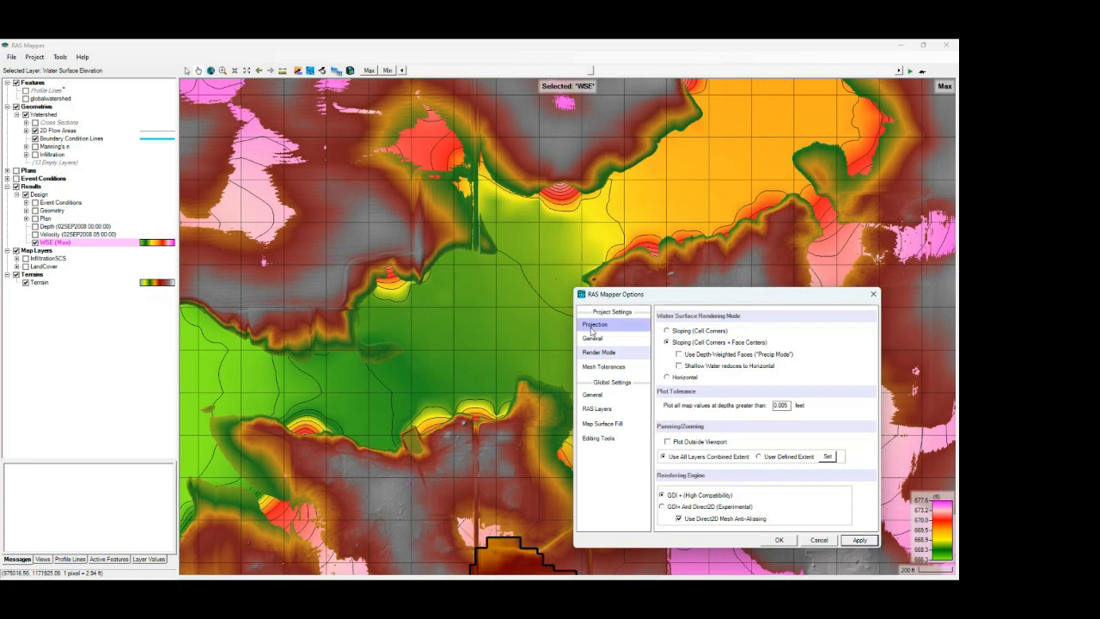
click(599, 351)
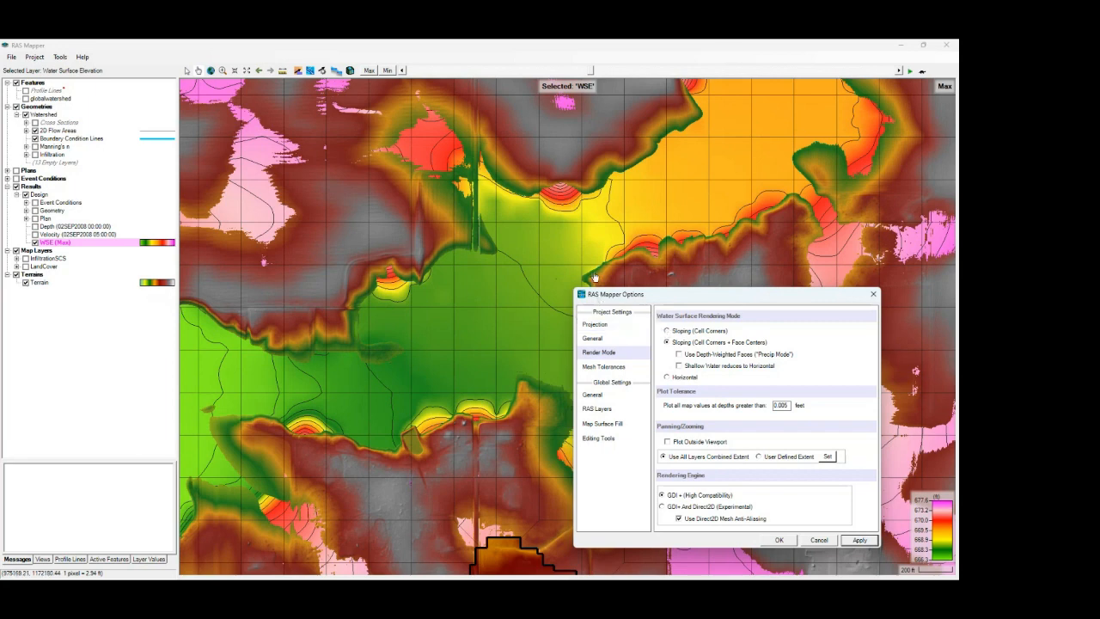
mouse_move(554, 278)
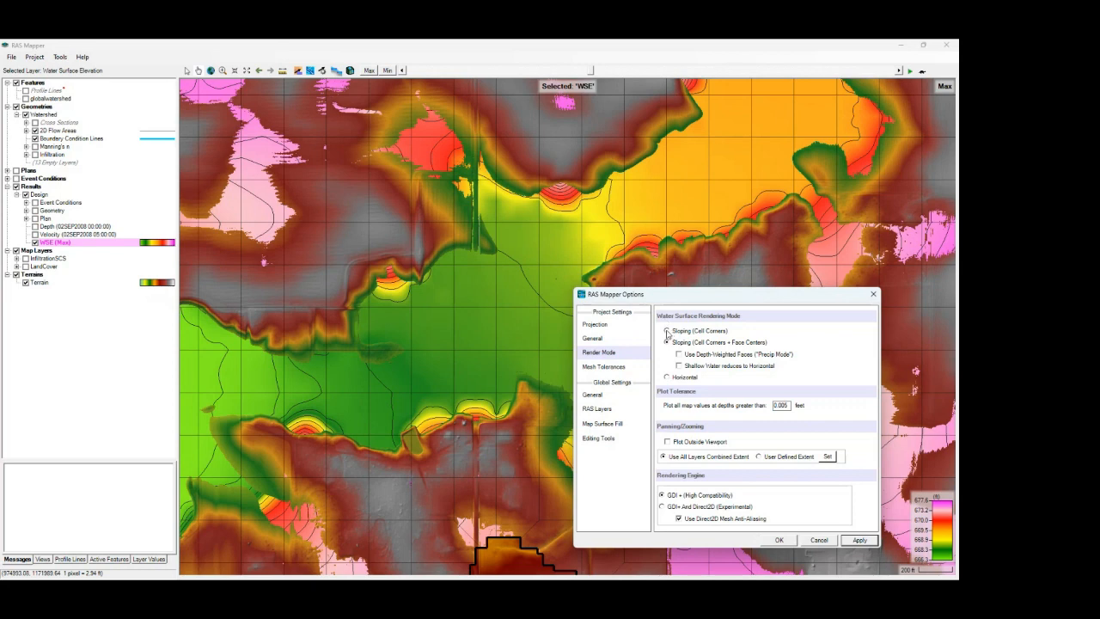
click(666, 331)
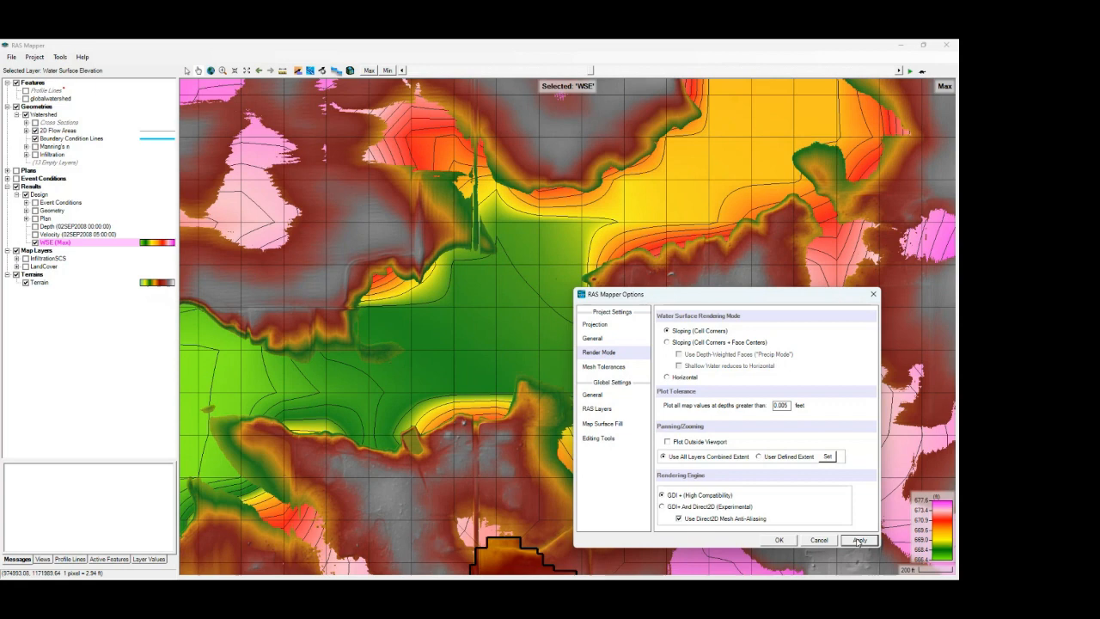
click(667, 342)
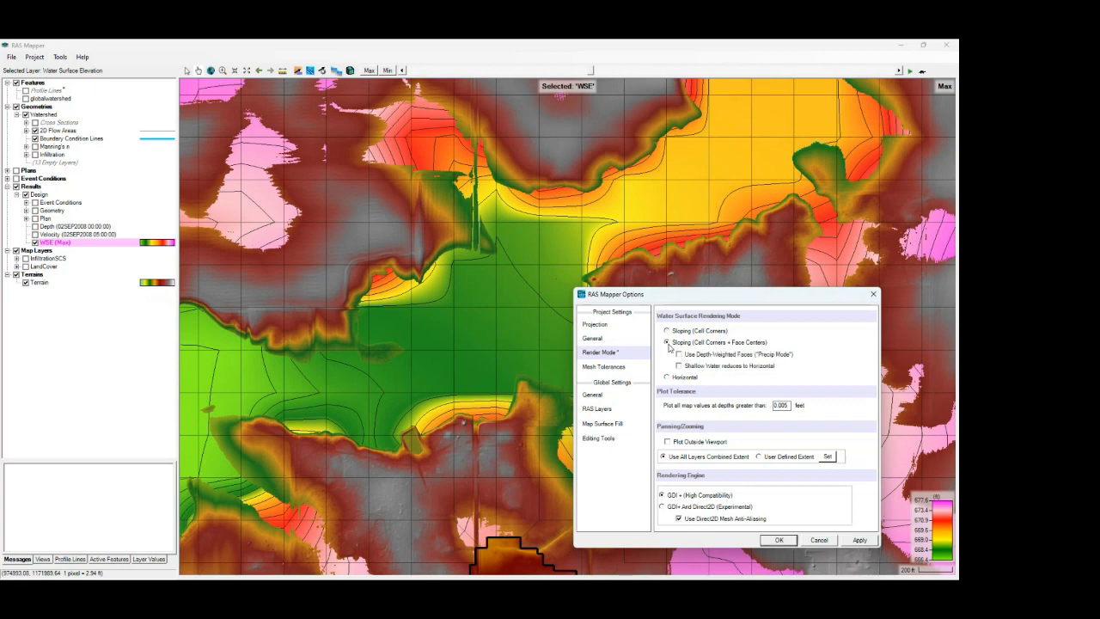
click(860, 540)
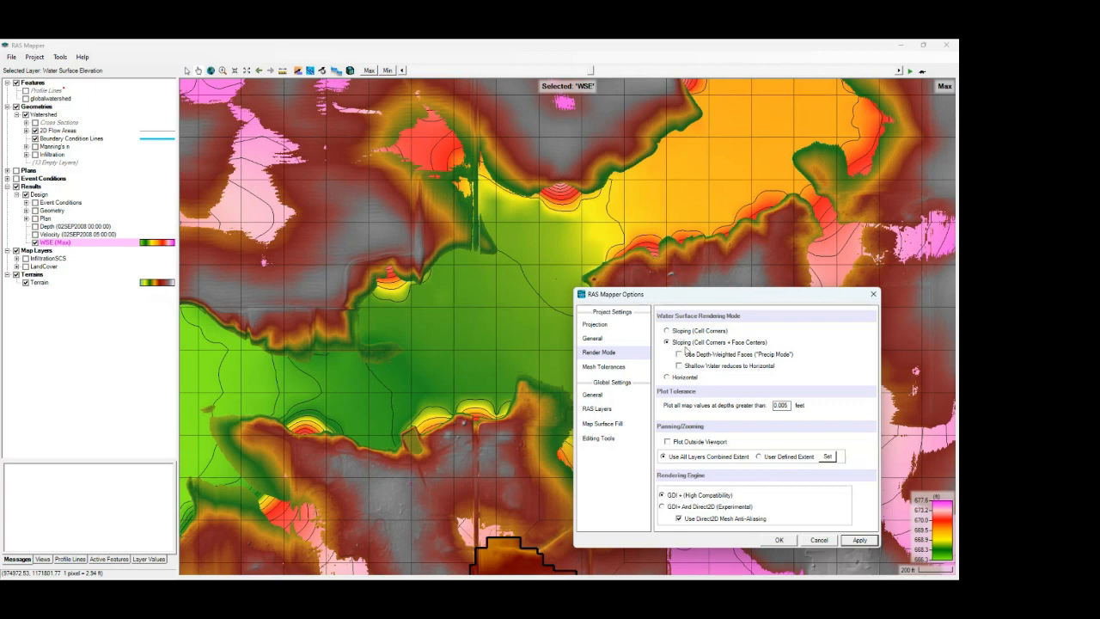
mouse_move(690, 385)
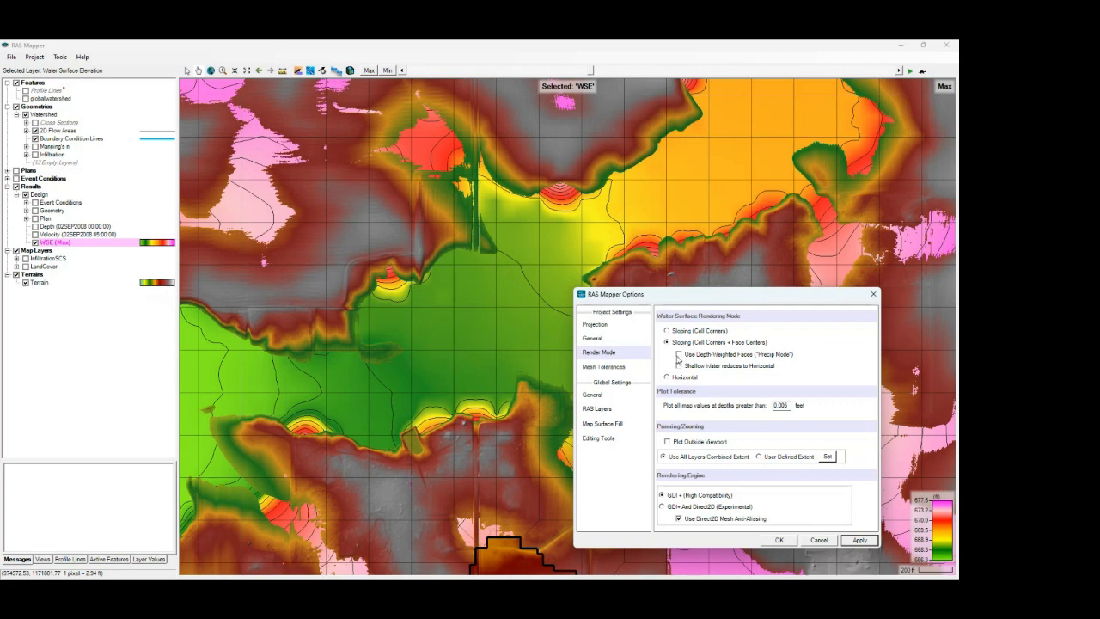
- Turn on Use Depth-Weighted Faces ("Precip Mode") for the max WSE rendering
click(668, 354)
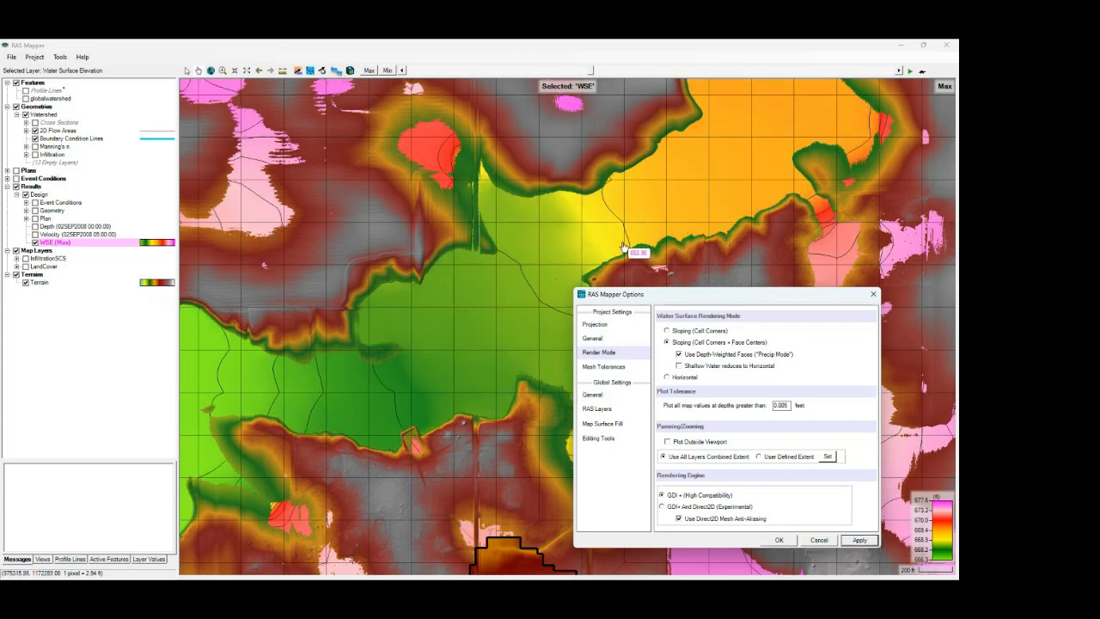
mouse_move(413, 279)
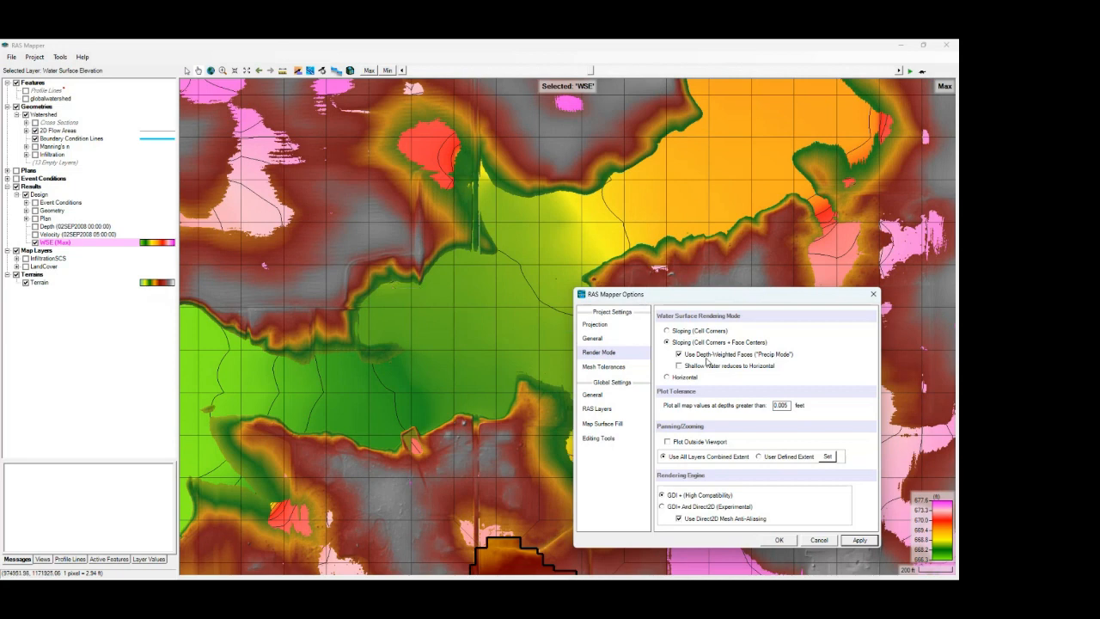
mouse_move(423, 316)
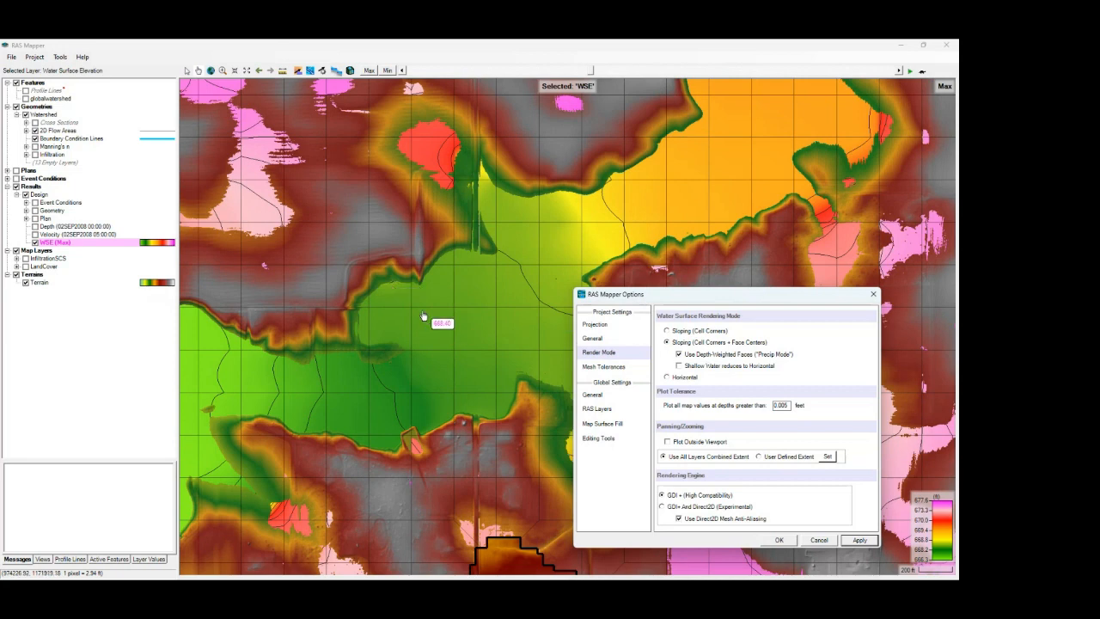
mouse_move(391, 317)
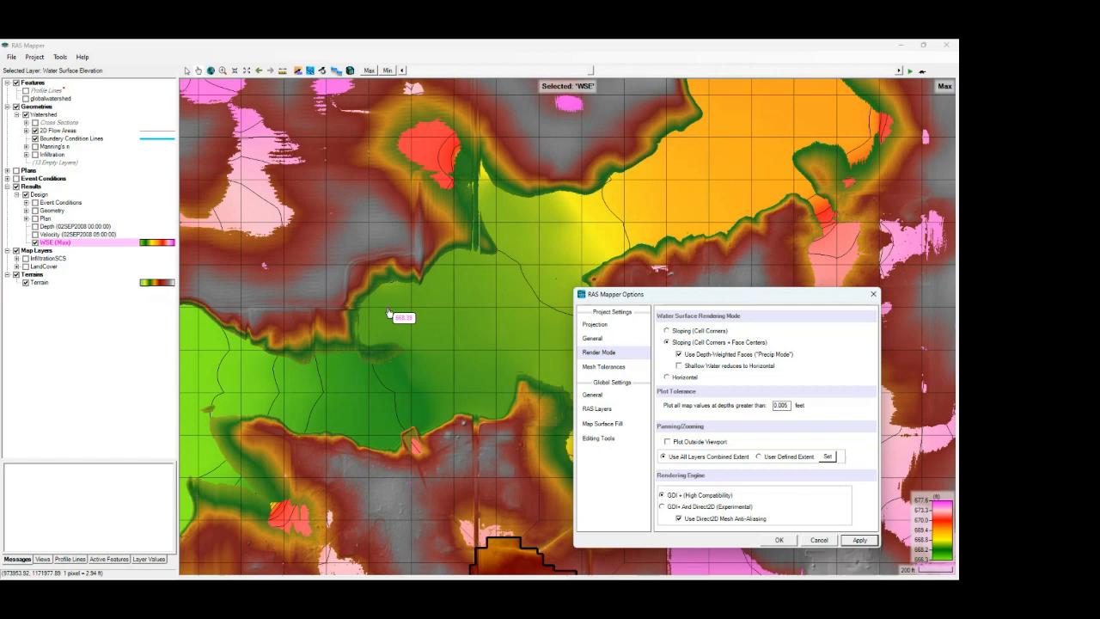
mouse_move(404, 311)
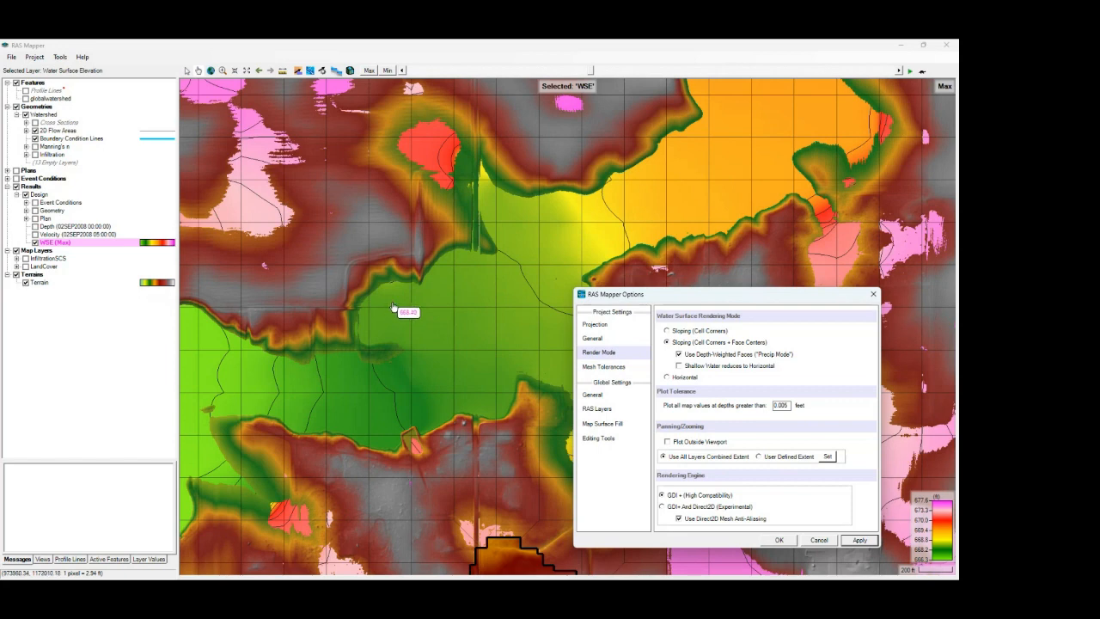
mouse_move(397, 311)
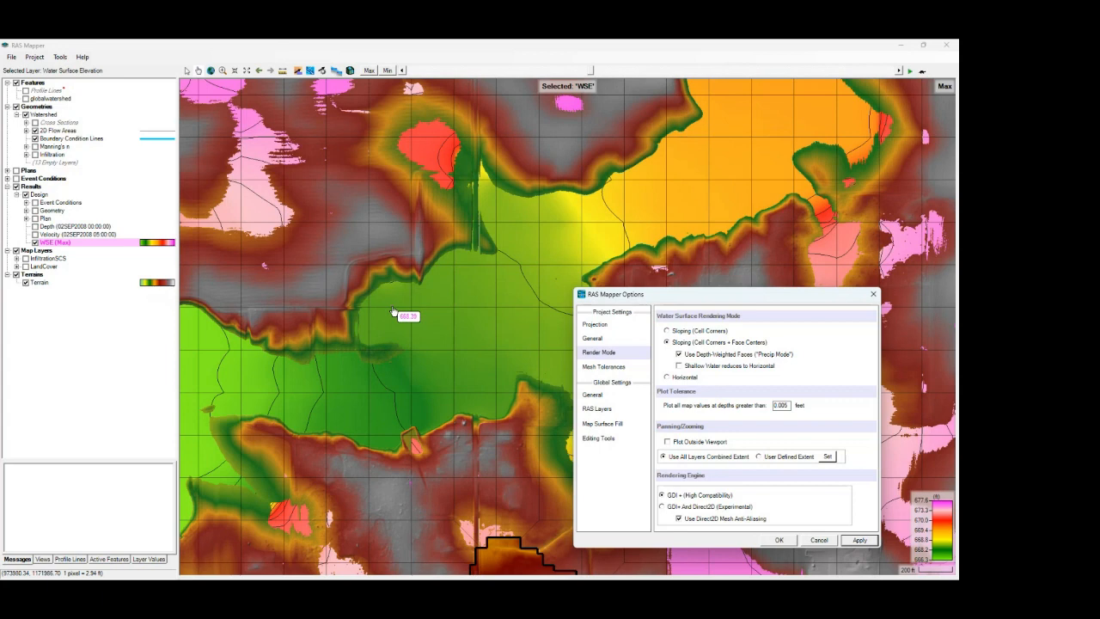
mouse_move(392, 312)
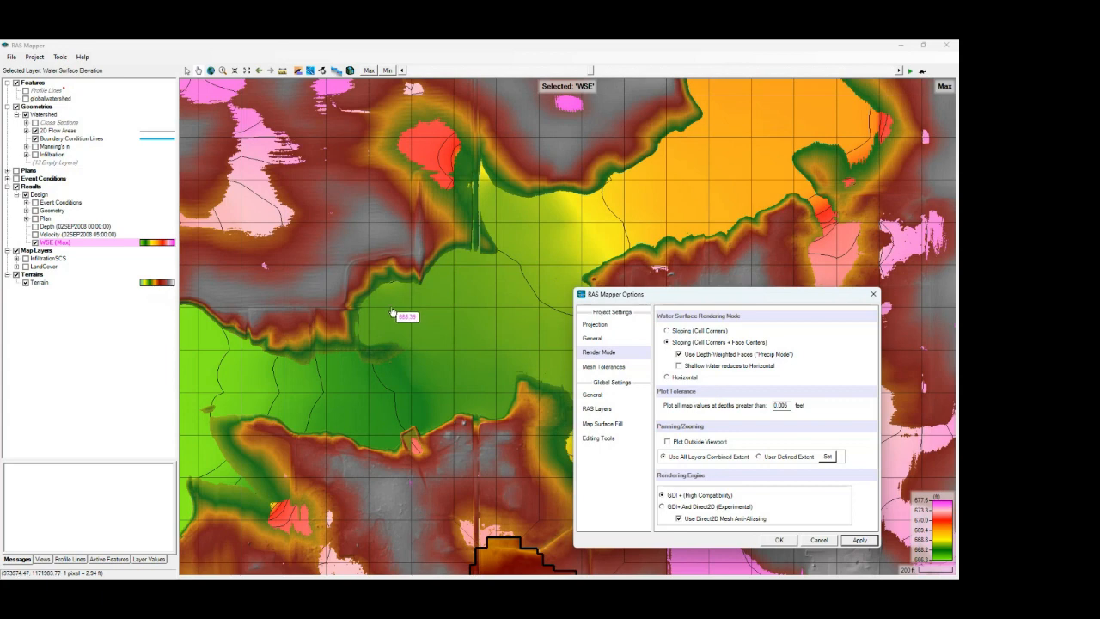
mouse_move(403, 314)
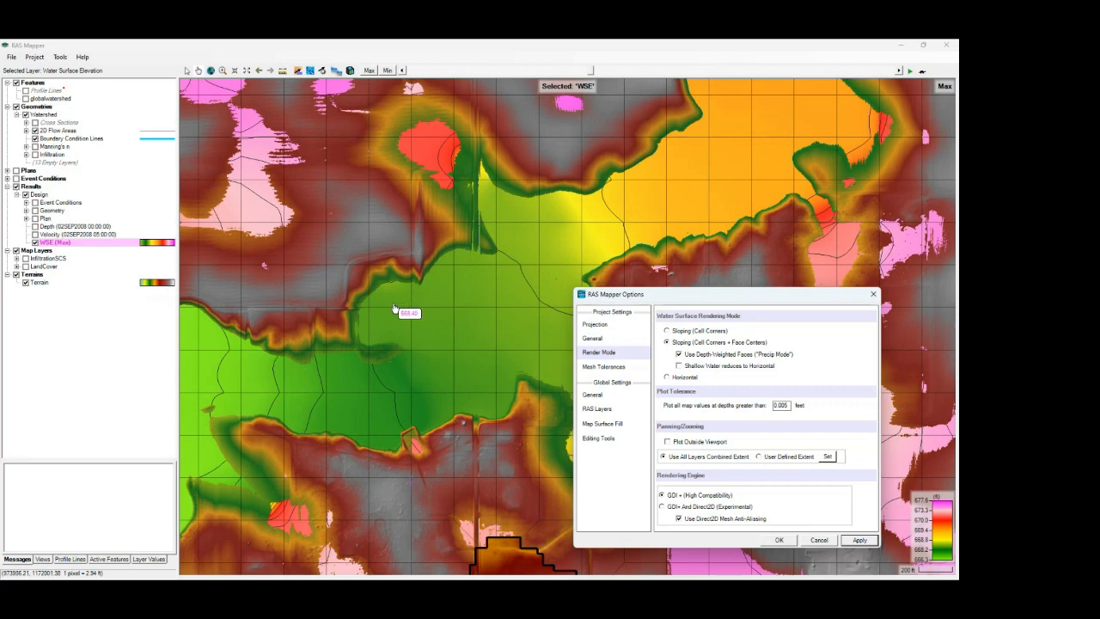
mouse_move(389, 269)
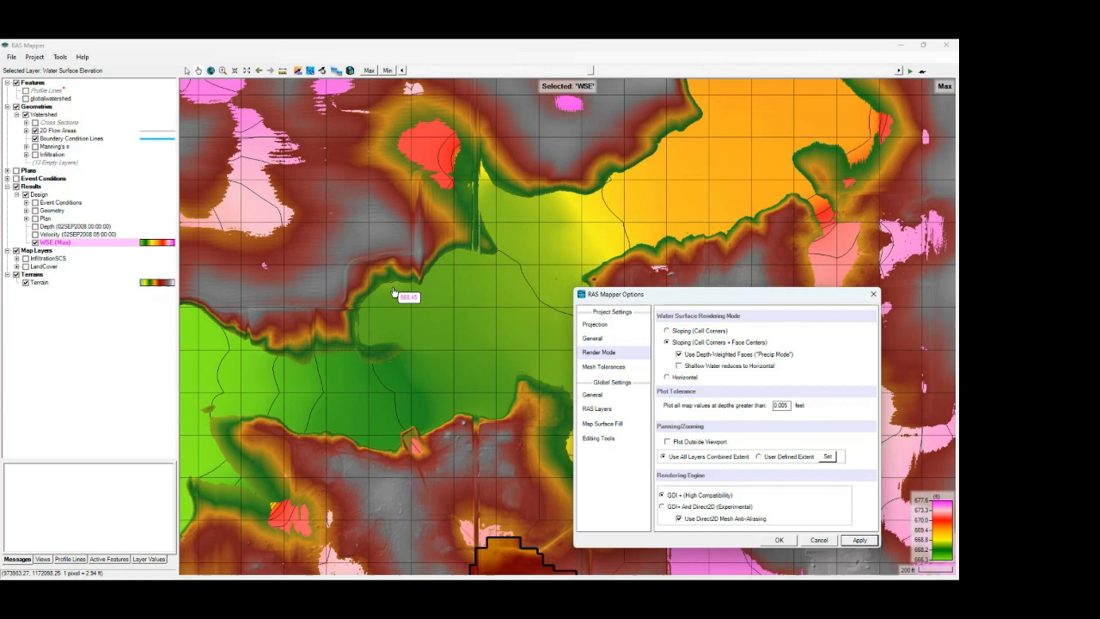
mouse_move(705, 359)
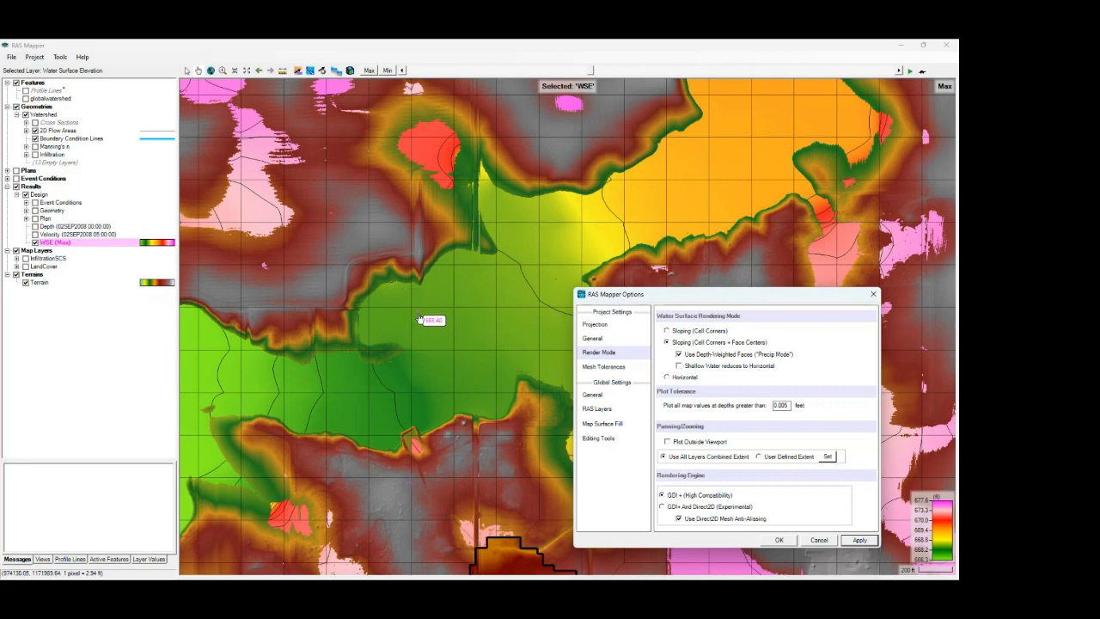
mouse_move(469, 305)
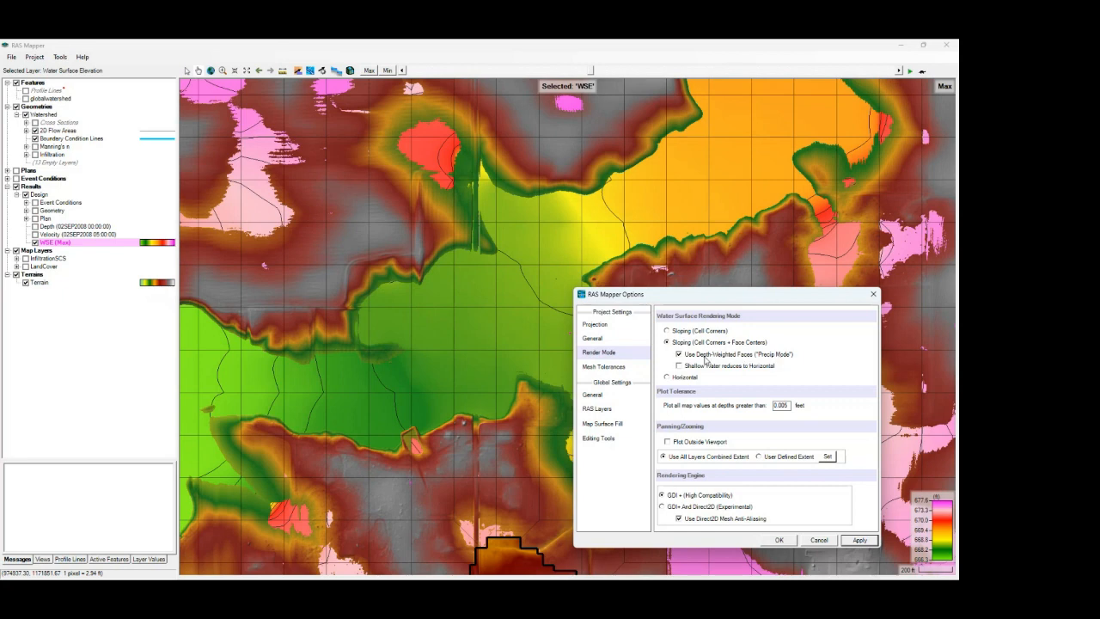
mouse_move(513, 301)
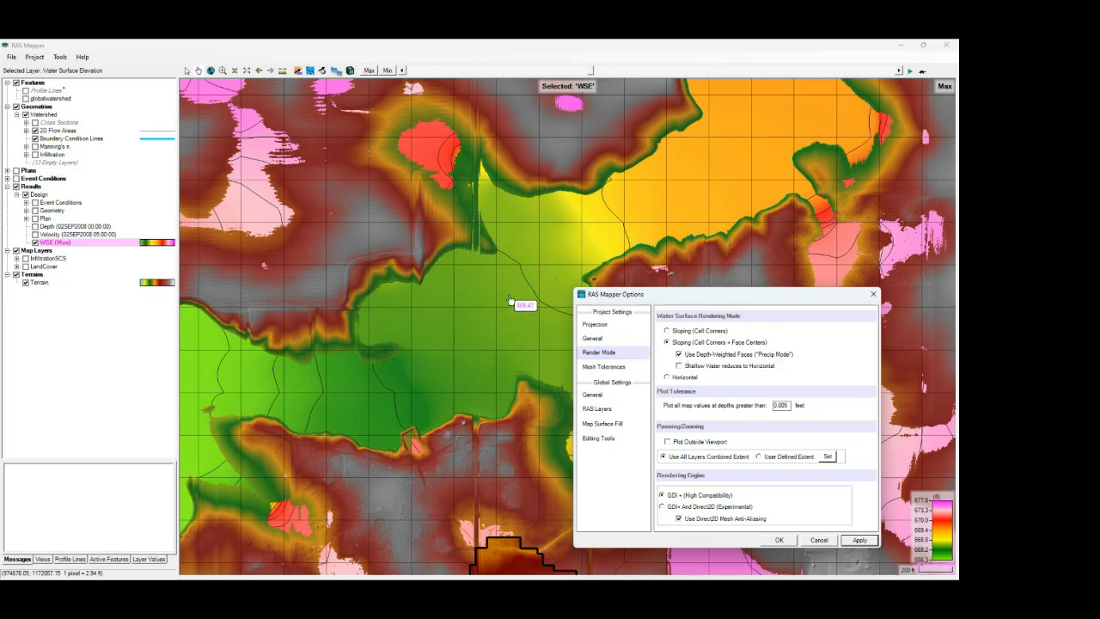
mouse_move(513, 365)
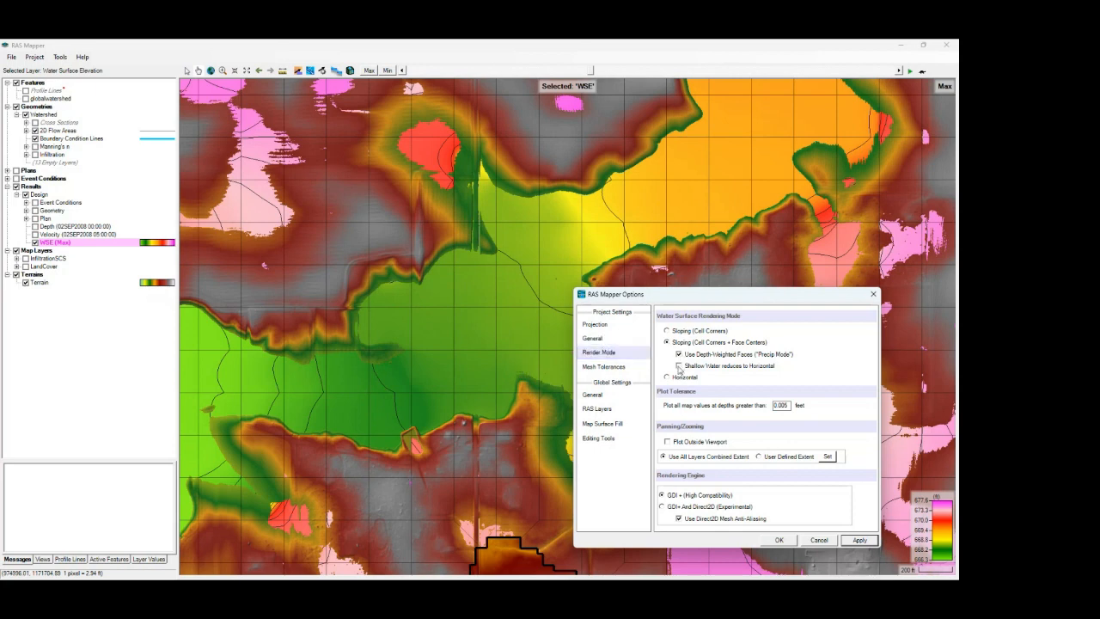
- Enable 'Shallow Water reduces to Horizontal' and apply it to the map
click(678, 366)
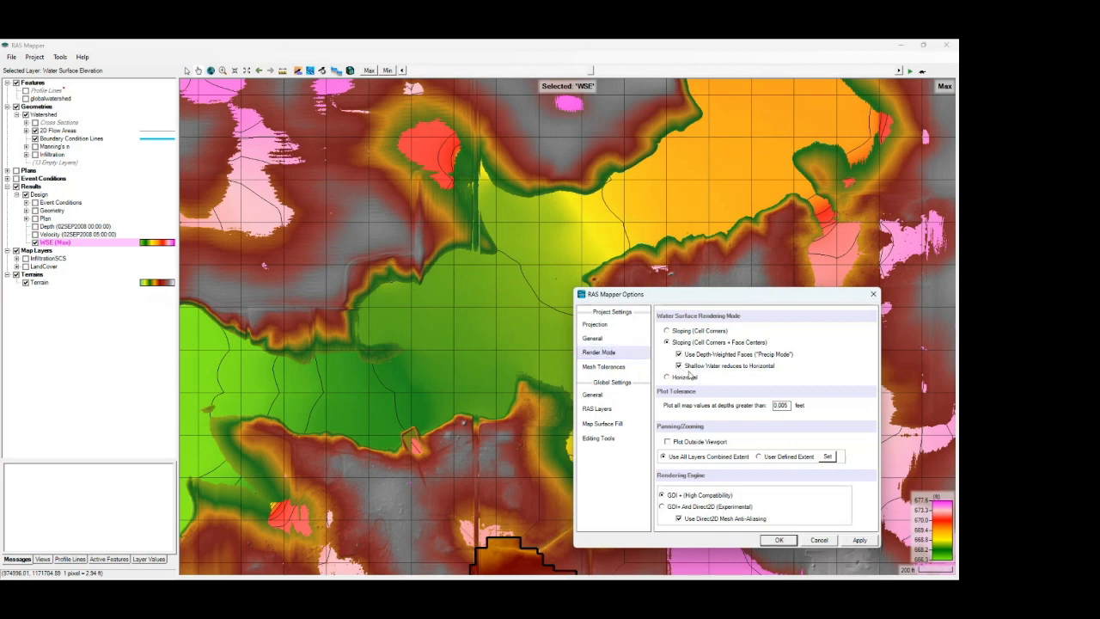
mouse_move(736, 375)
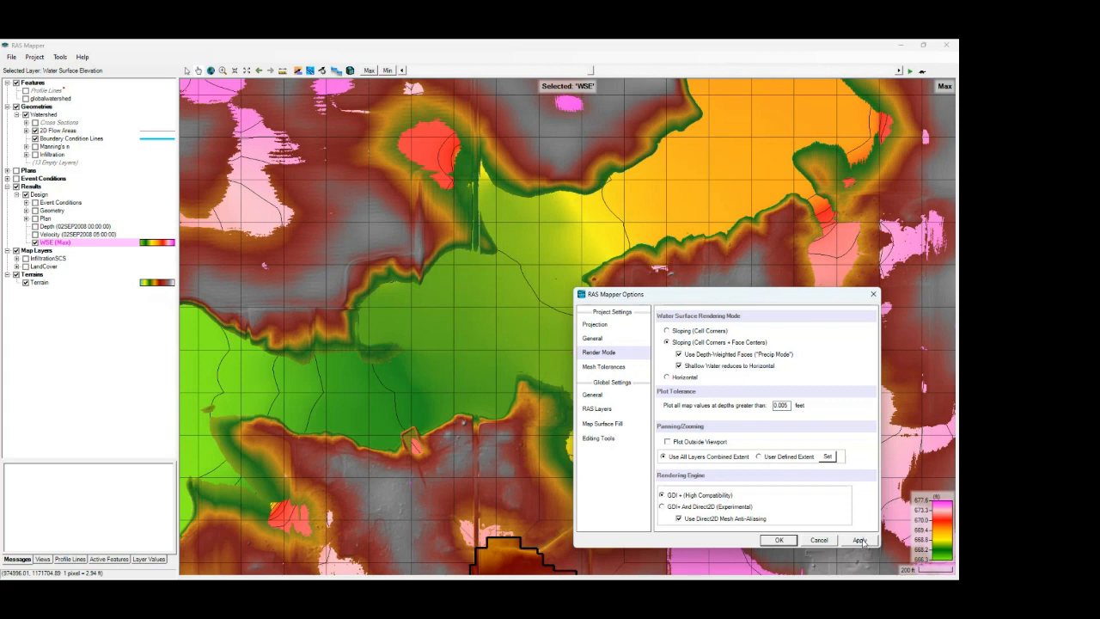
click(859, 539)
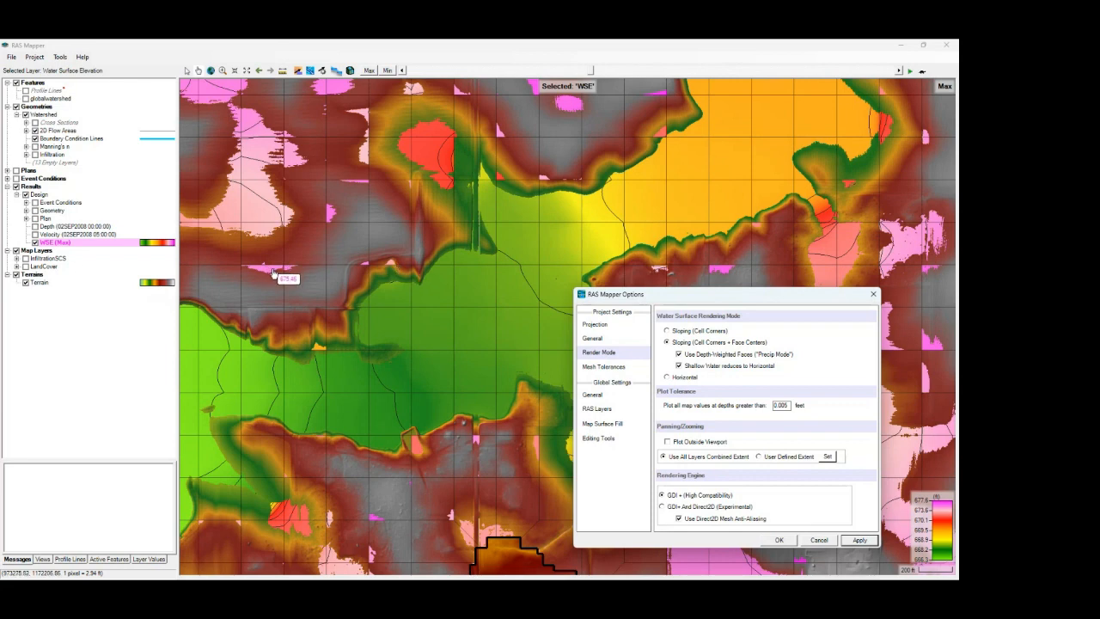
mouse_move(292, 271)
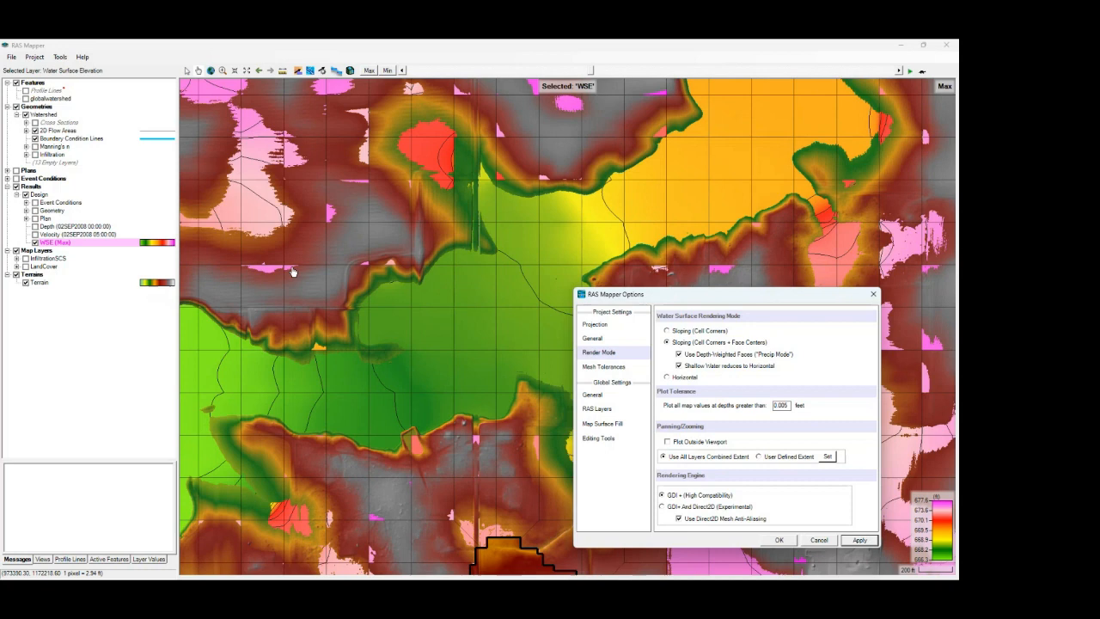
mouse_move(288, 273)
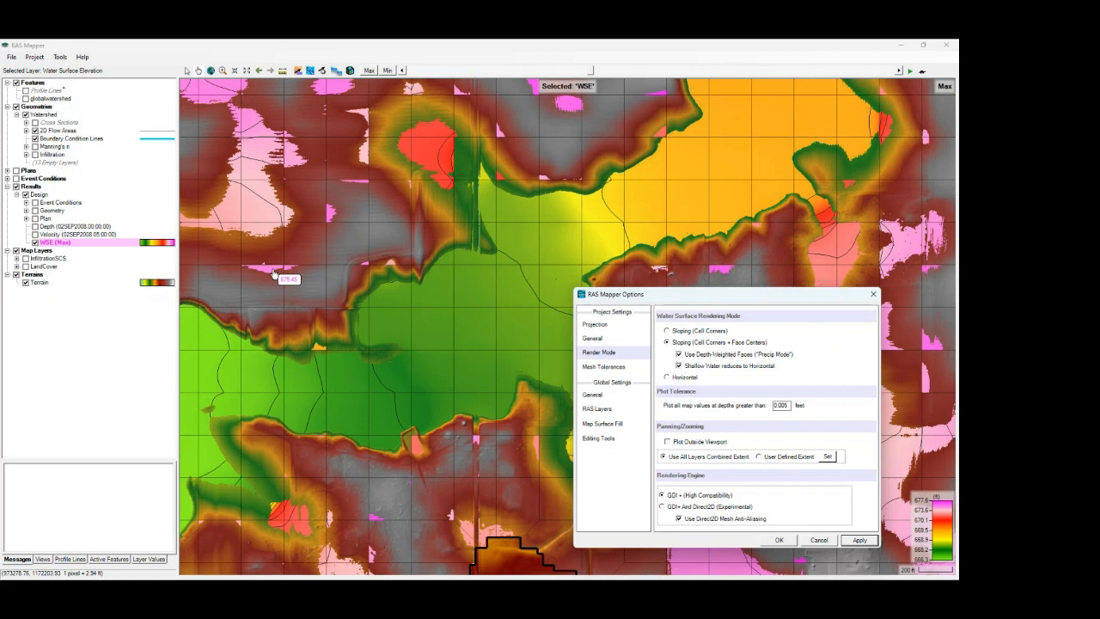
mouse_move(279, 275)
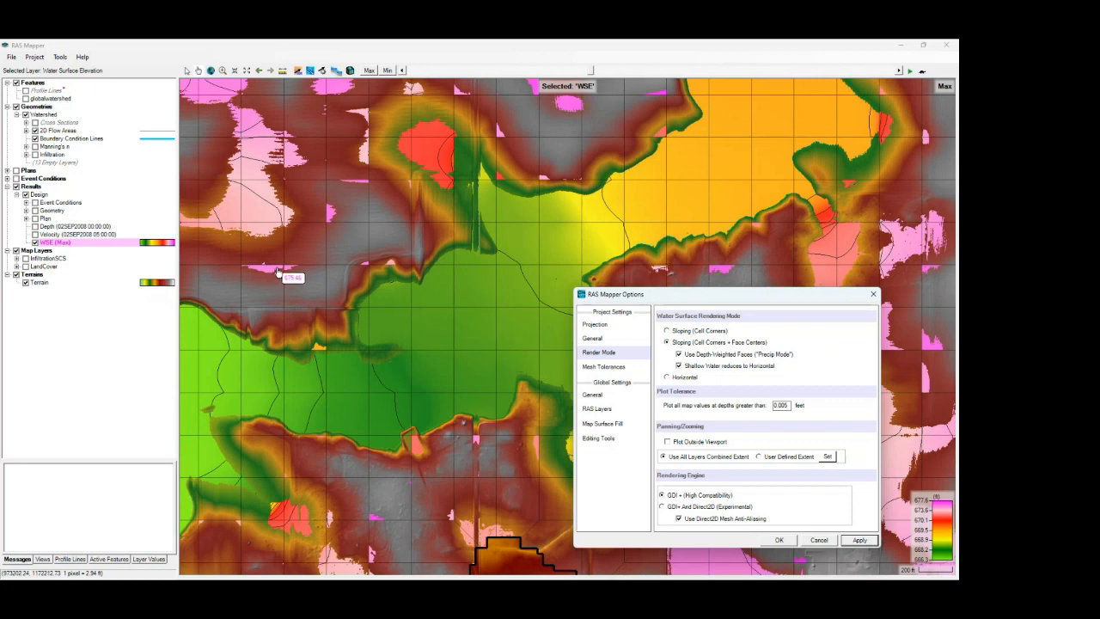
mouse_move(530, 97)
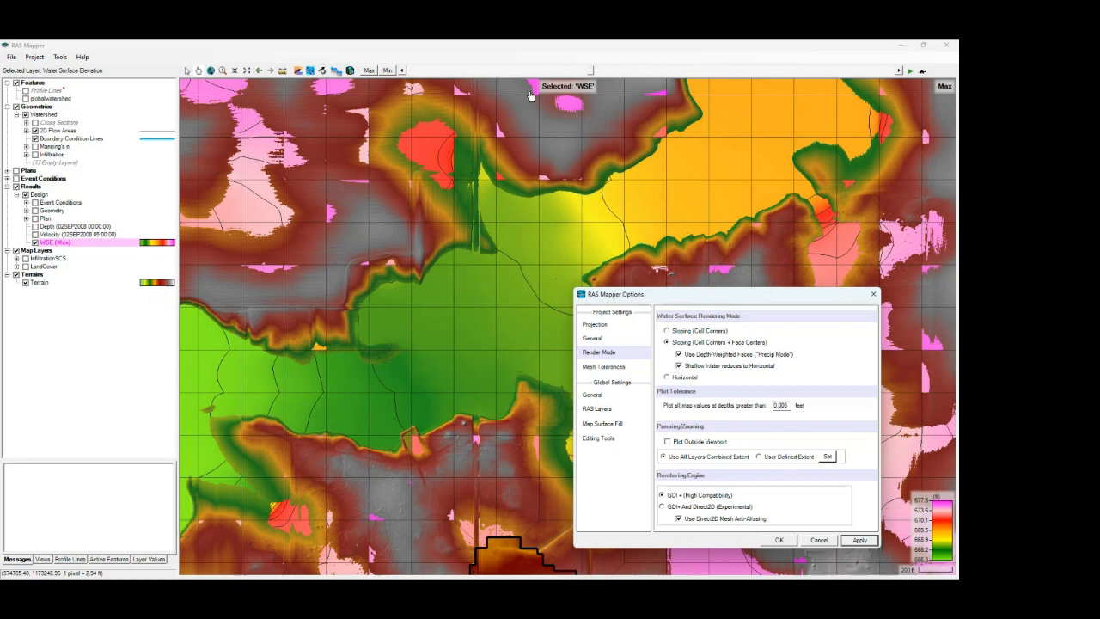
mouse_move(319, 247)
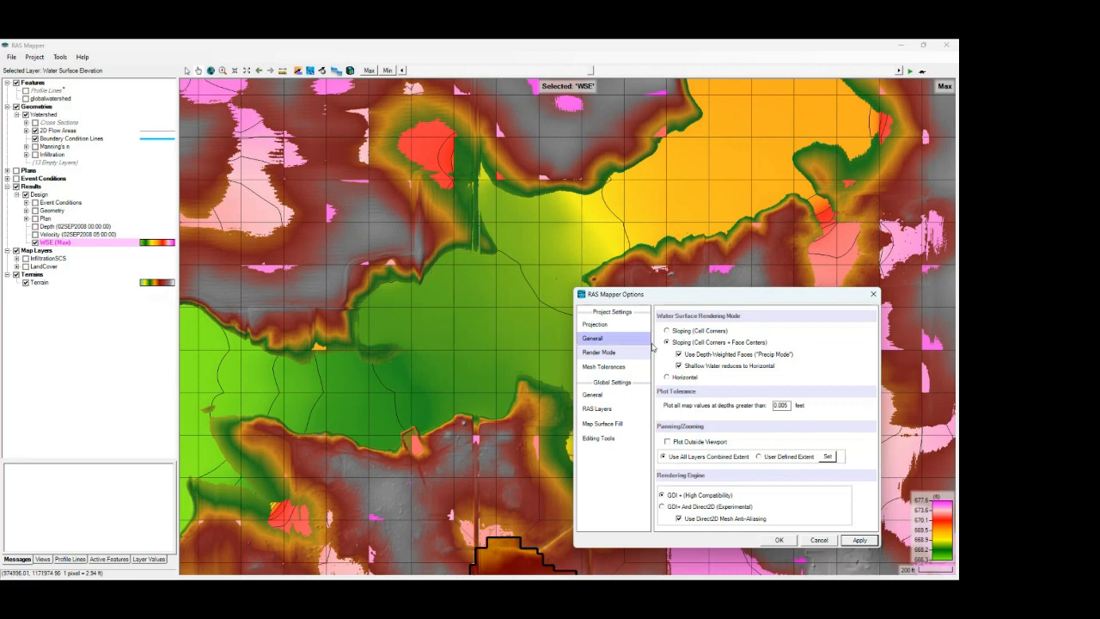
- Uncheck 'Shallow Water reduces to Horizontal' and apply to redraw the map
click(599, 352)
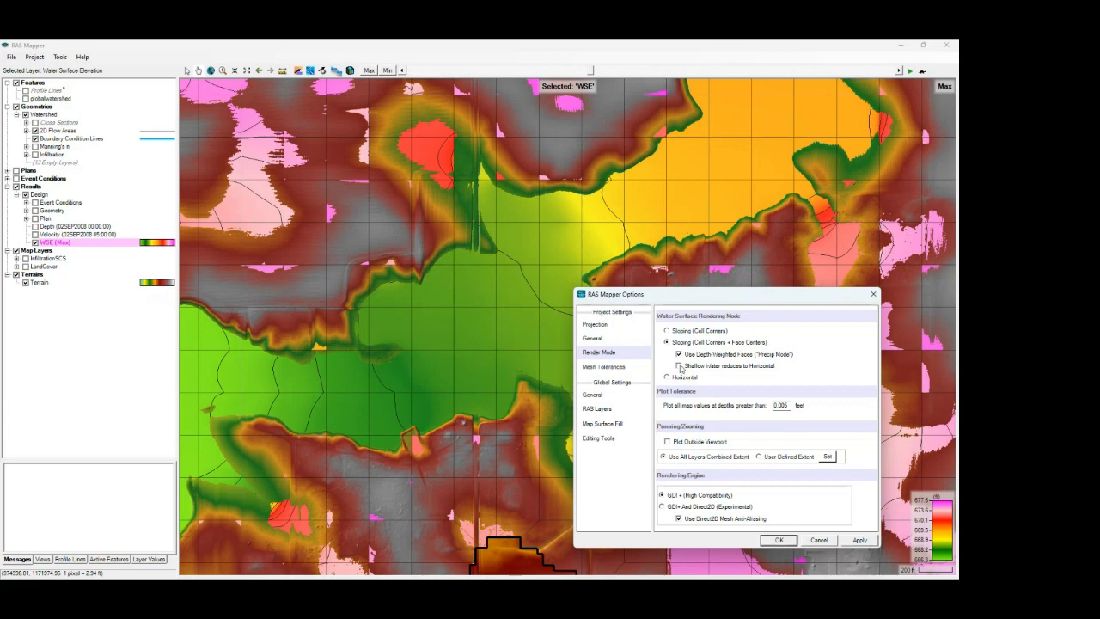
click(858, 539)
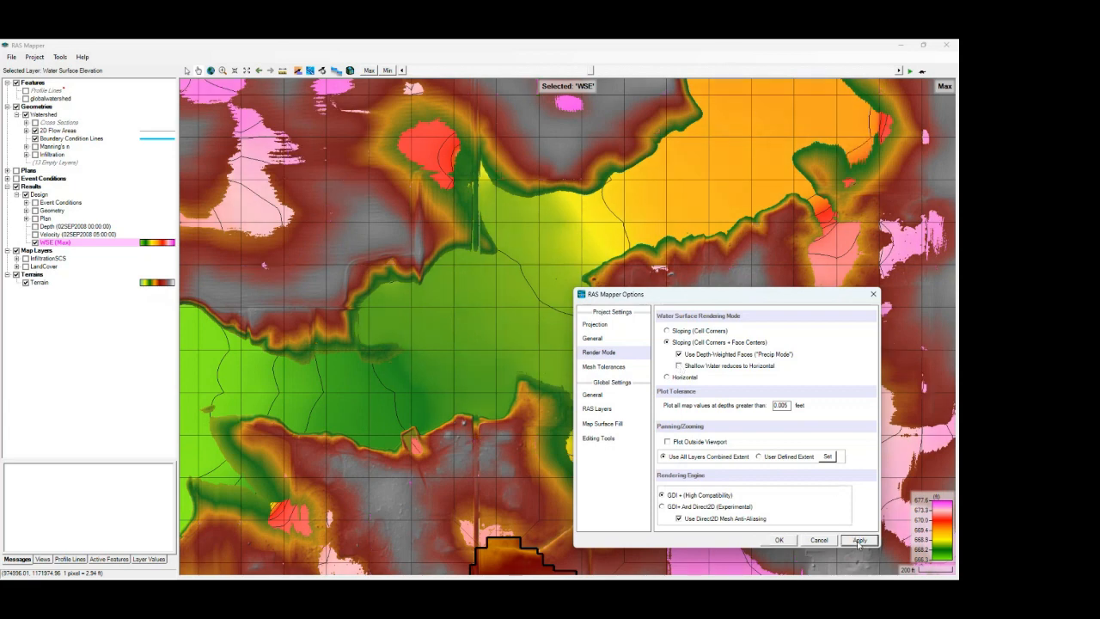
mouse_move(165, 379)
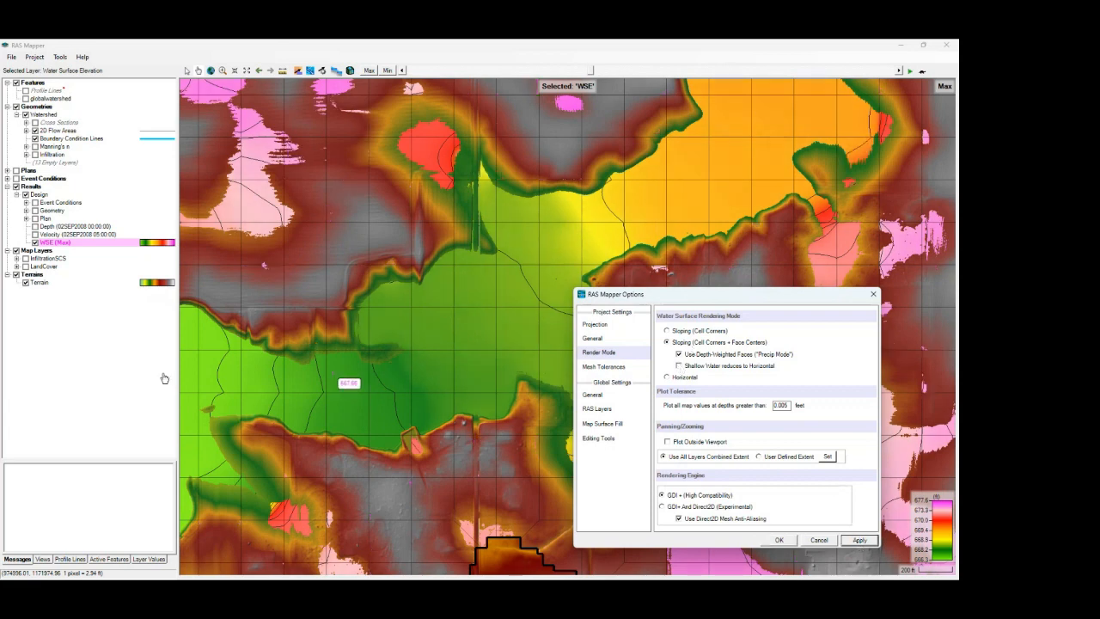
mouse_move(8, 382)
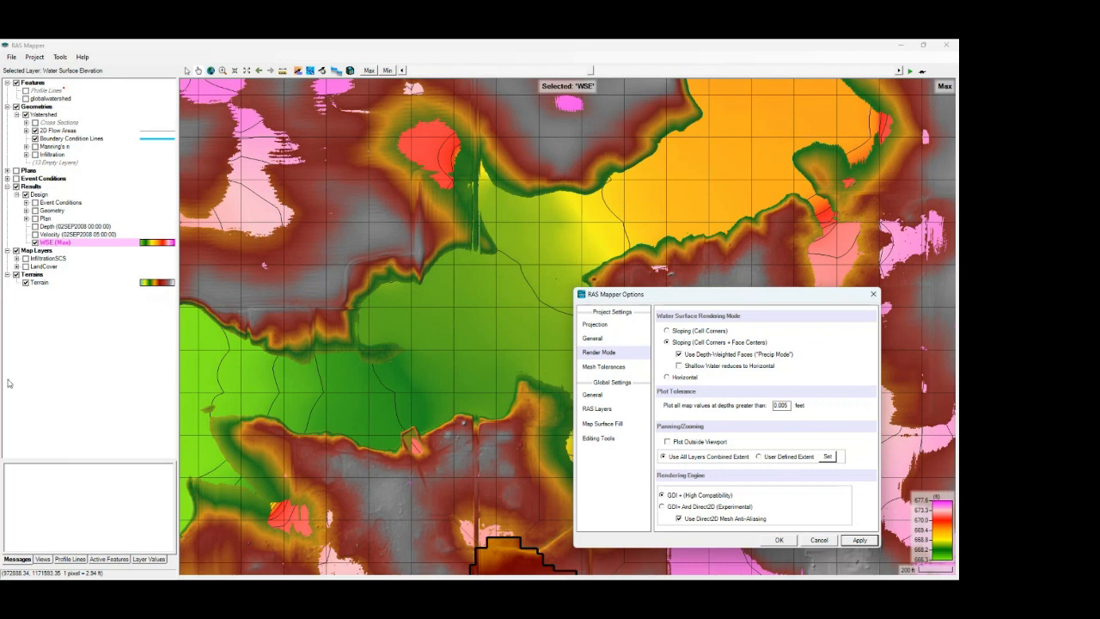
mouse_move(306, 387)
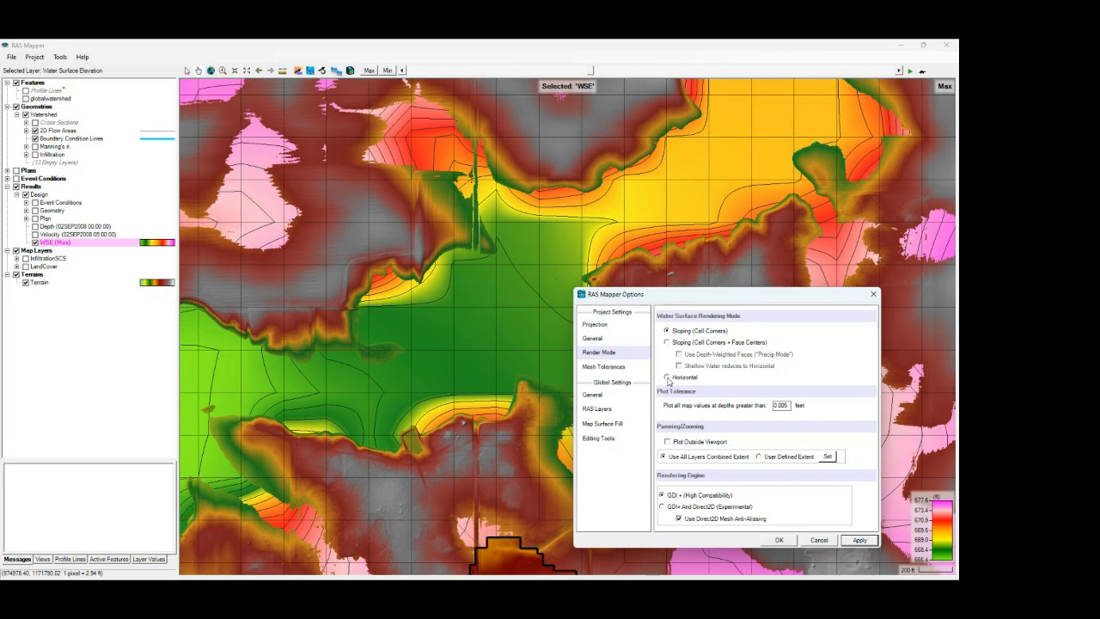
- Cycle through Horizontal, Sloping (Cell Corners), then Sloping (Cell Corners + Face Centers)
click(667, 377)
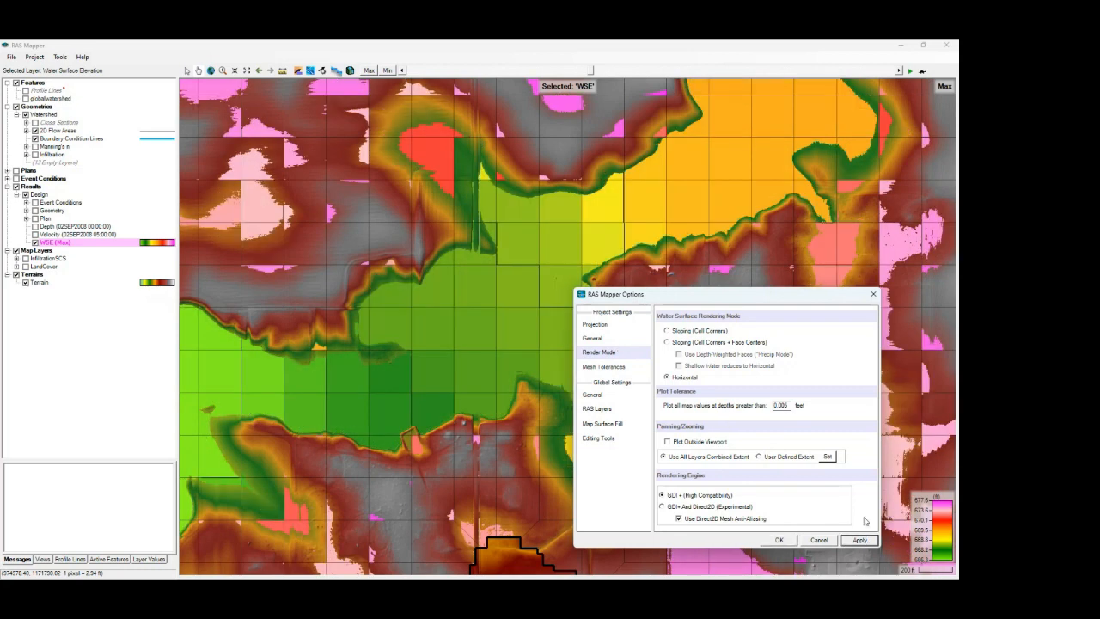
click(667, 331)
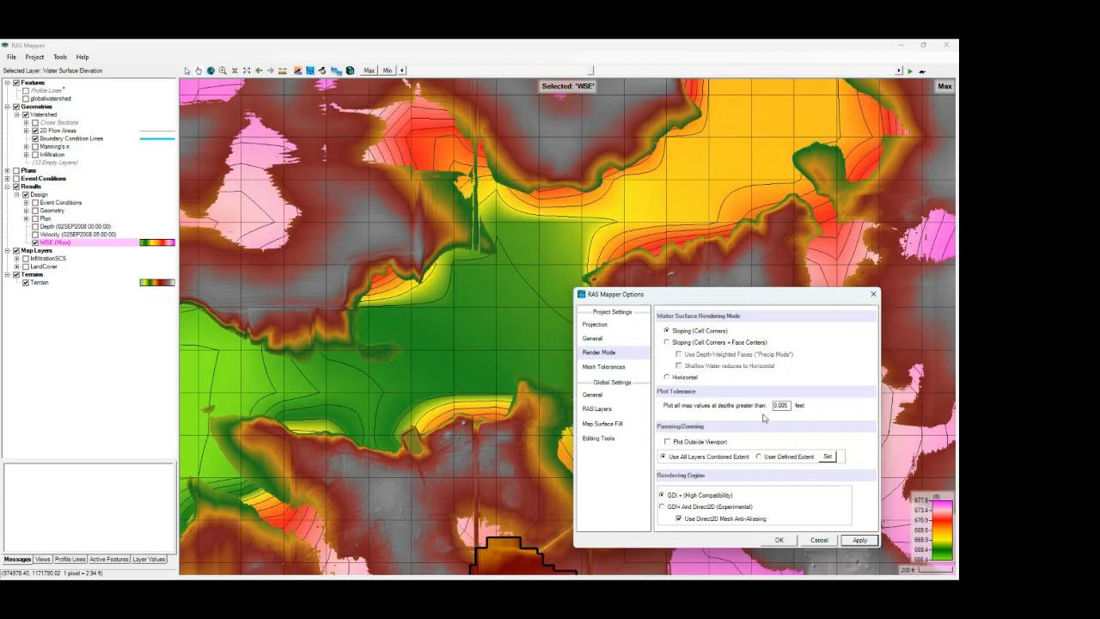
click(668, 342)
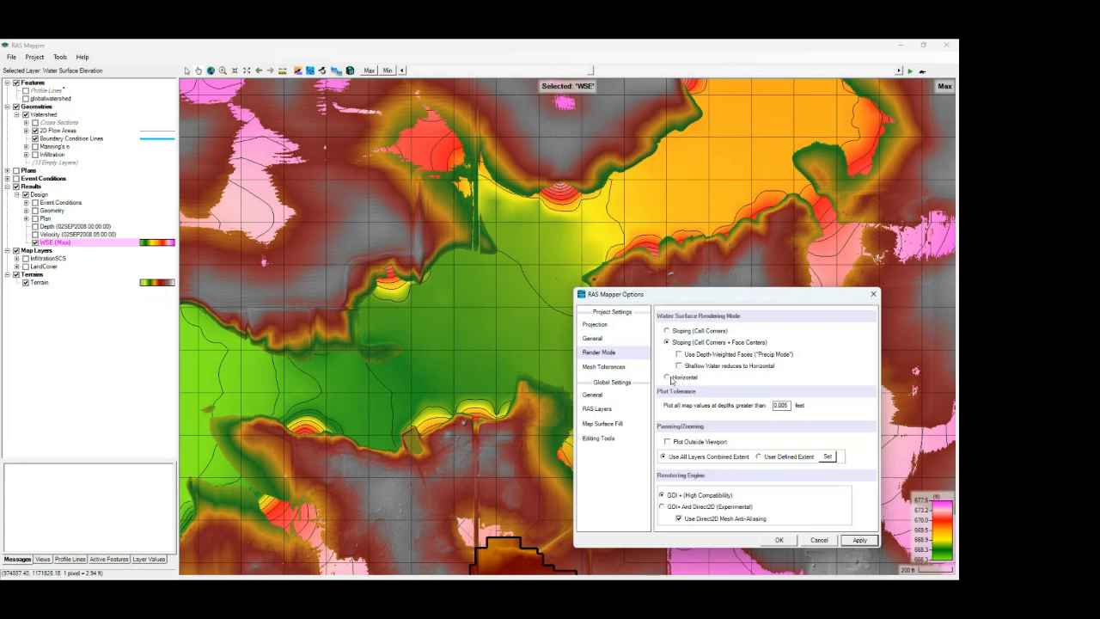
- Switch to Horizontal to read cell WSE values, then to Sloping (Cell Corners)
click(667, 377)
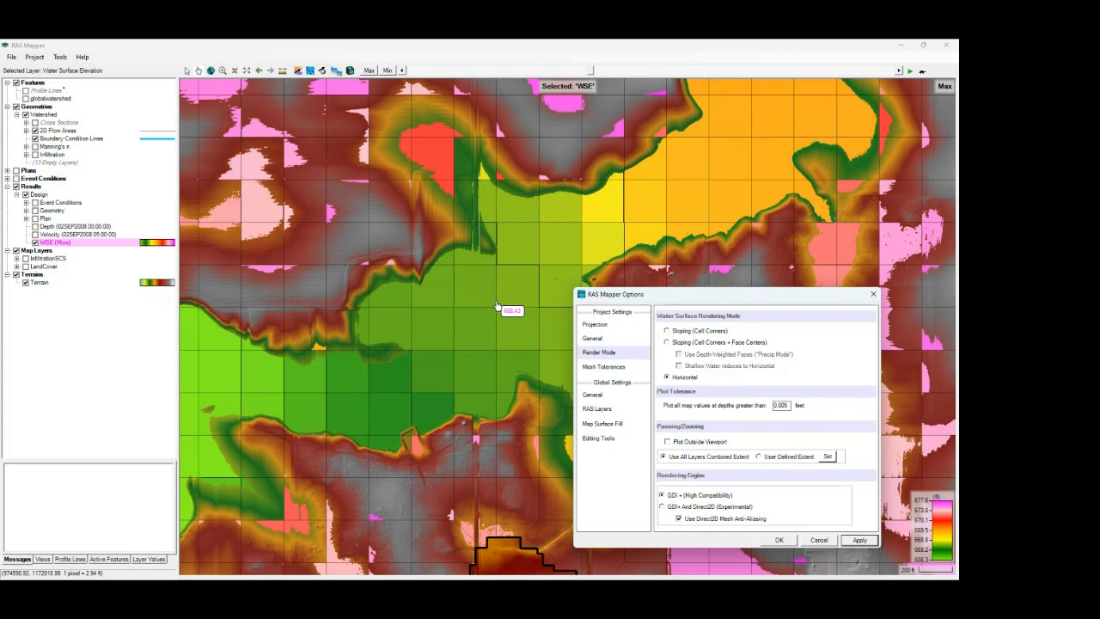
mouse_move(481, 292)
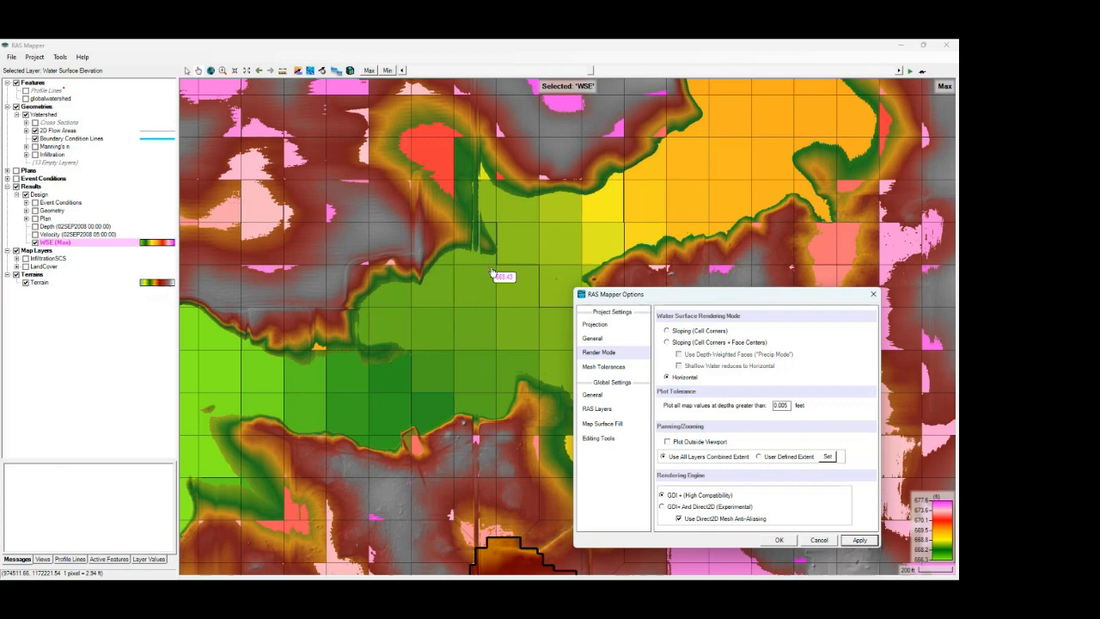
mouse_move(518, 262)
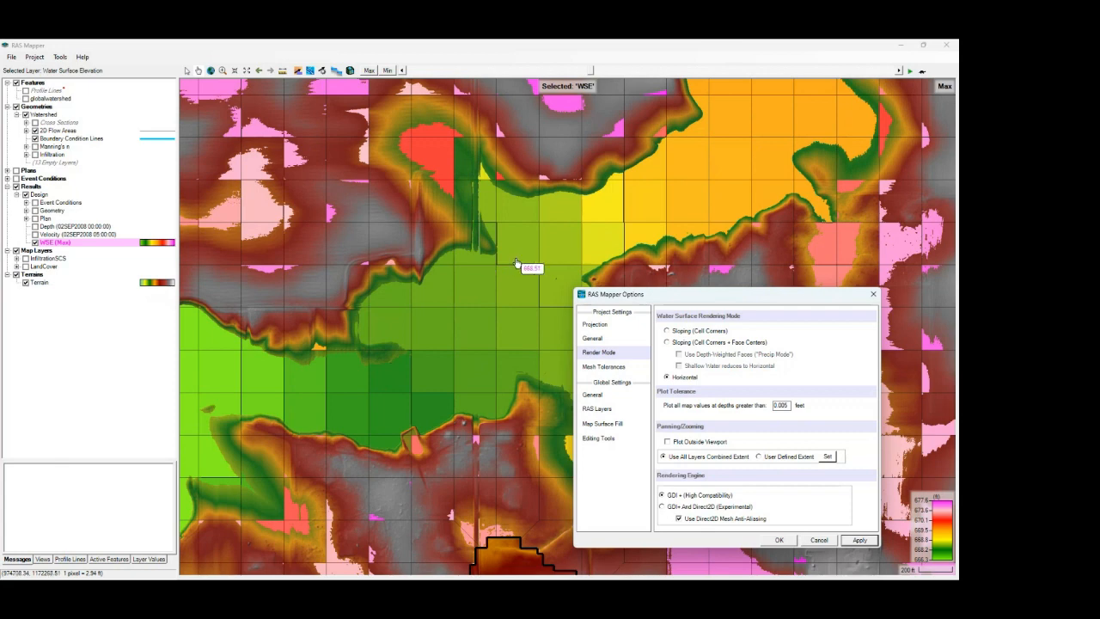
mouse_move(506, 282)
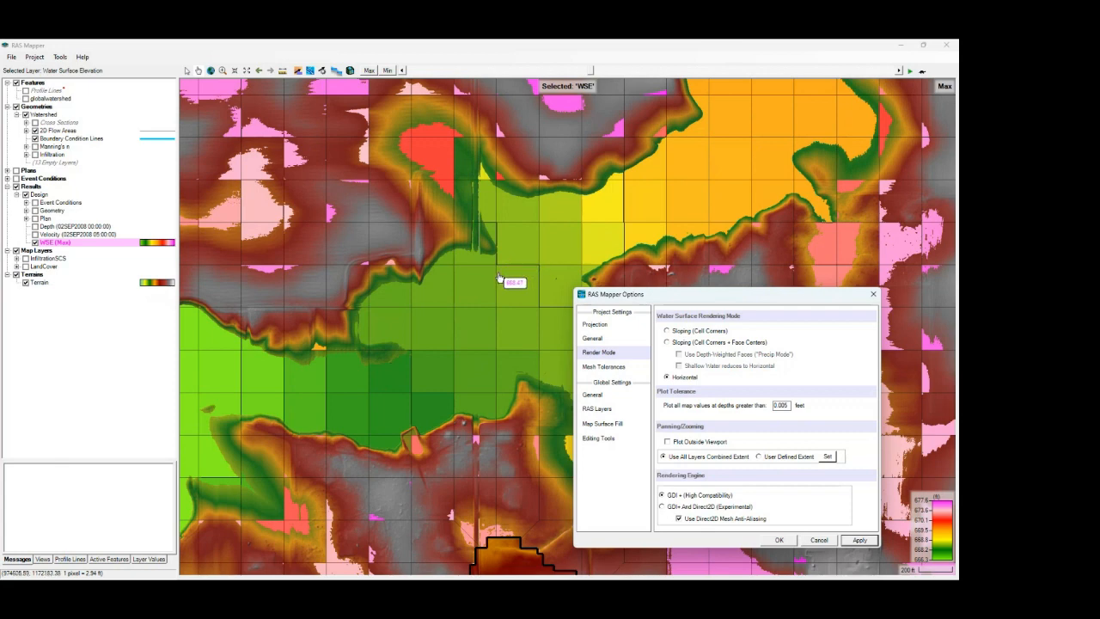
mouse_move(546, 324)
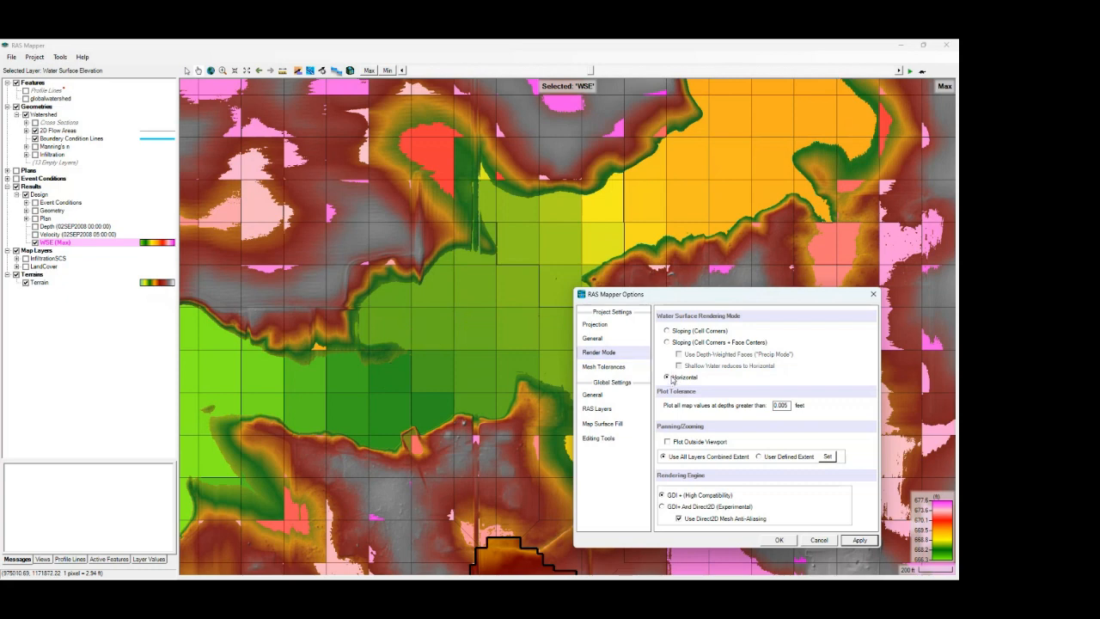
click(667, 330)
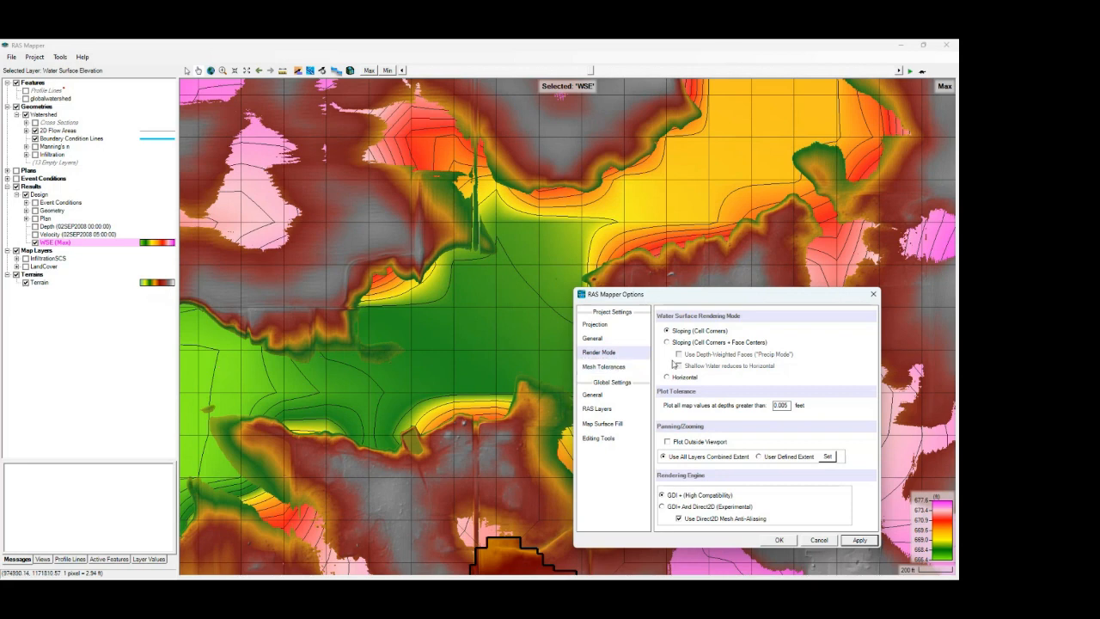
- Select Sloping (Cell Corners + Face Centers) and tick Use Depth-Weighted Faces ("Precip Mode")
click(667, 342)
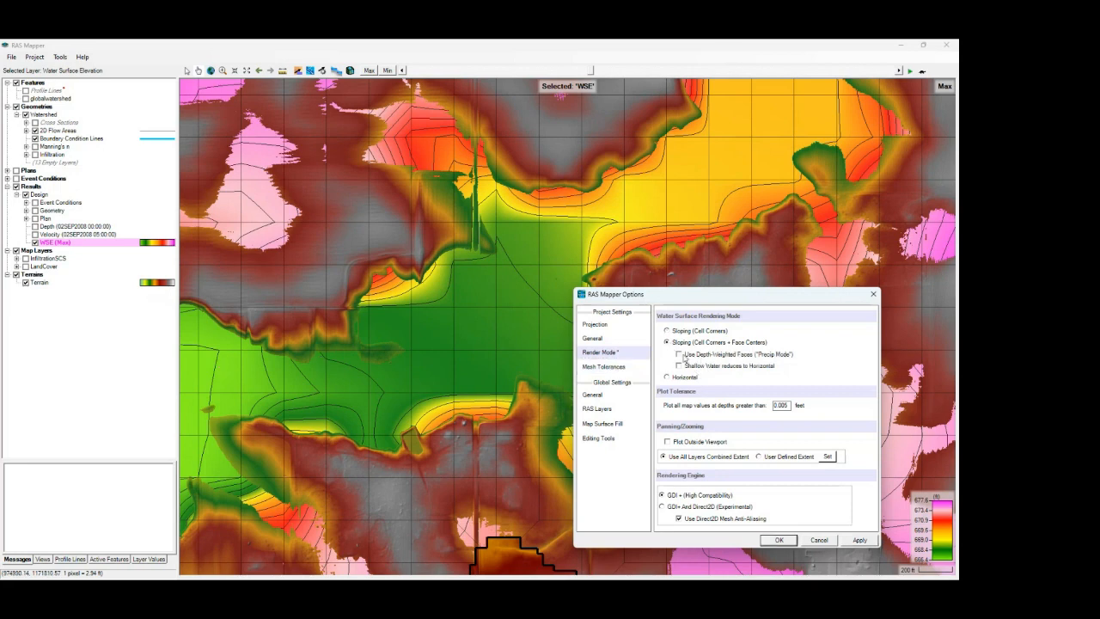
click(679, 354)
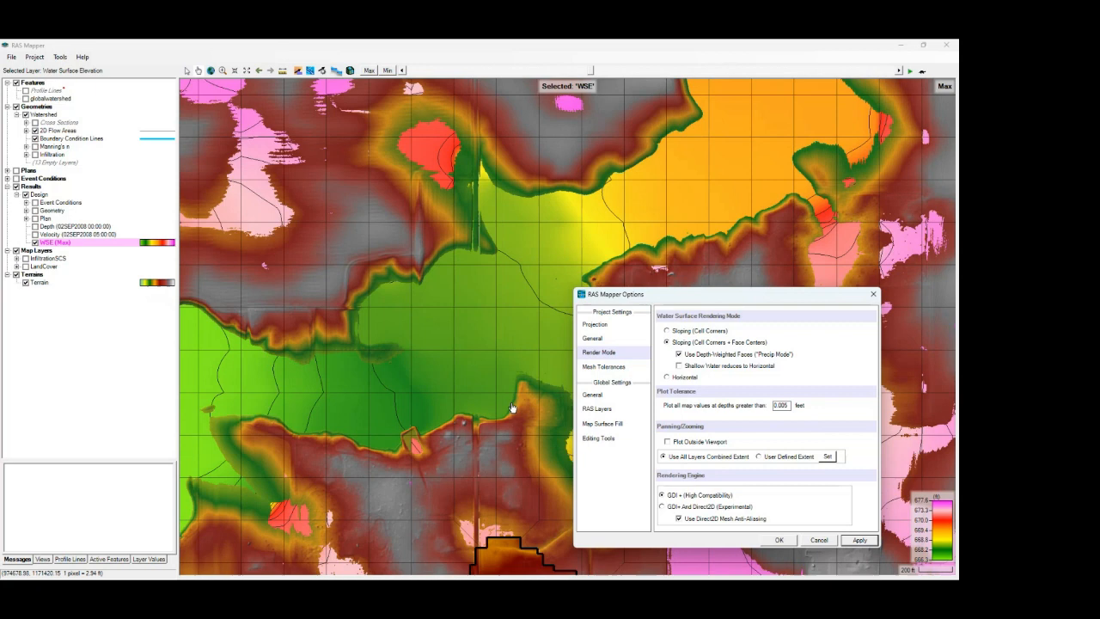
mouse_move(421, 245)
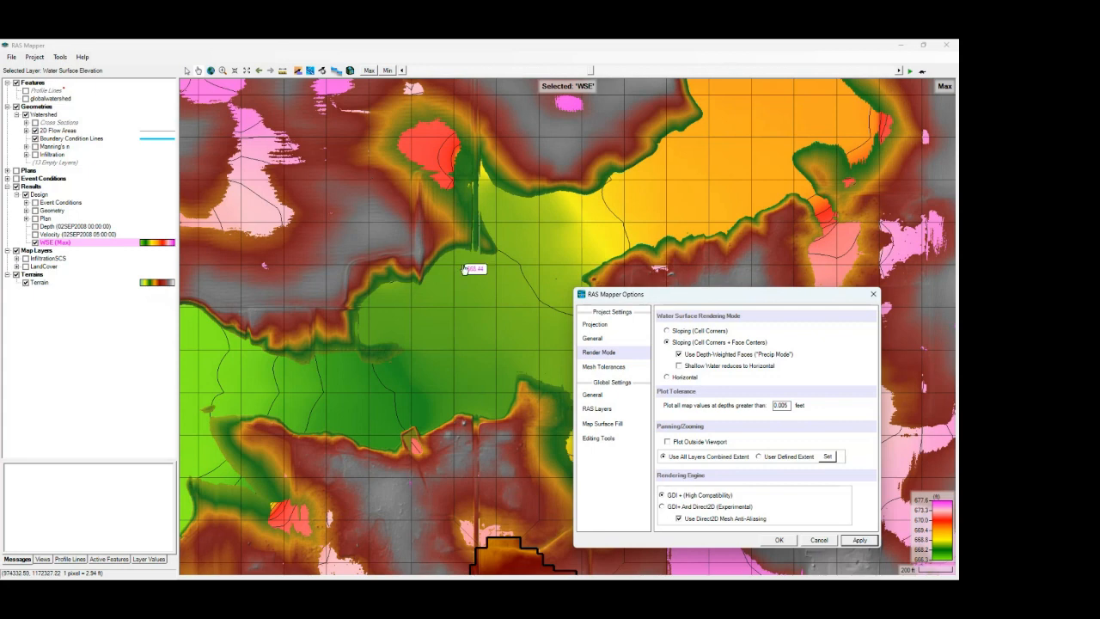
mouse_move(406, 255)
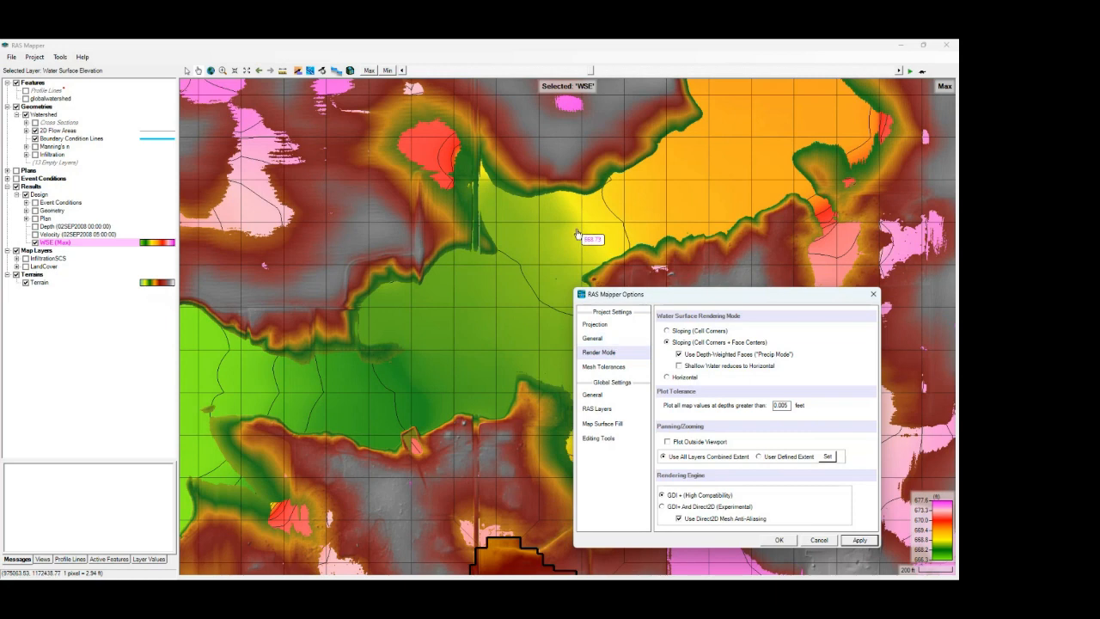
mouse_move(574, 233)
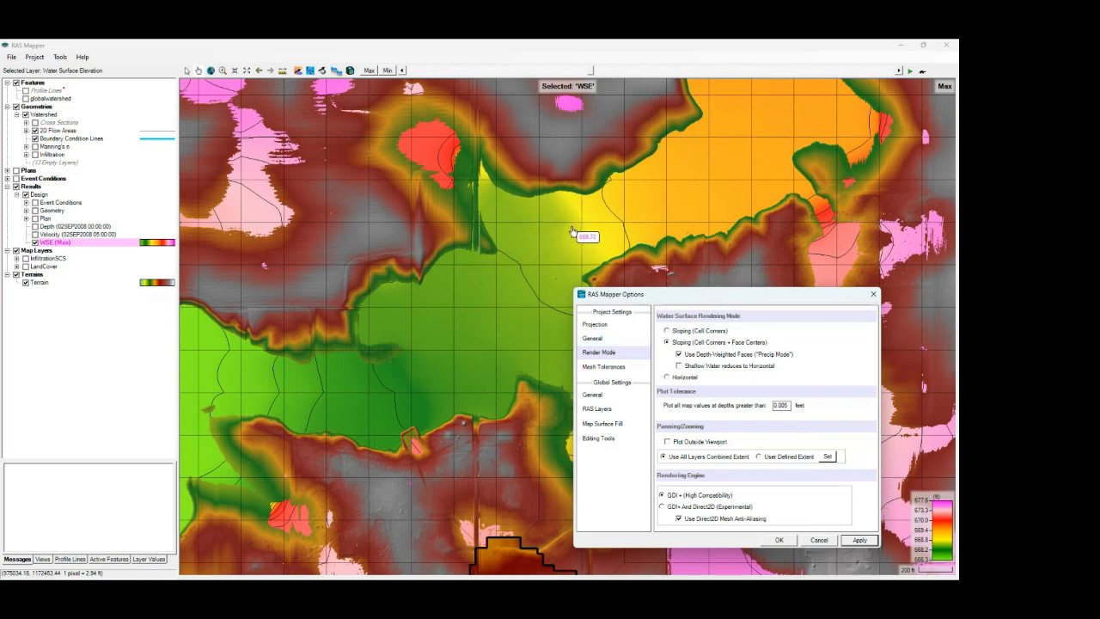
- Apply Sloping (Cell Corners) rendering to the max WSE map, then select Horizontal render mode
click(667, 331)
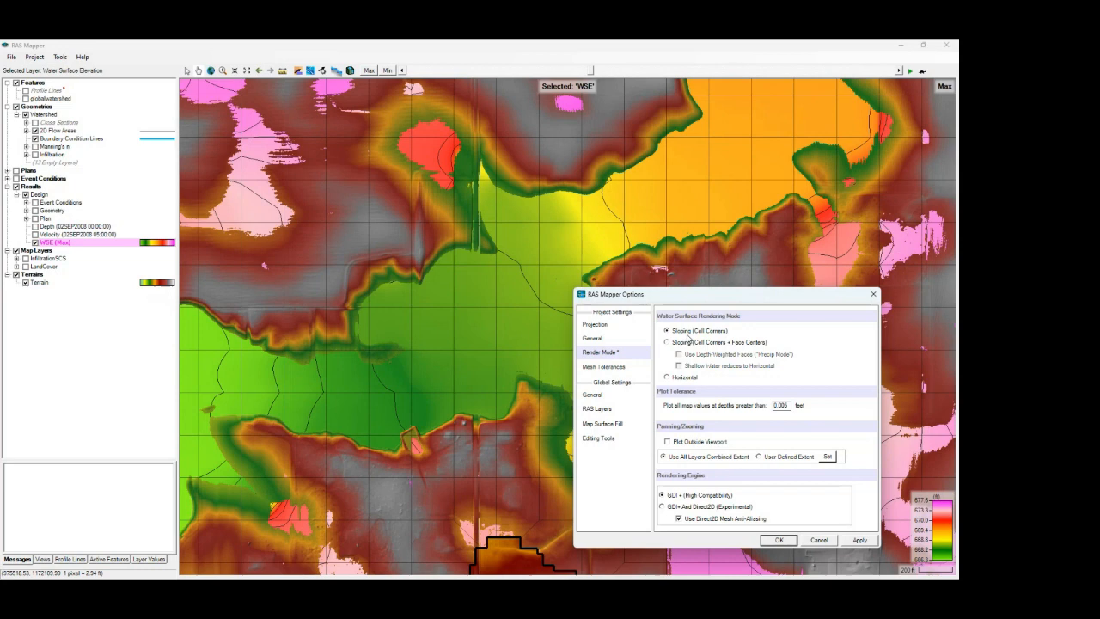
click(858, 539)
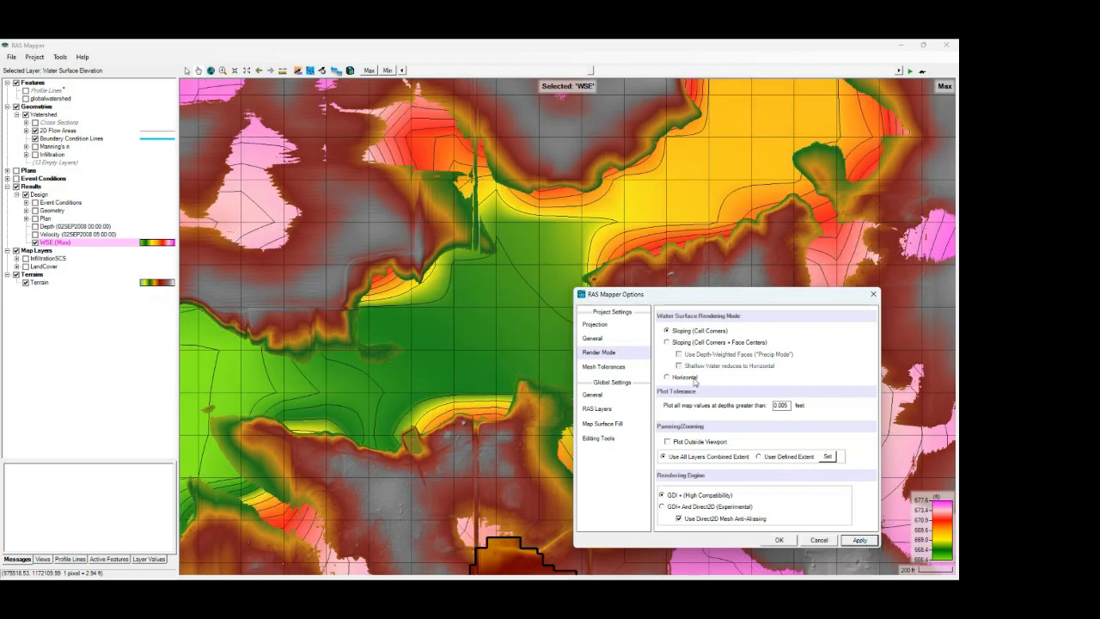
click(668, 376)
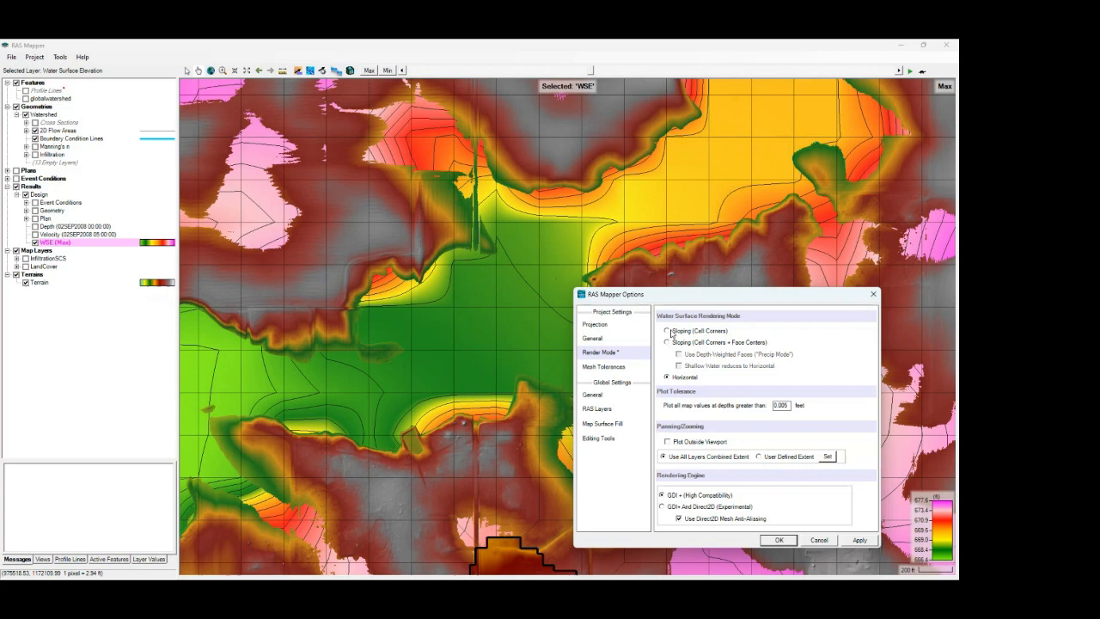
mouse_move(391, 266)
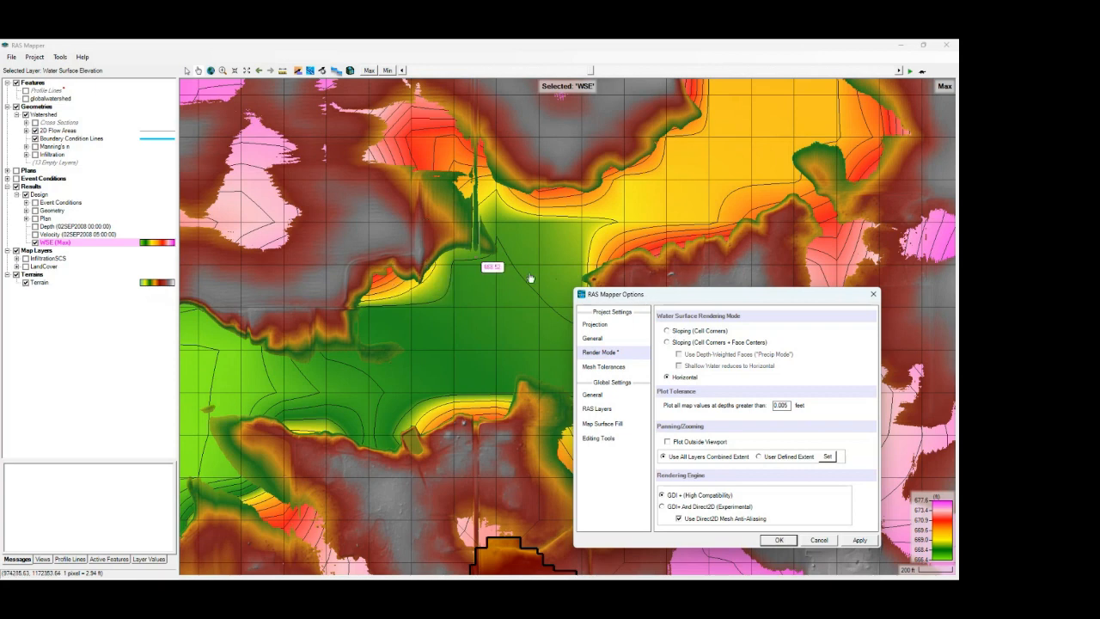
mouse_move(327, 158)
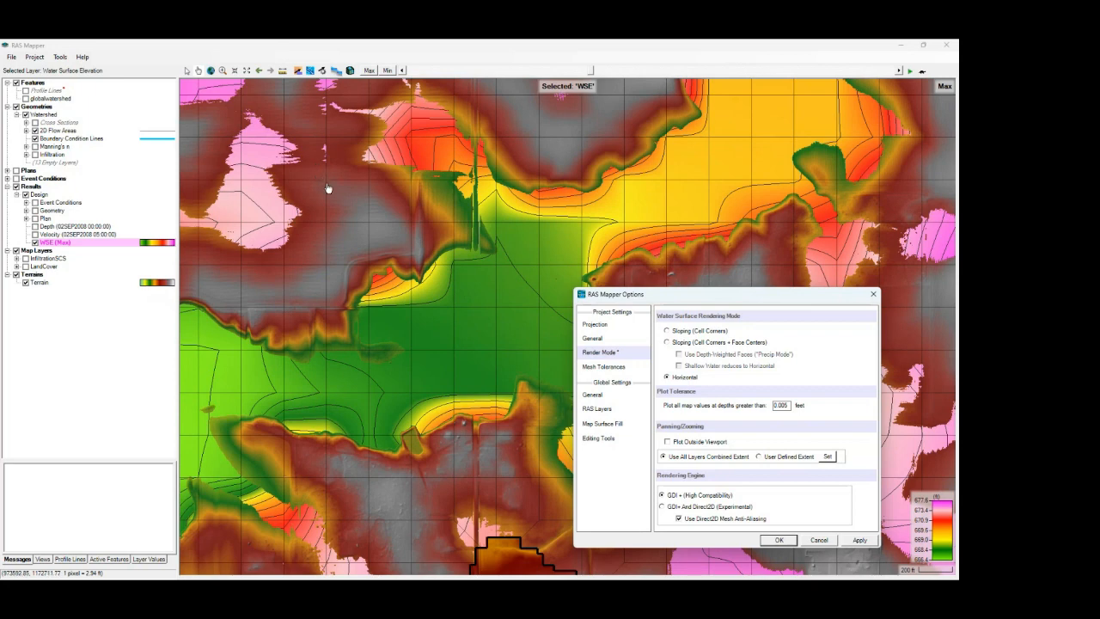
mouse_move(331, 177)
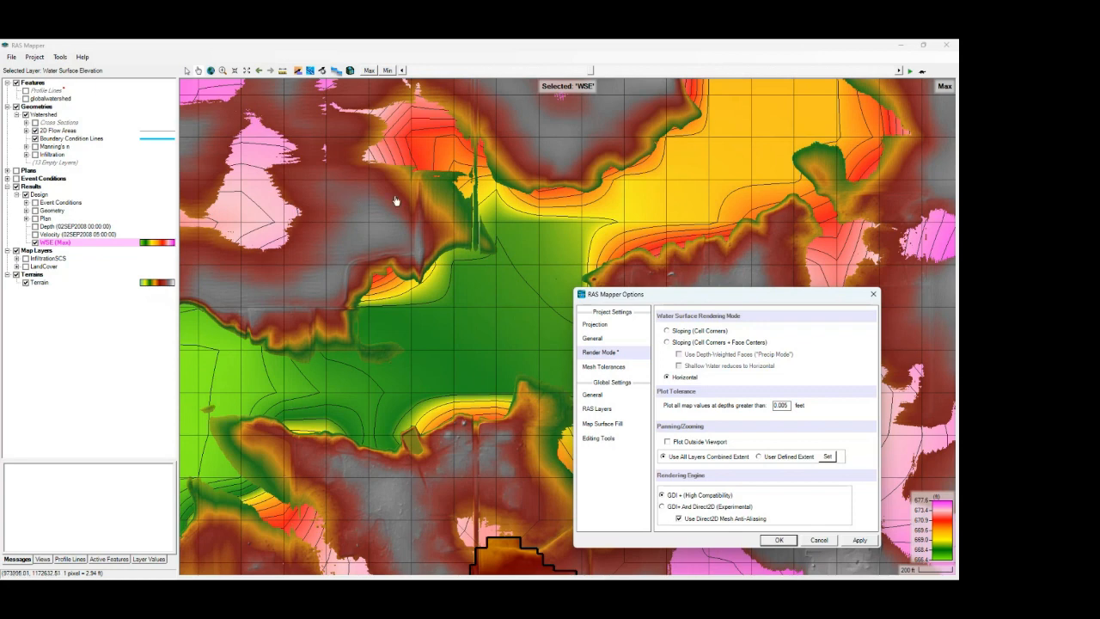
mouse_move(393, 196)
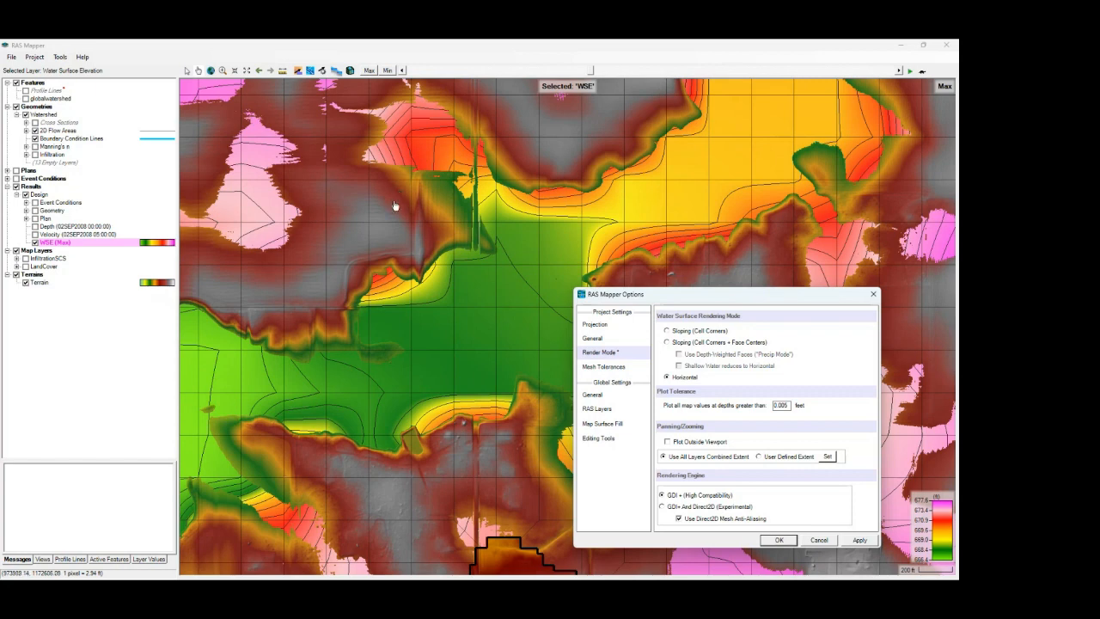
mouse_move(434, 210)
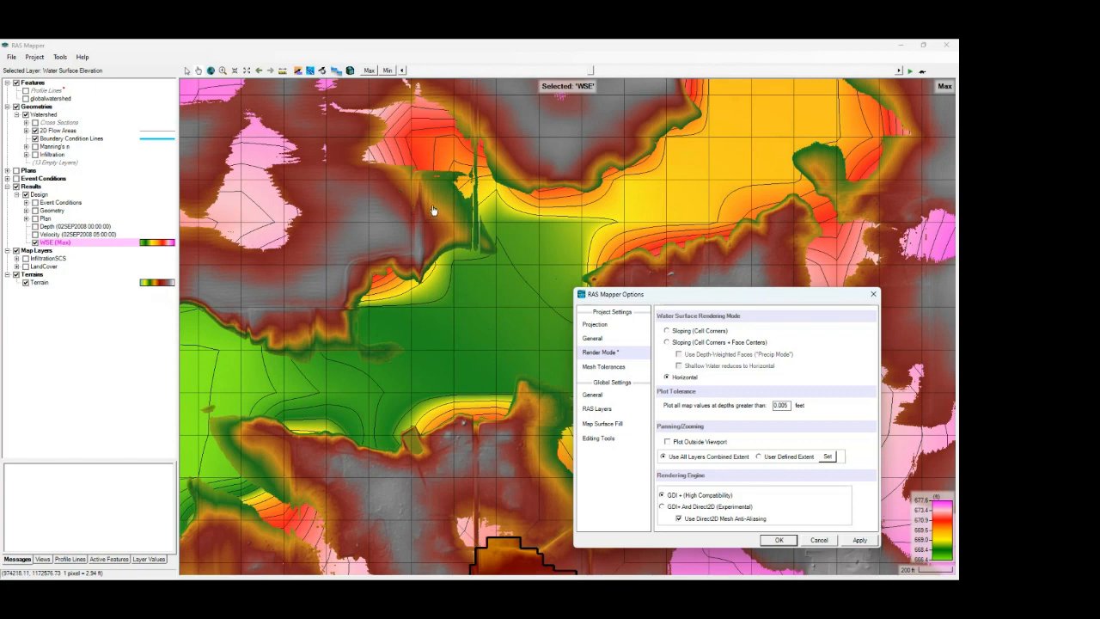
mouse_move(423, 246)
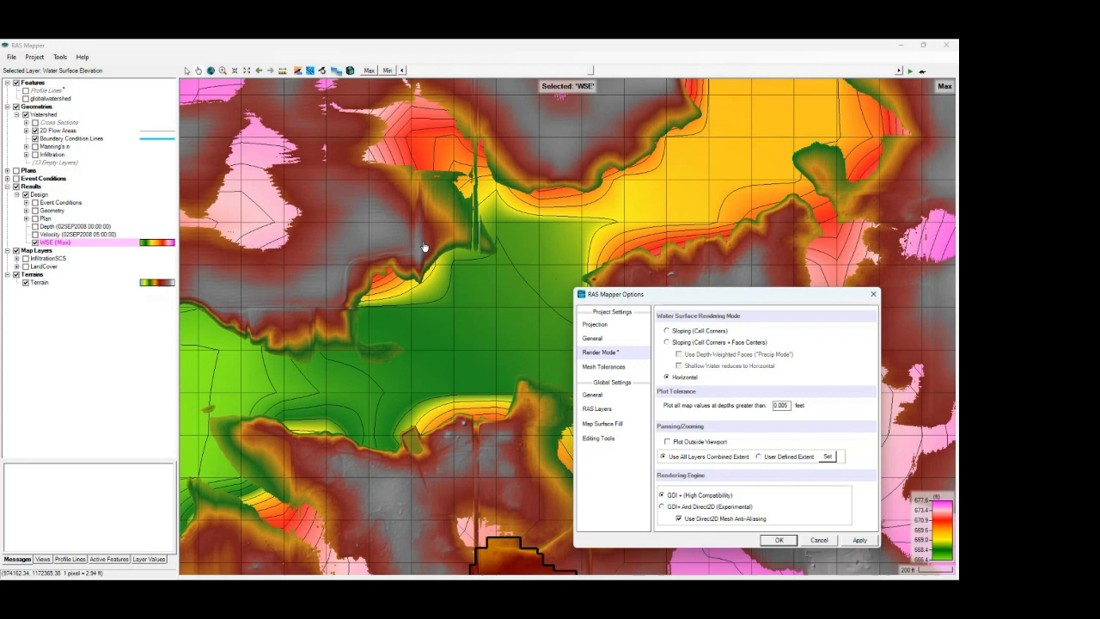
mouse_move(437, 239)
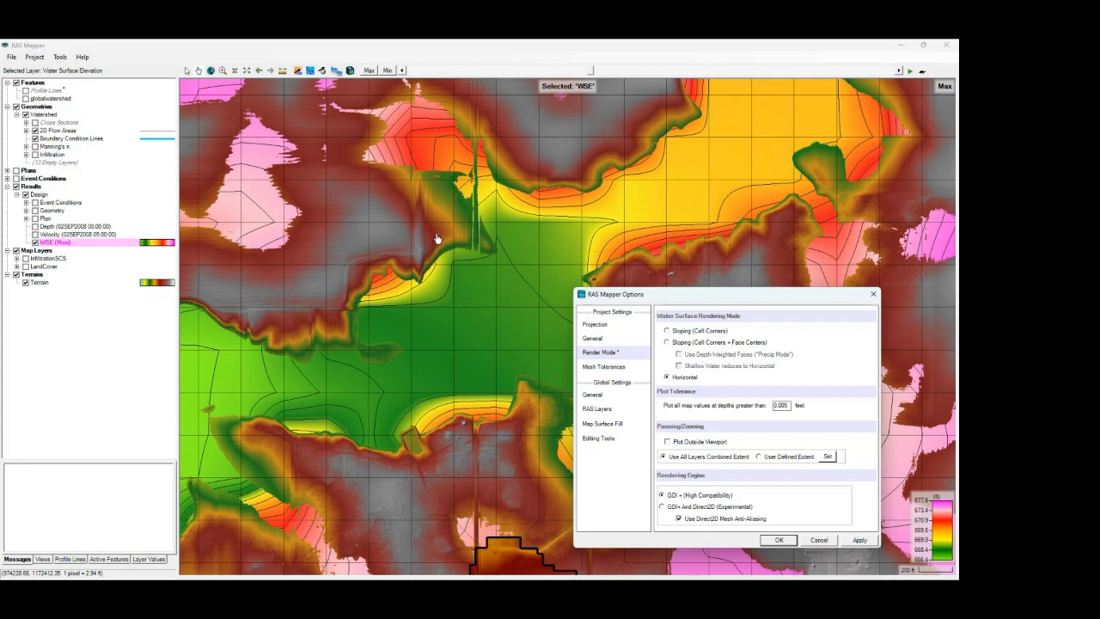
mouse_move(445, 234)
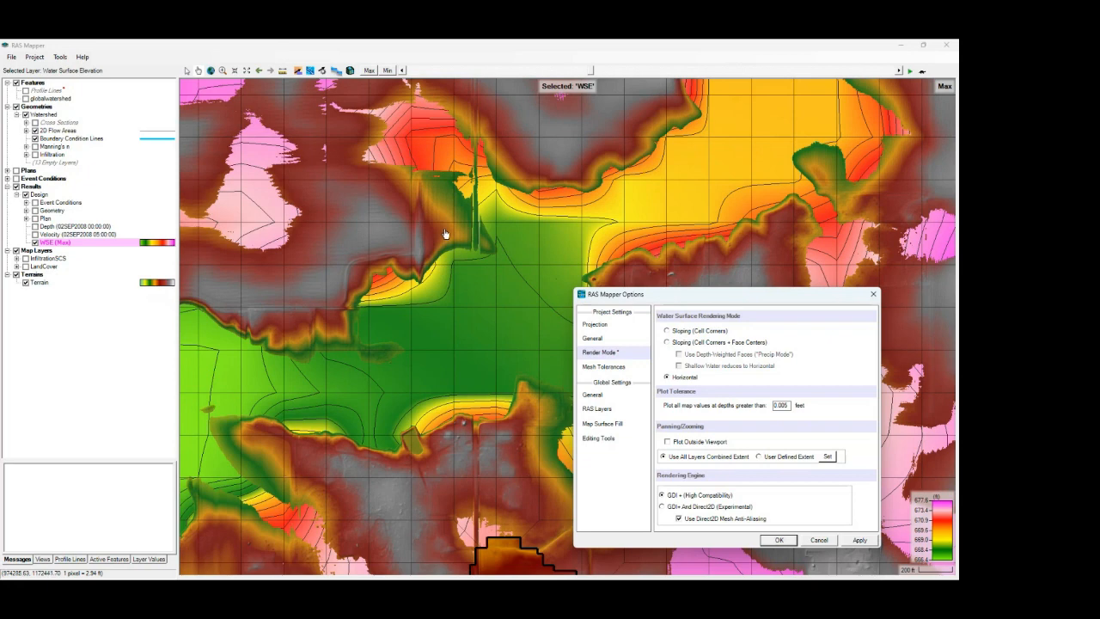
mouse_move(446, 234)
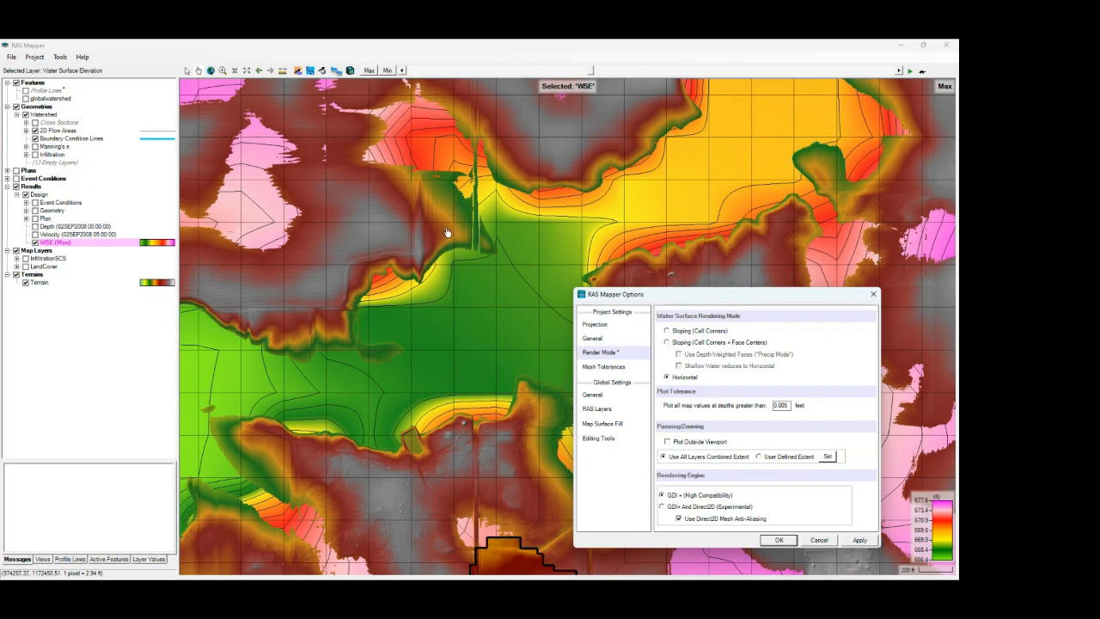
mouse_move(385, 243)
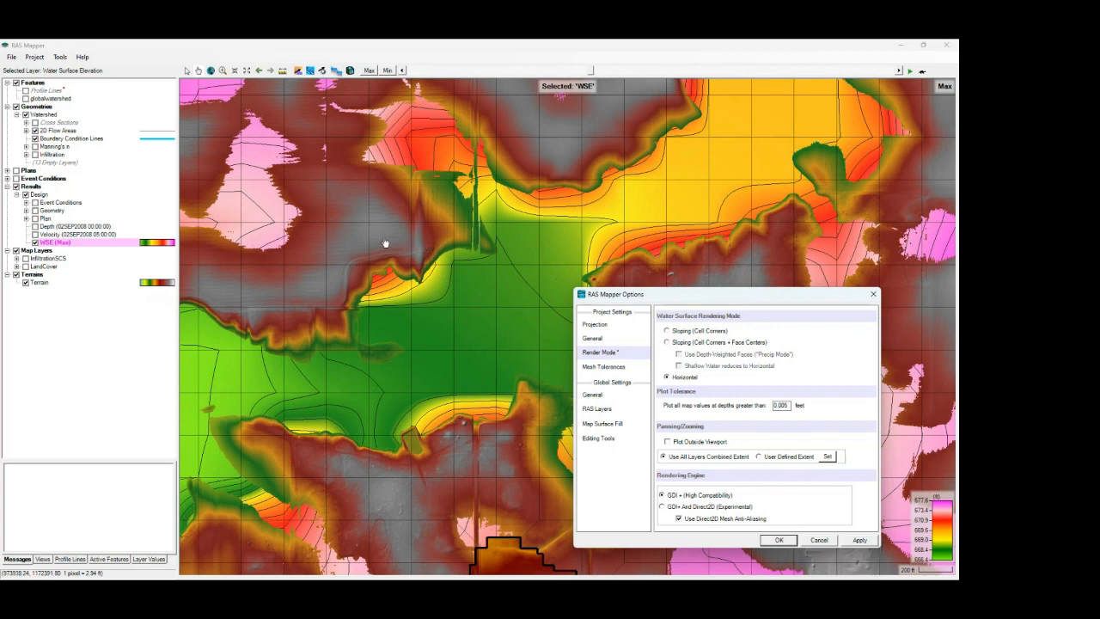
mouse_move(373, 239)
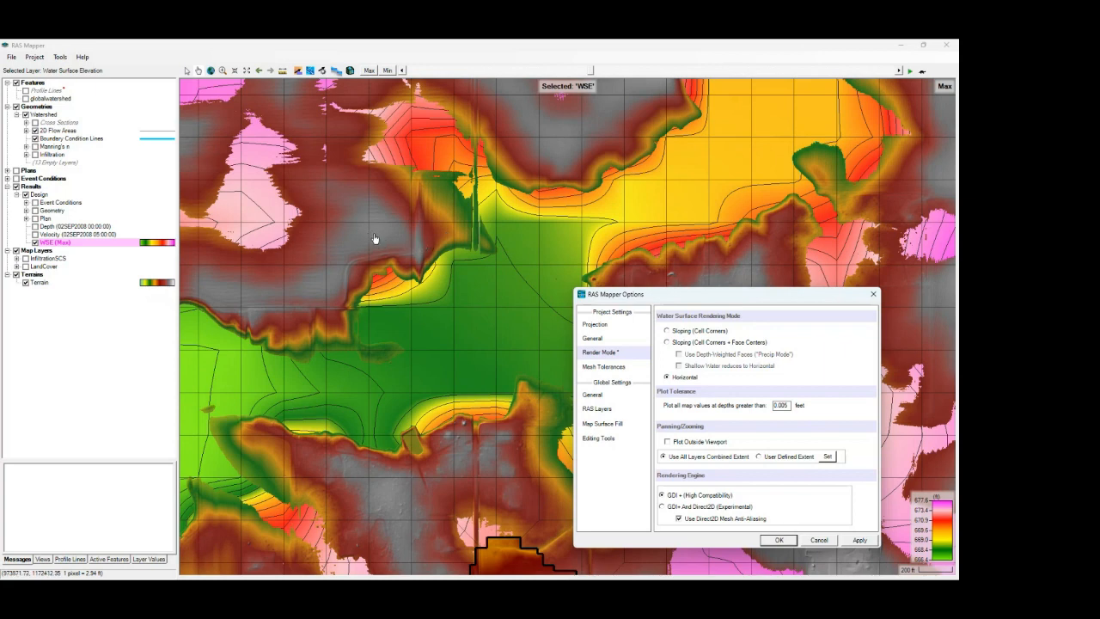